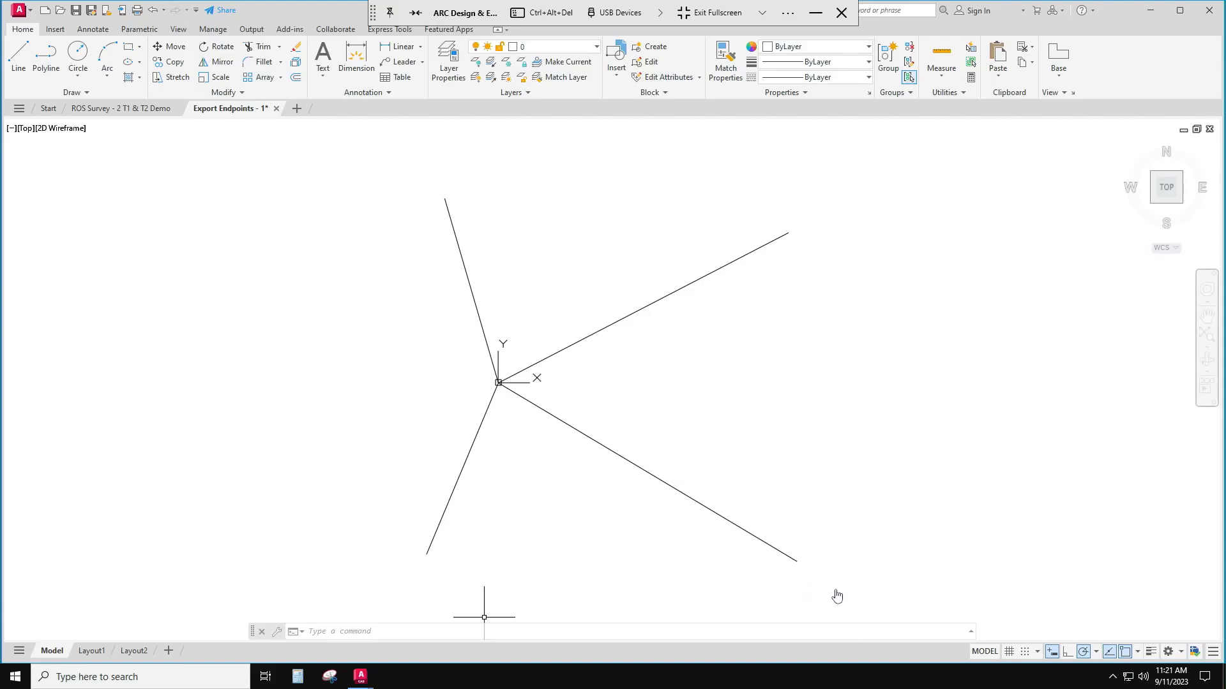
pyautogui.moveTo(844, 605)
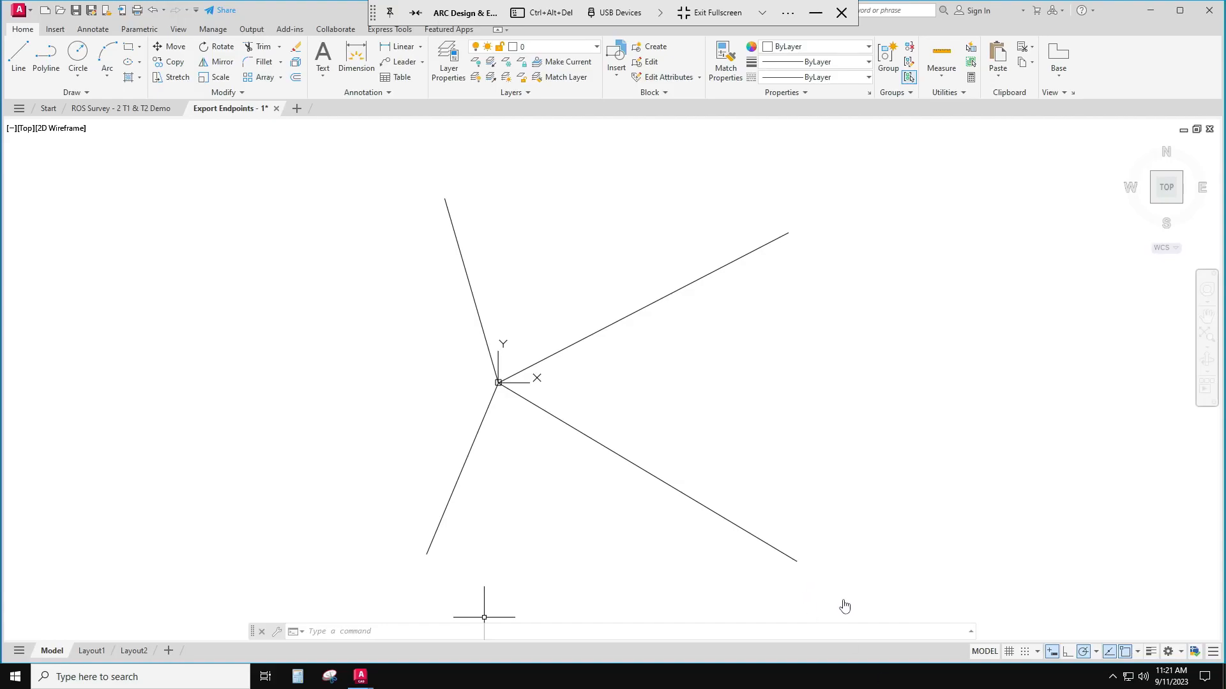
pyautogui.moveTo(660, 489)
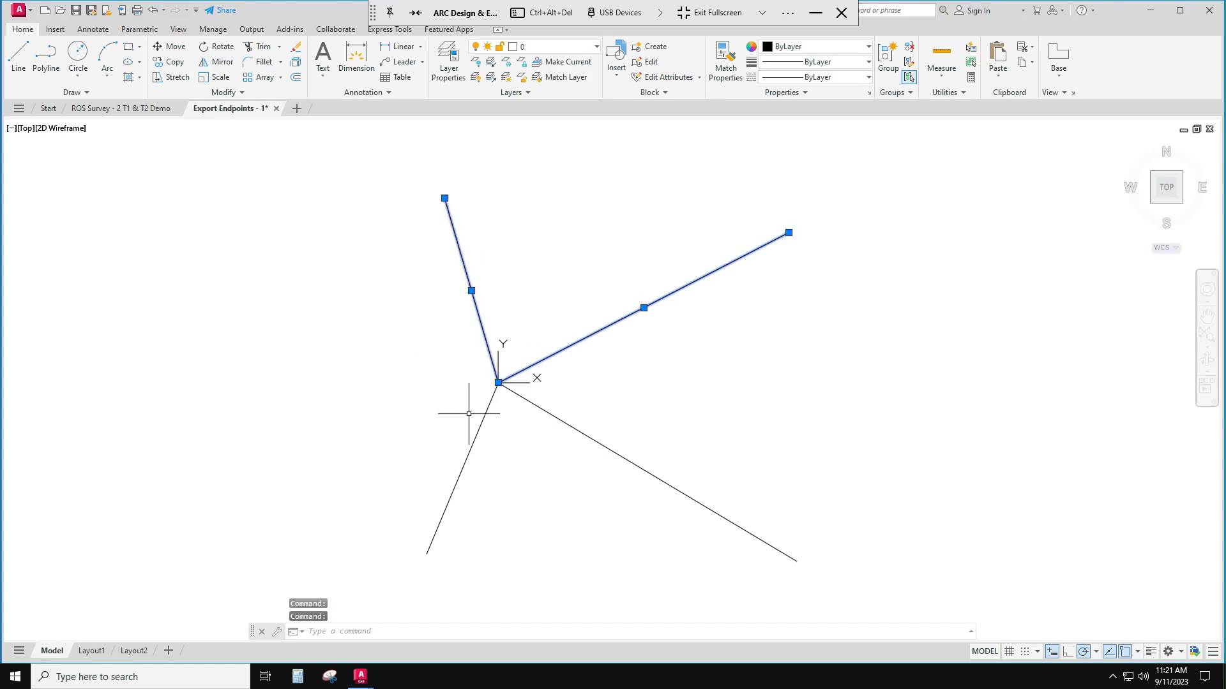
# Deselect the survey lines after checking their endpoint coordinates in the drawing
pyautogui.press('Escape')
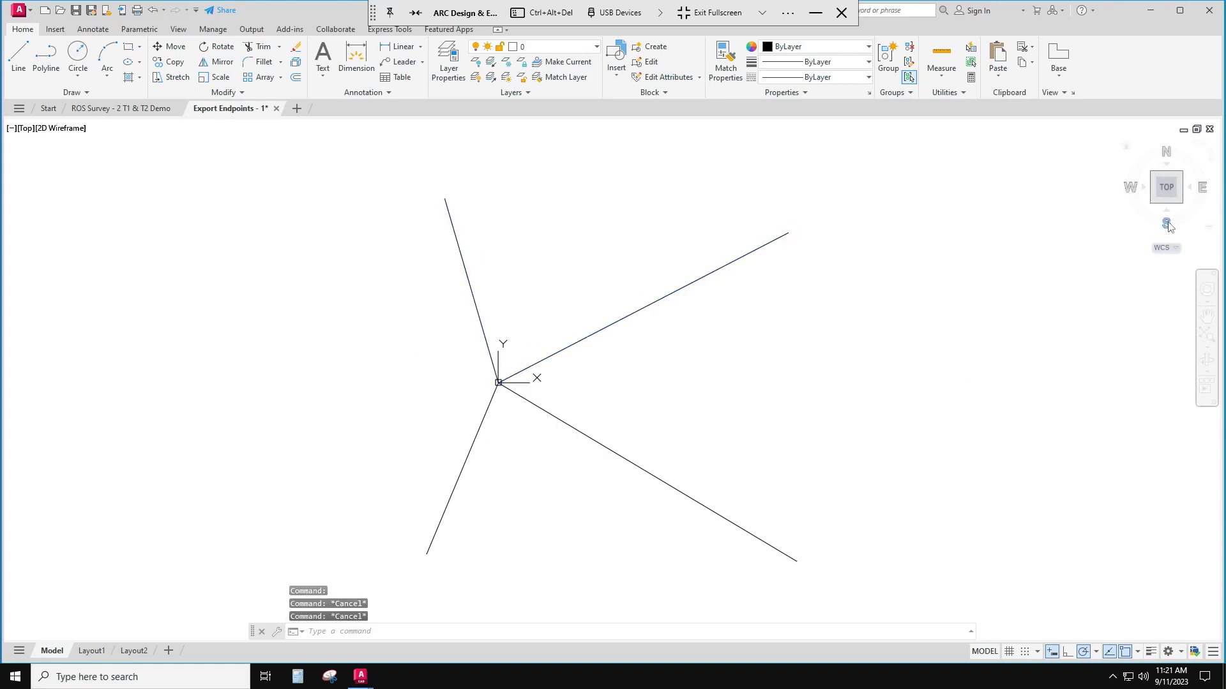
pyautogui.moveTo(1168, 221)
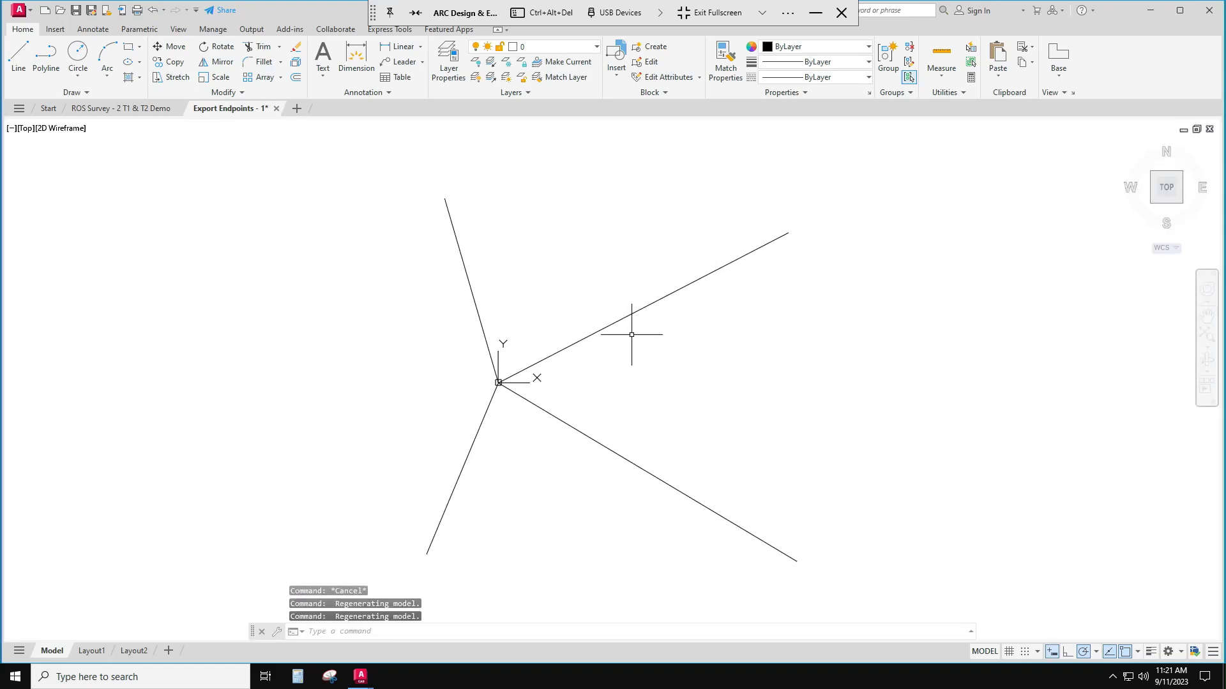
pyautogui.moveTo(662, 305)
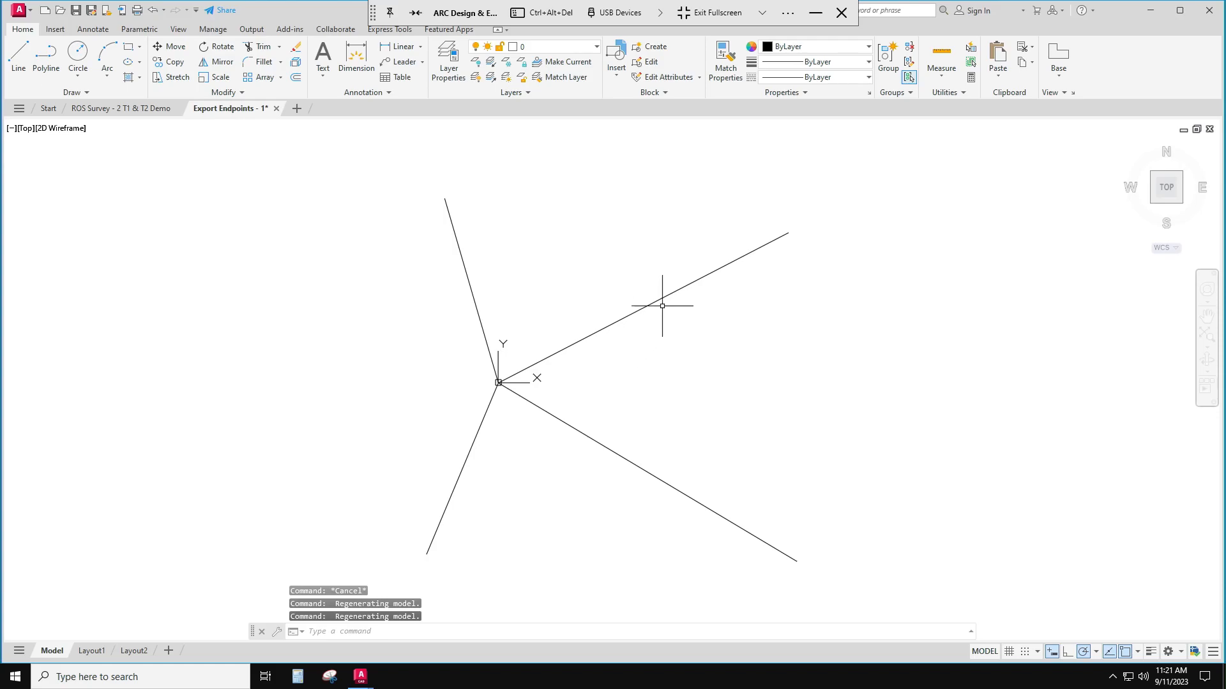
pyautogui.moveTo(743, 260)
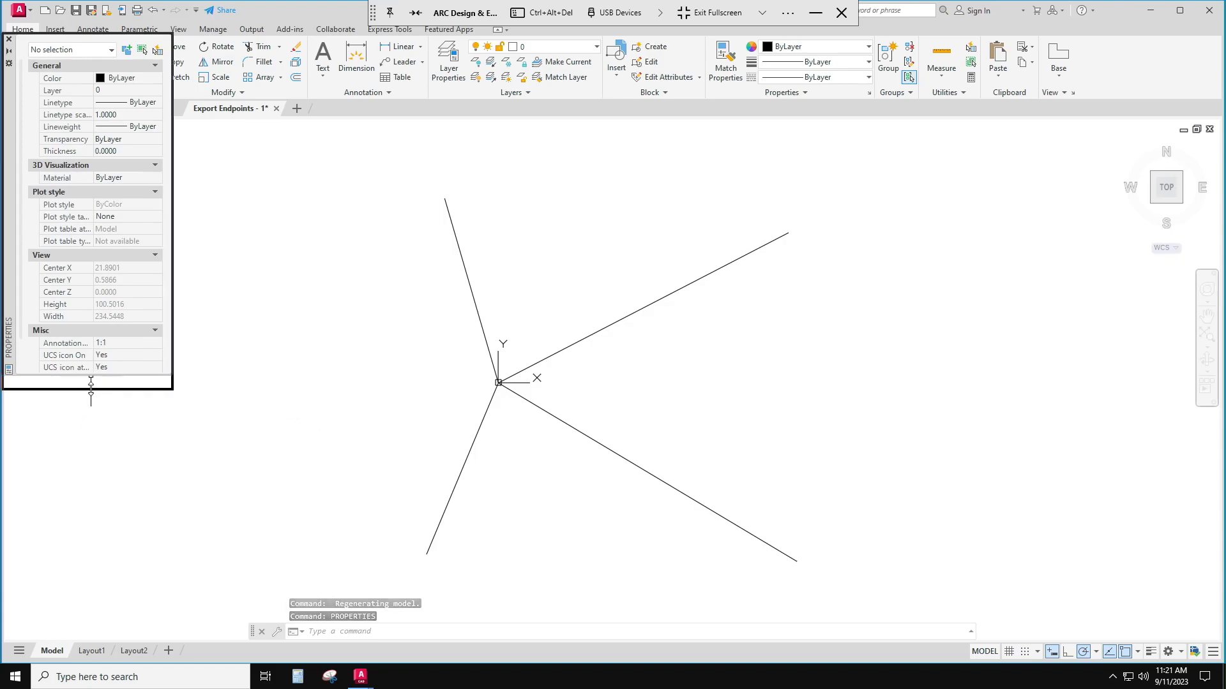
pyautogui.press('Escape')
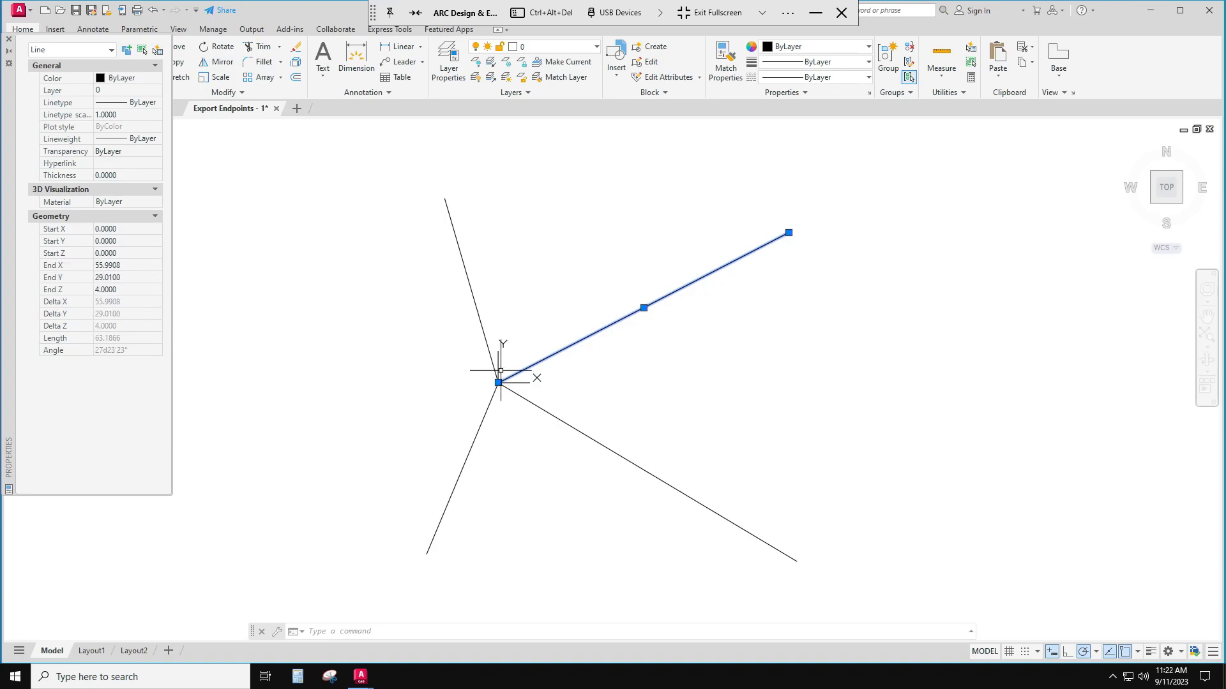
pyautogui.press('Escape')
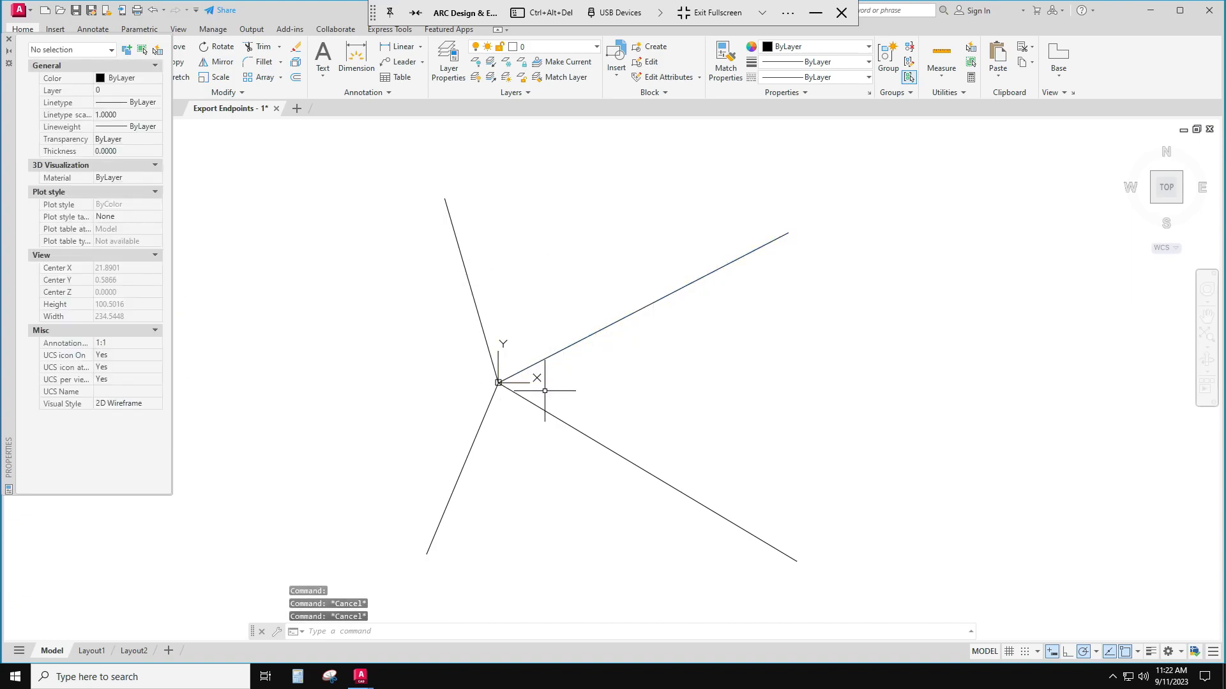
pyautogui.scroll(-3)
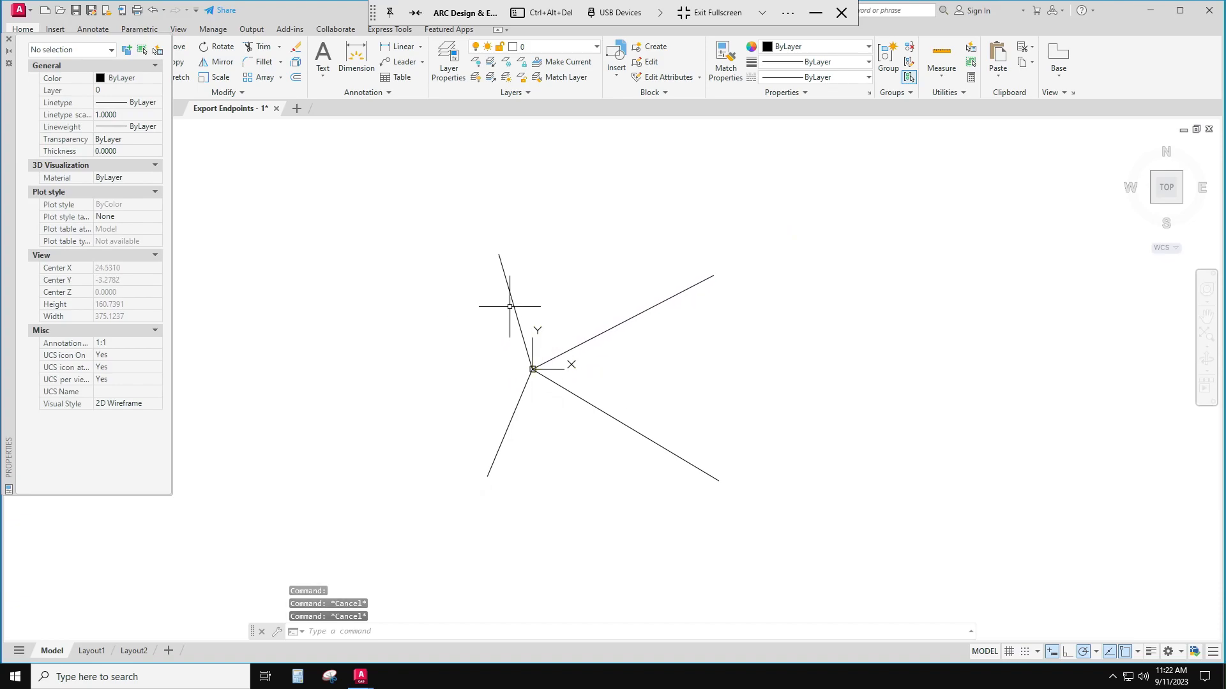
pyautogui.moveTo(527, 426)
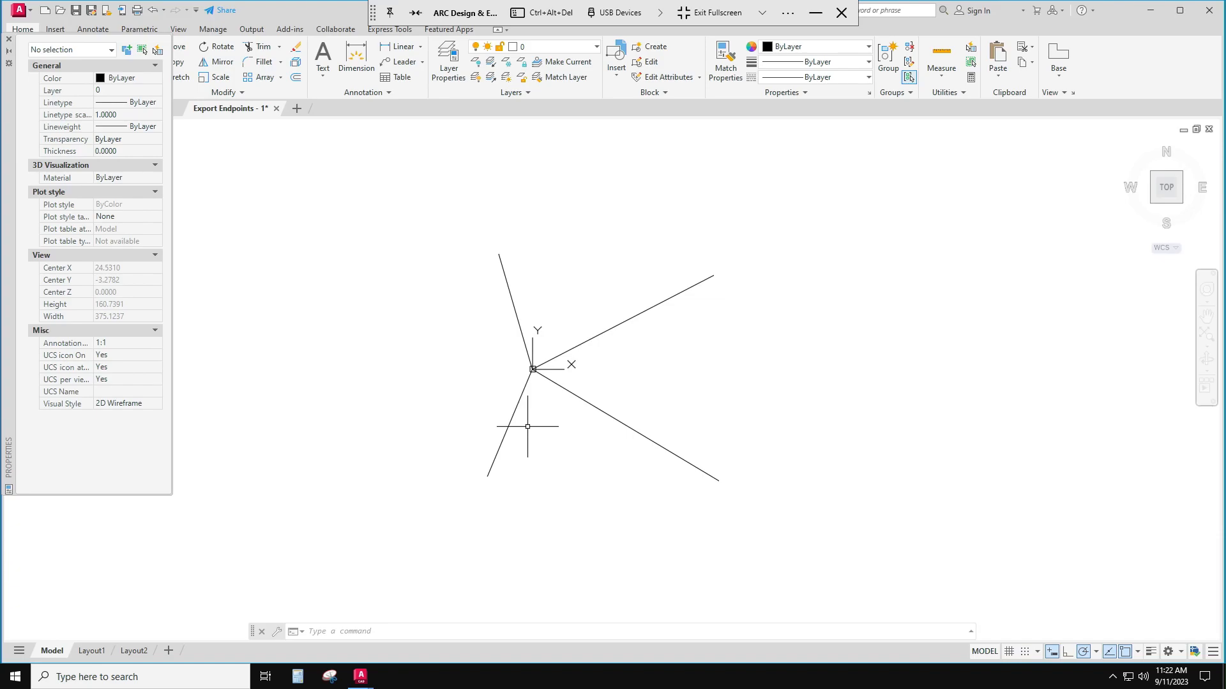
pyautogui.moveTo(521, 412)
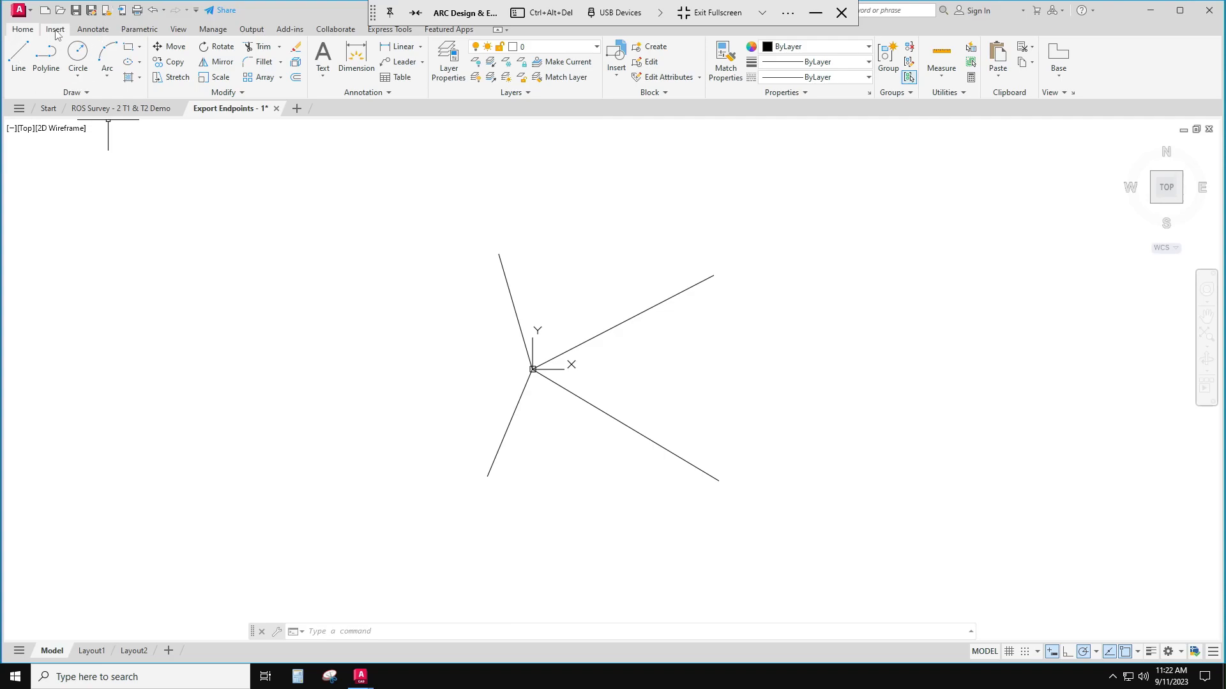
# Launch the DATAEXTRACTION command from the Insert ribbon's linking and extraction tools
pyautogui.click(54, 29)
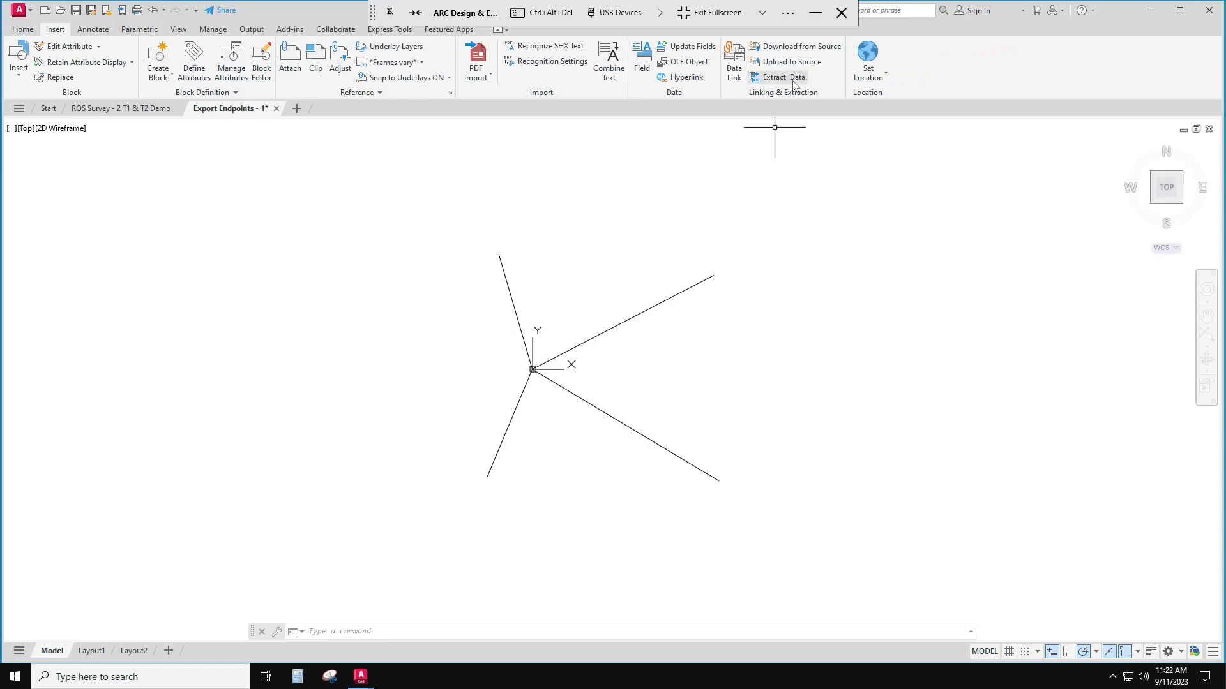
pyautogui.moveTo(782, 77)
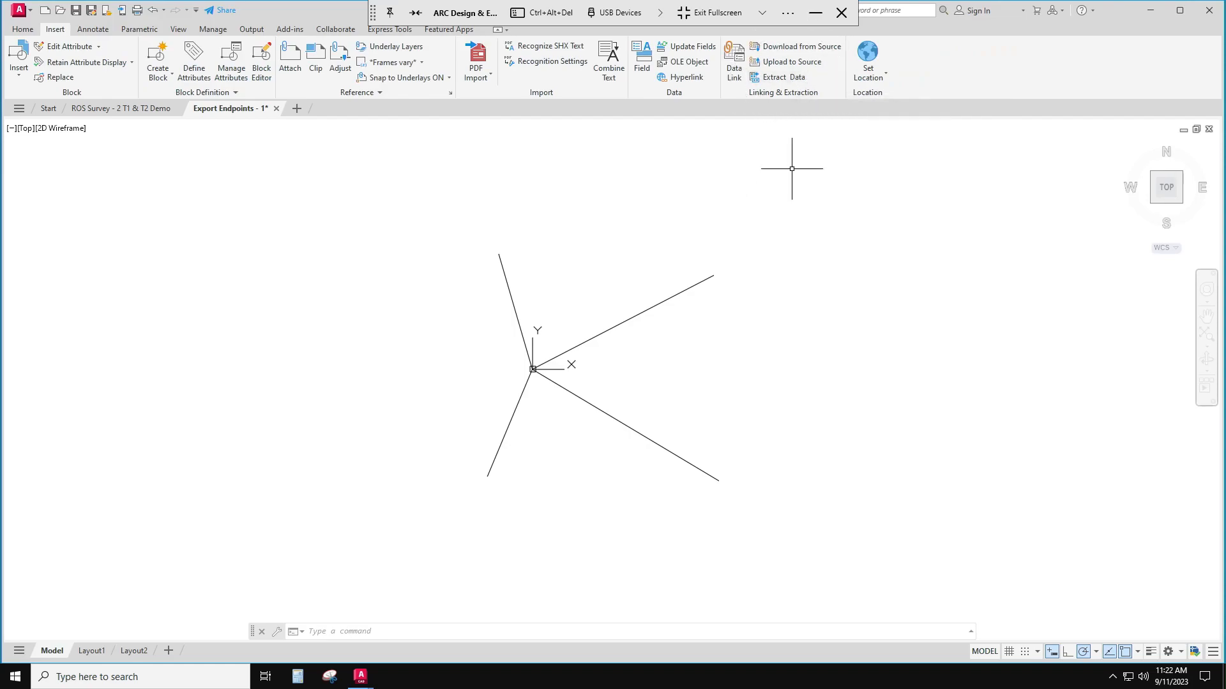
pyautogui.write('EXT')
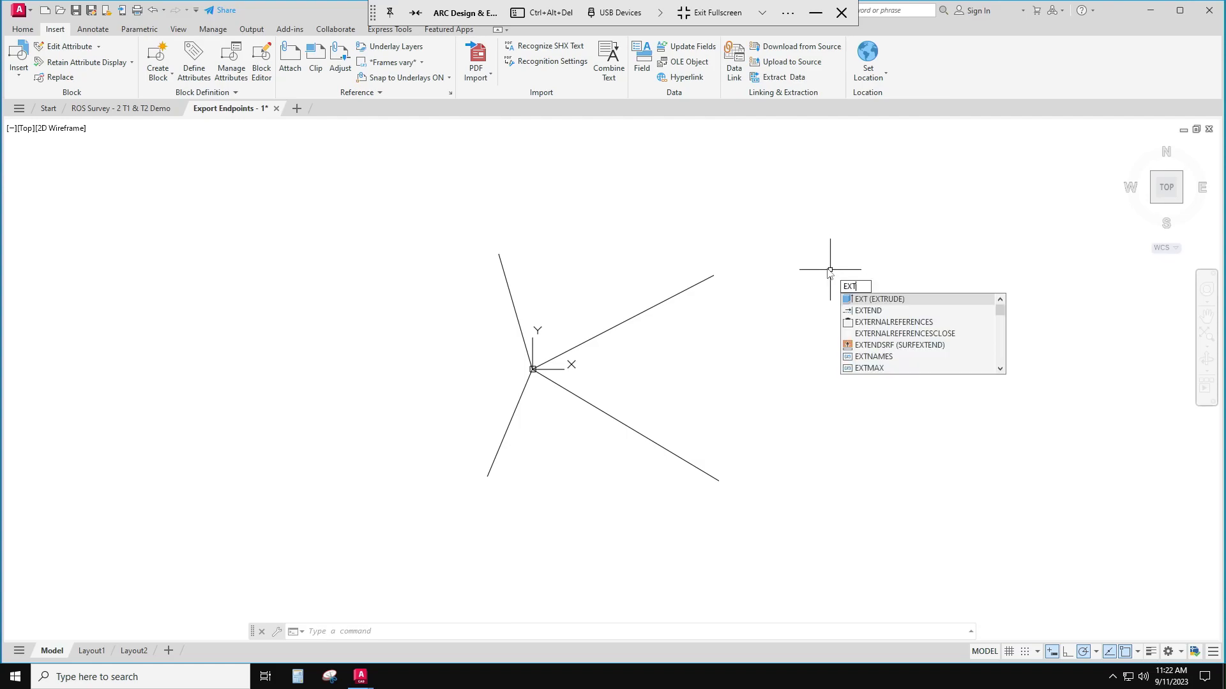
pyautogui.moveTo(837, 283)
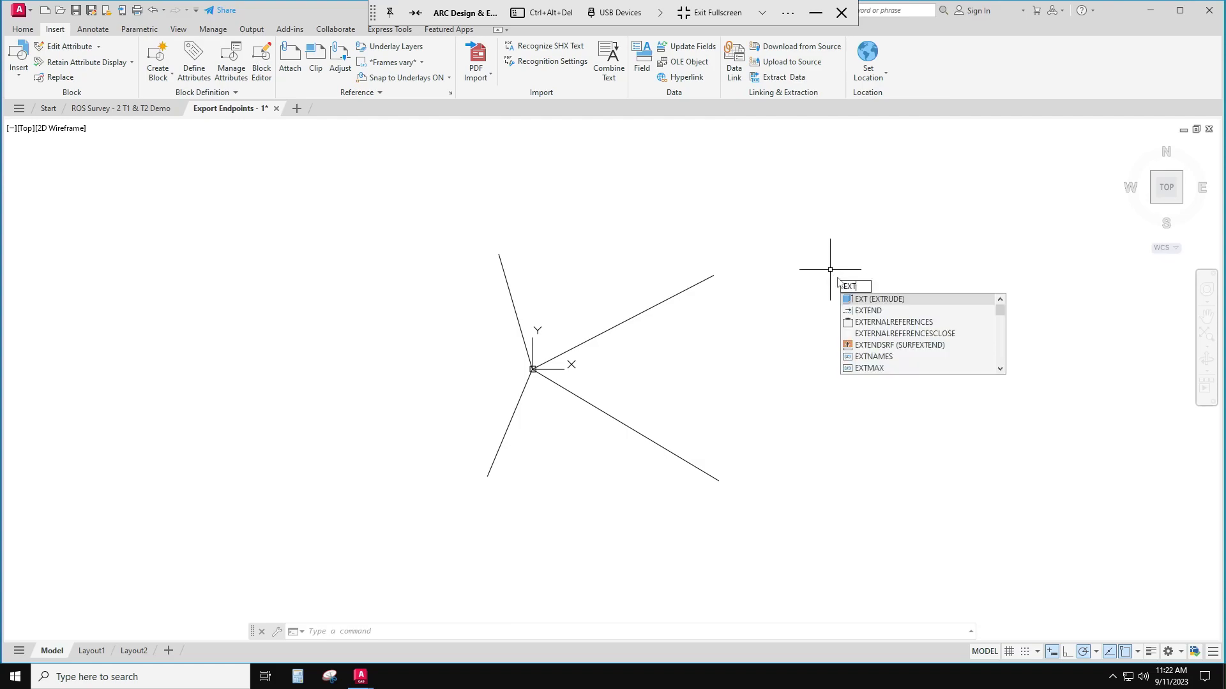
pyautogui.write('RUDE')
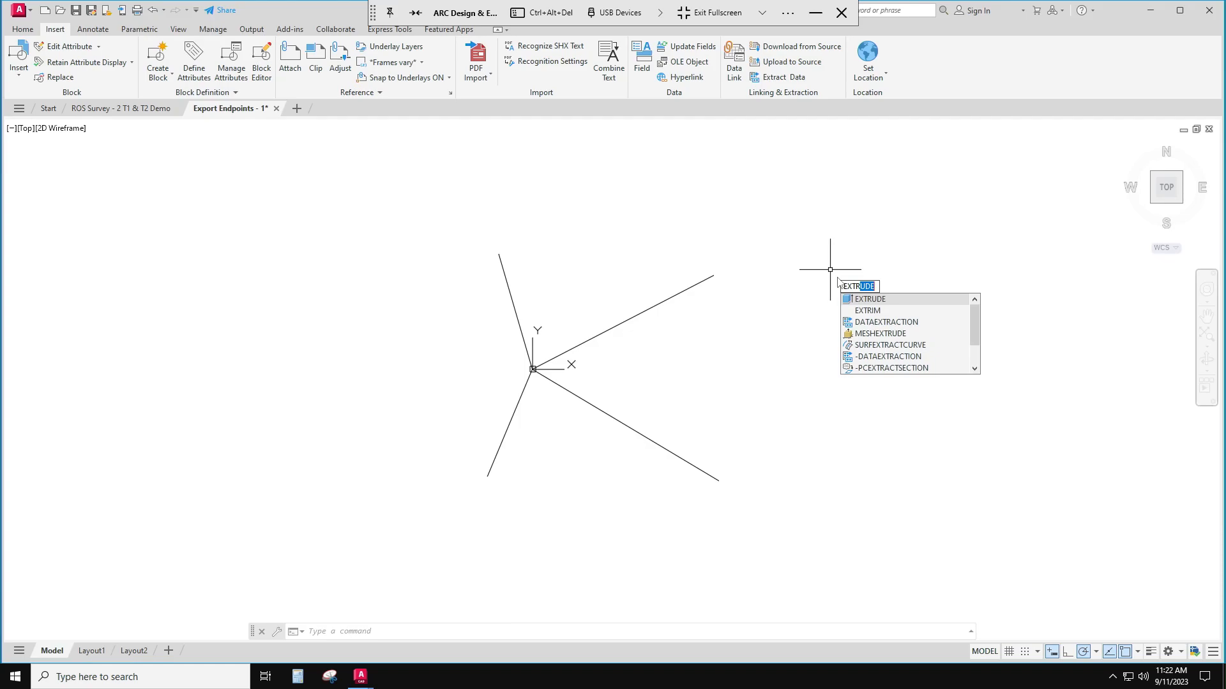
pyautogui.moveTo(883, 322)
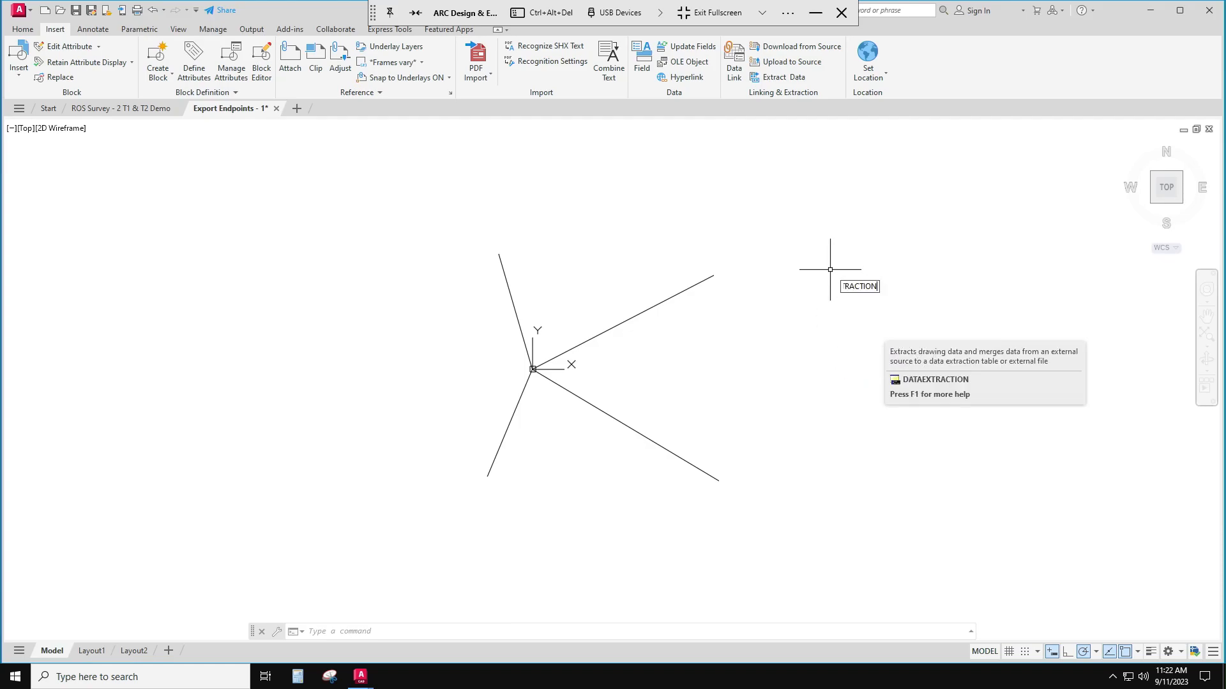
pyautogui.click(783, 78)
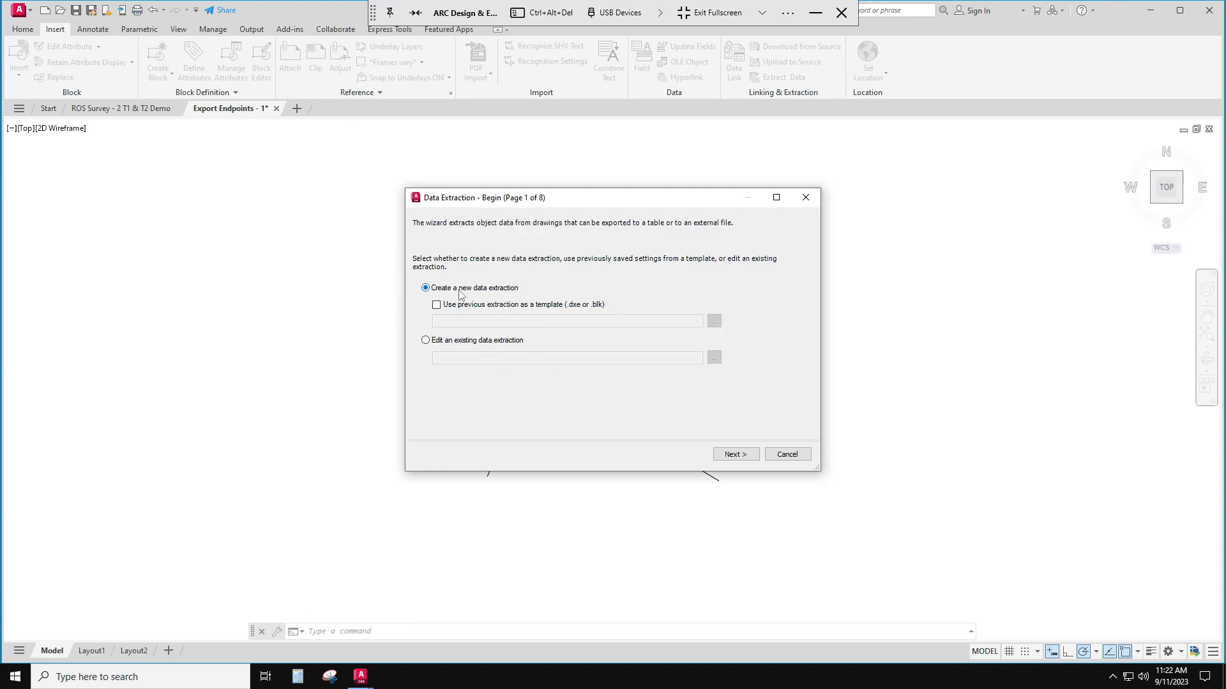
pyautogui.moveTo(472, 294)
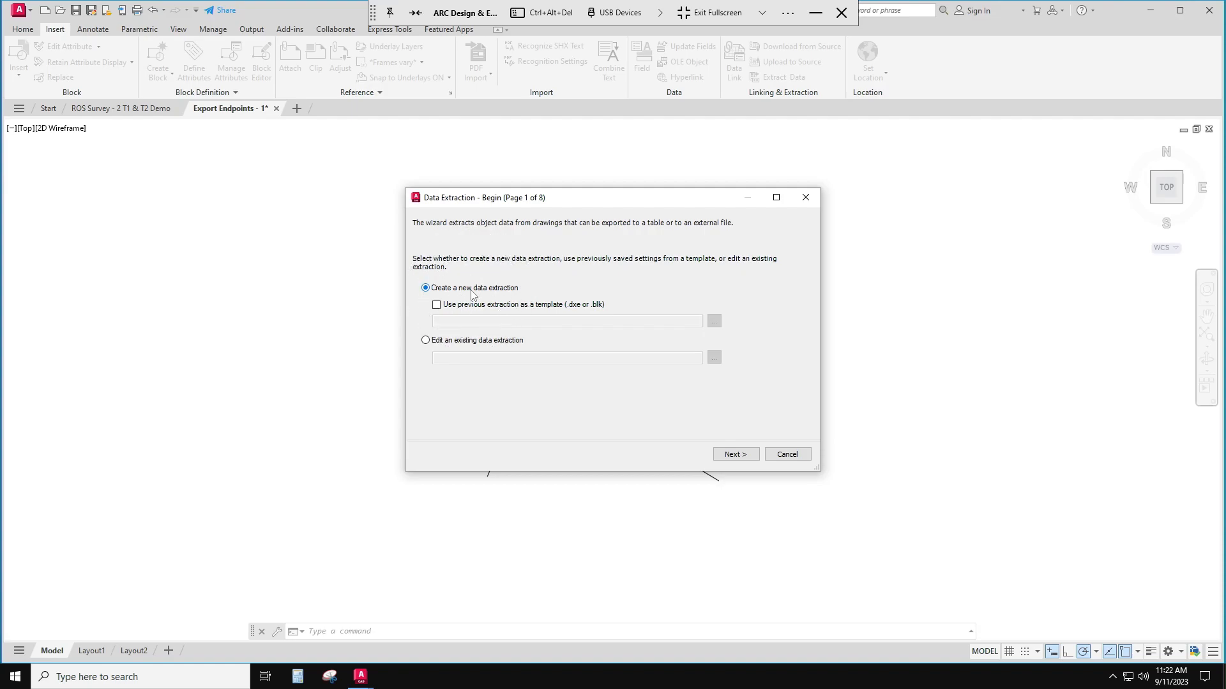
pyautogui.moveTo(670, 391)
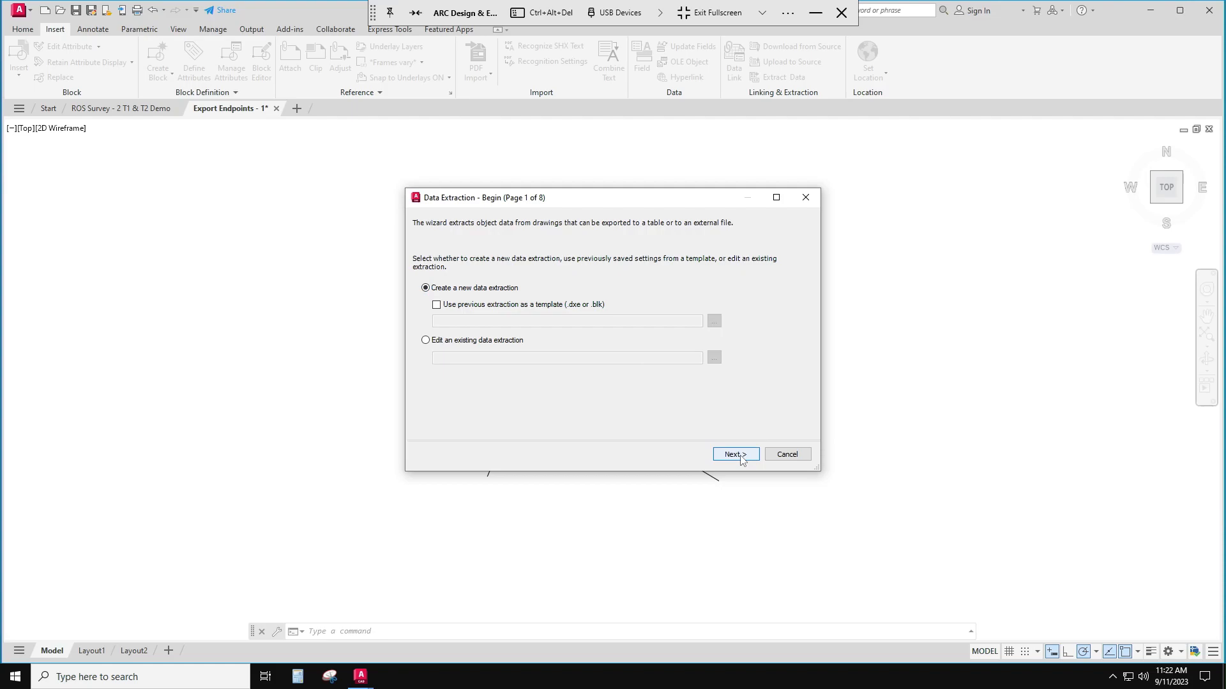
# Proceed with 'Create a new data extraction' to the save-settings prompt
pyautogui.click(733, 454)
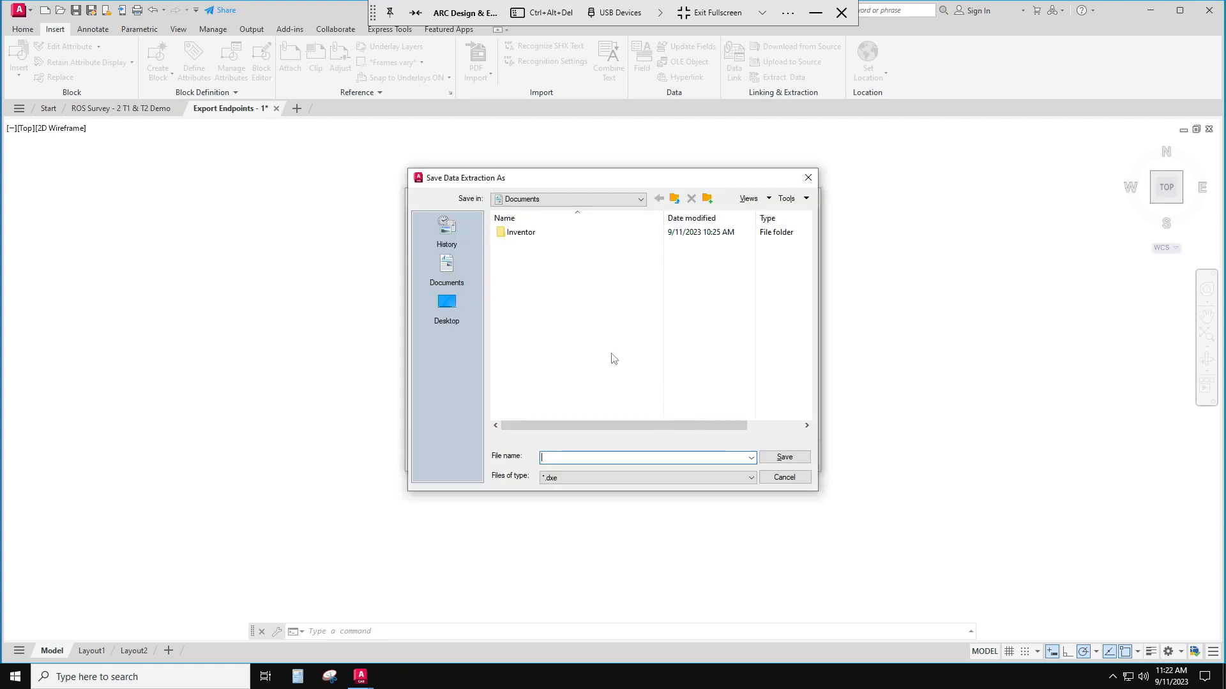
pyautogui.moveTo(639, 218)
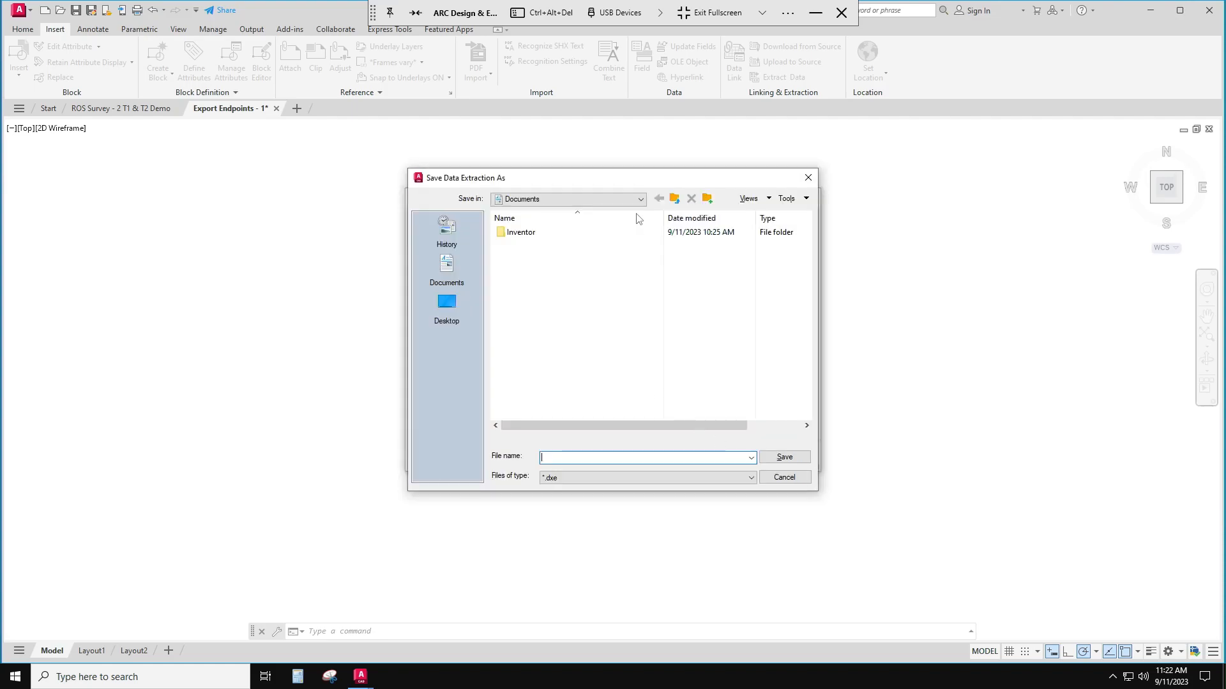
# Save the extraction settings as 'Endpoint Extractions' in the 350 Fall 2023 folder on the U: drive
pyautogui.click(640, 199)
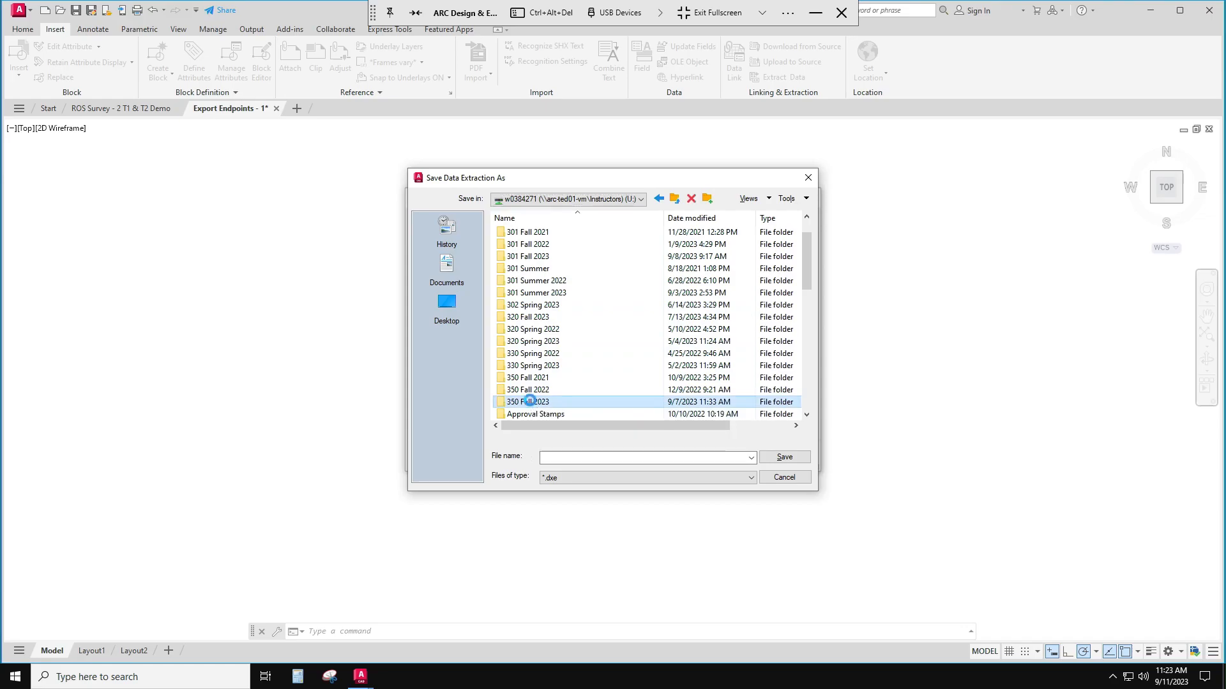
pyautogui.doubleClick(526, 401)
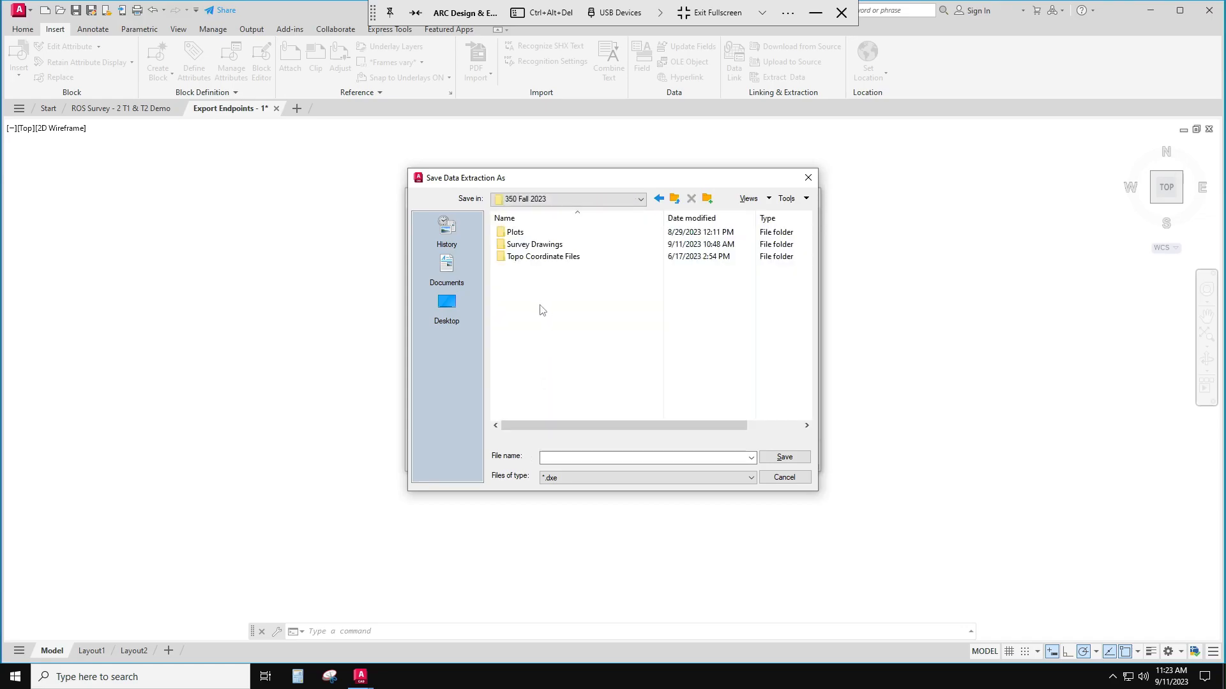
pyautogui.click(645, 457)
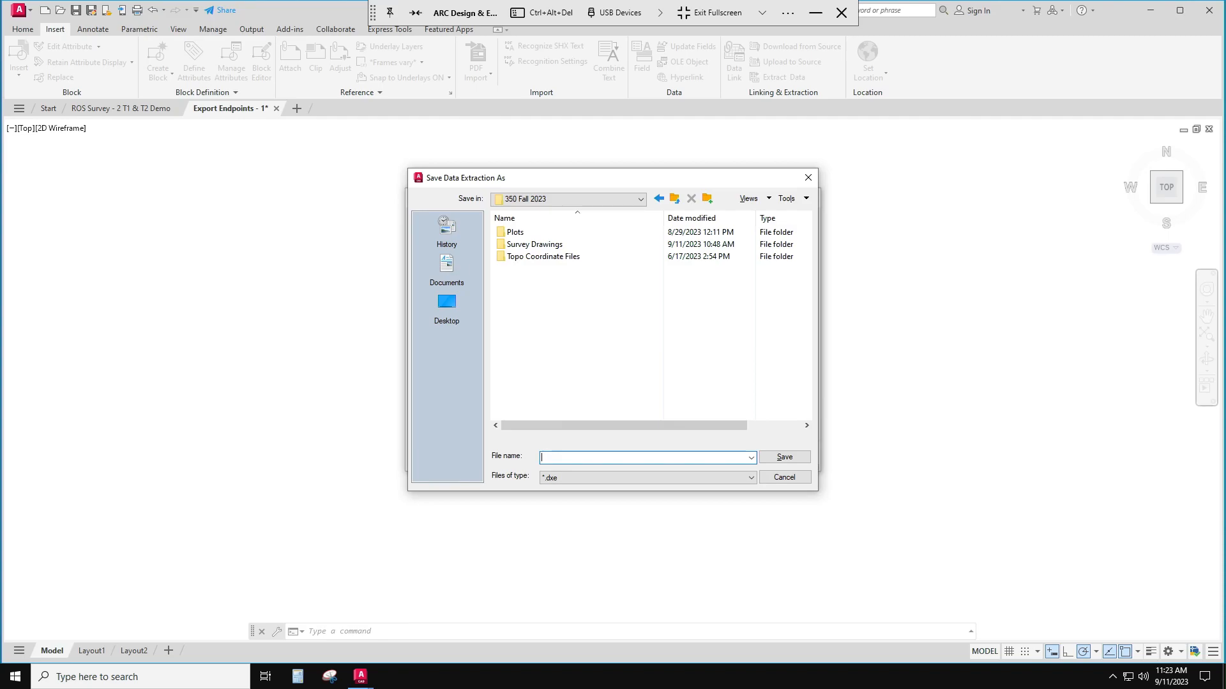
pyautogui.write('Endpoint')
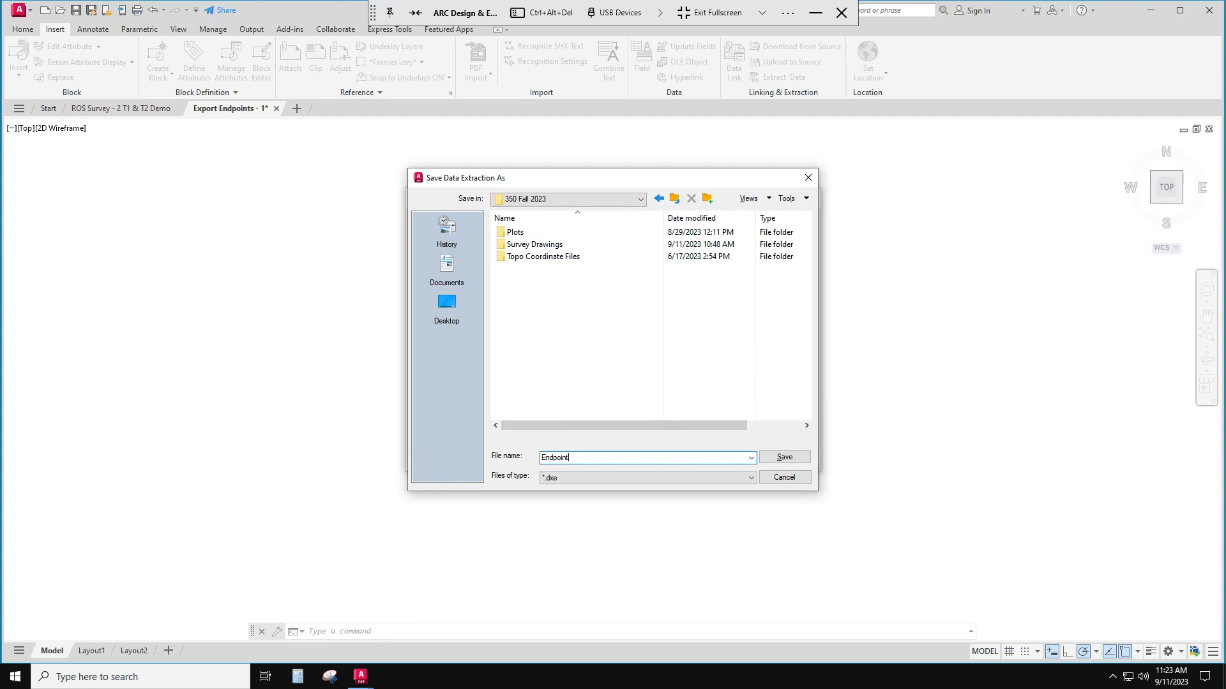
pyautogui.write('Extract')
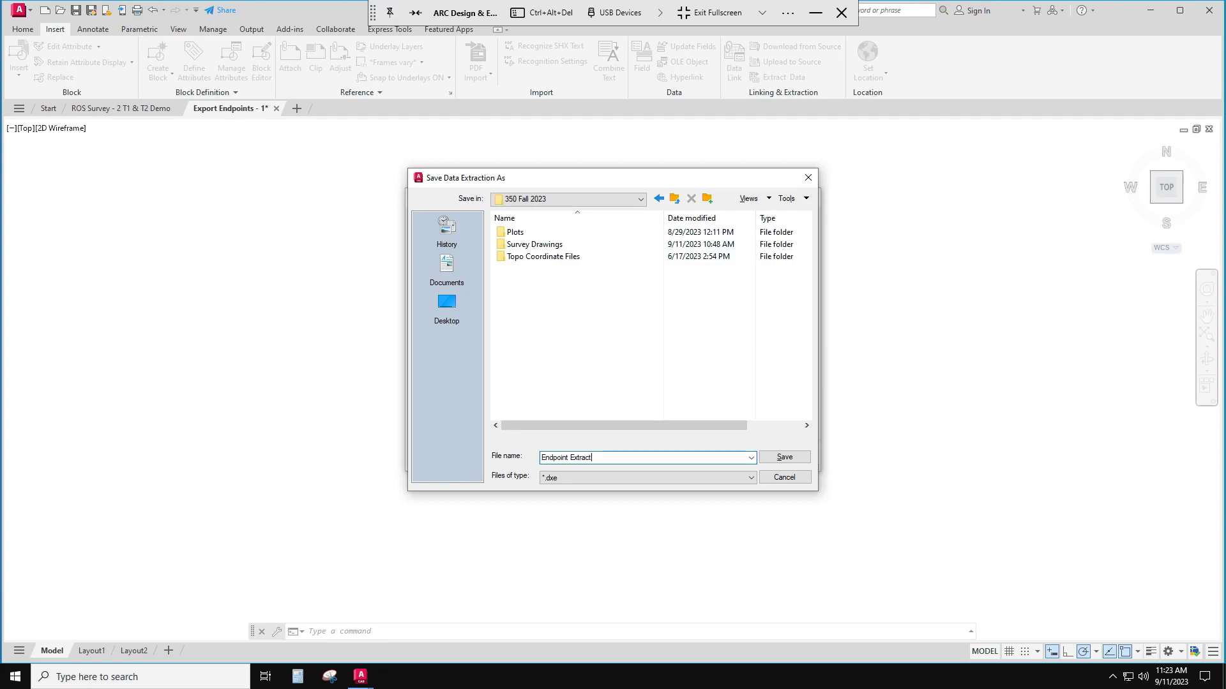
pyautogui.write('ions')
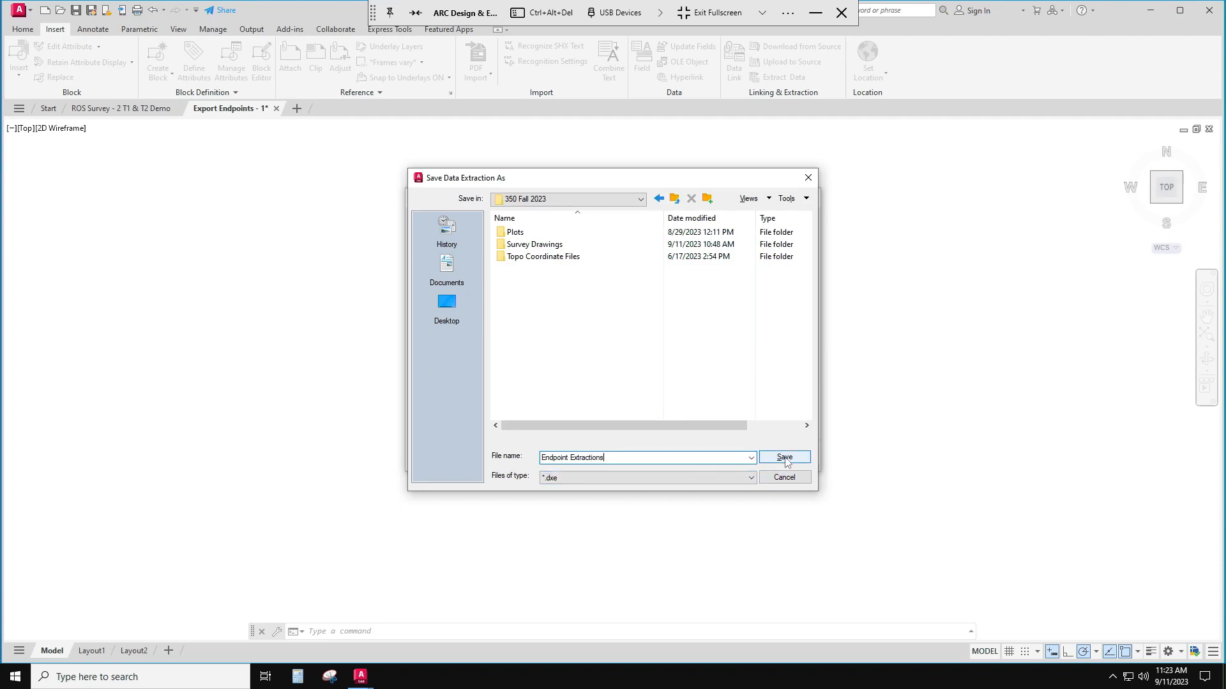
pyautogui.click(783, 457)
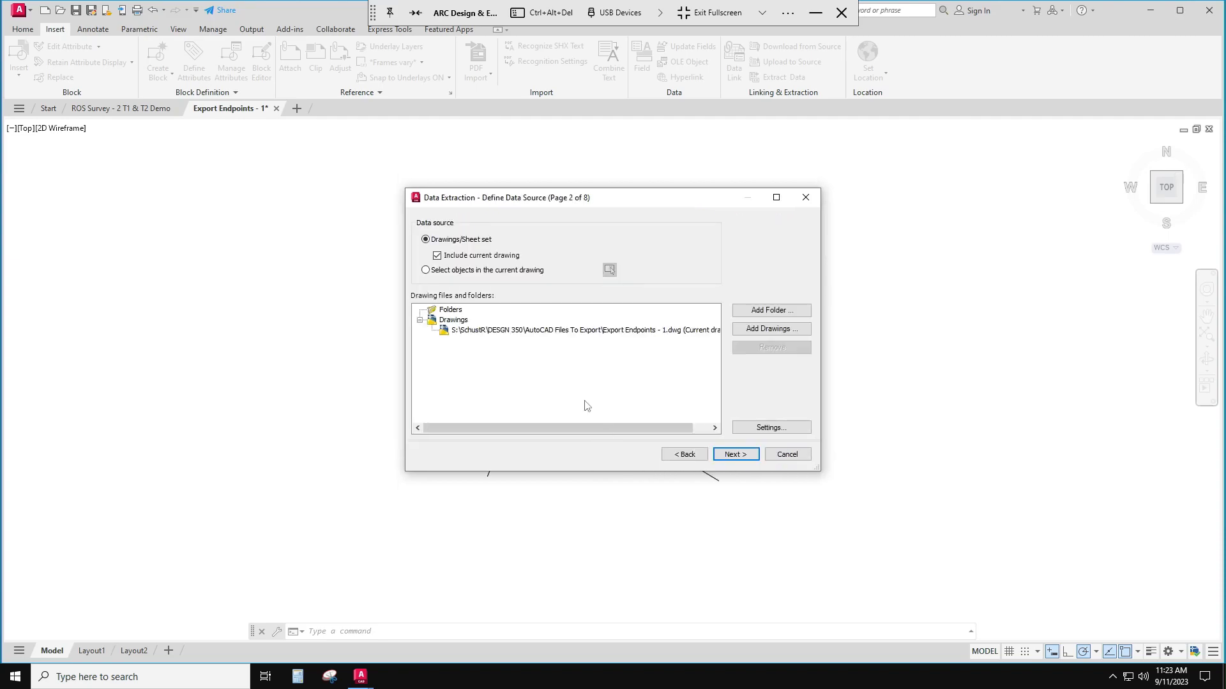
pyautogui.moveTo(546, 413)
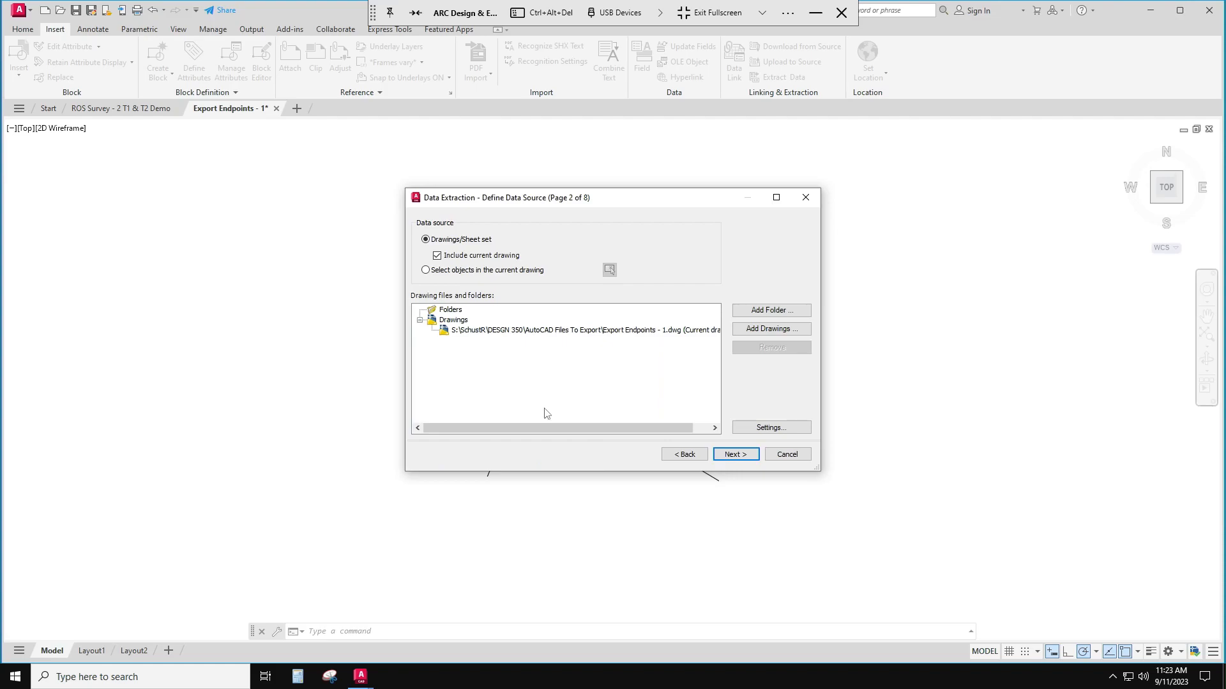
pyautogui.moveTo(501, 348)
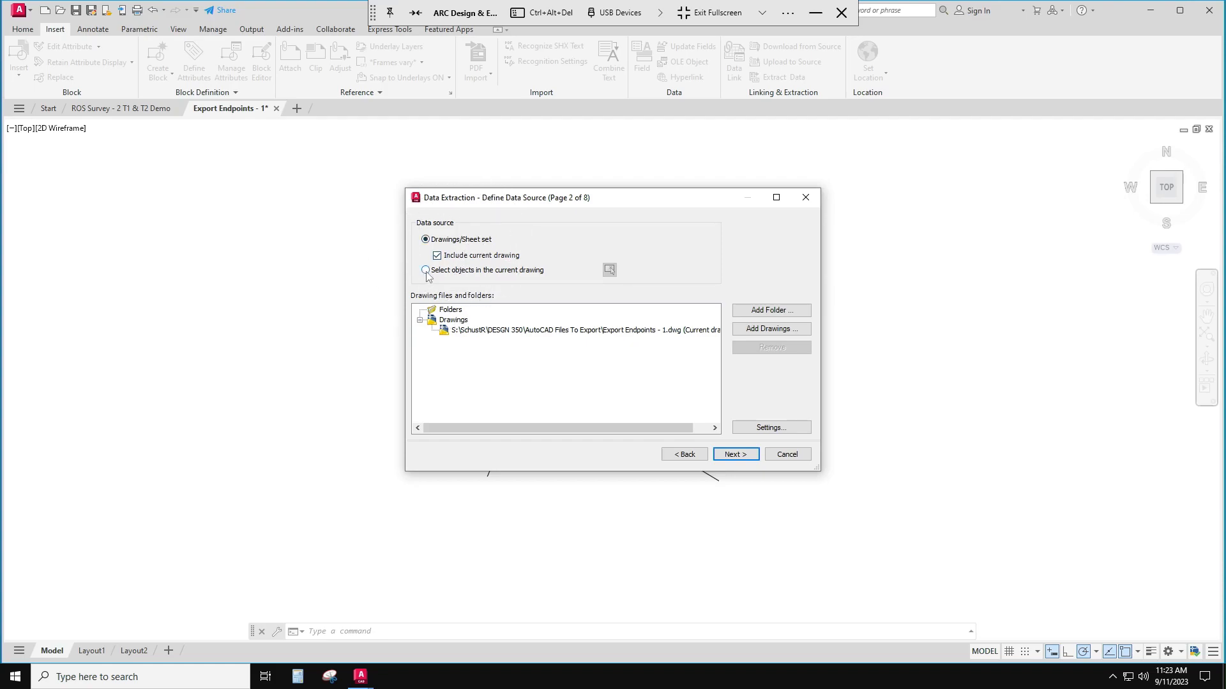
pyautogui.moveTo(573, 395)
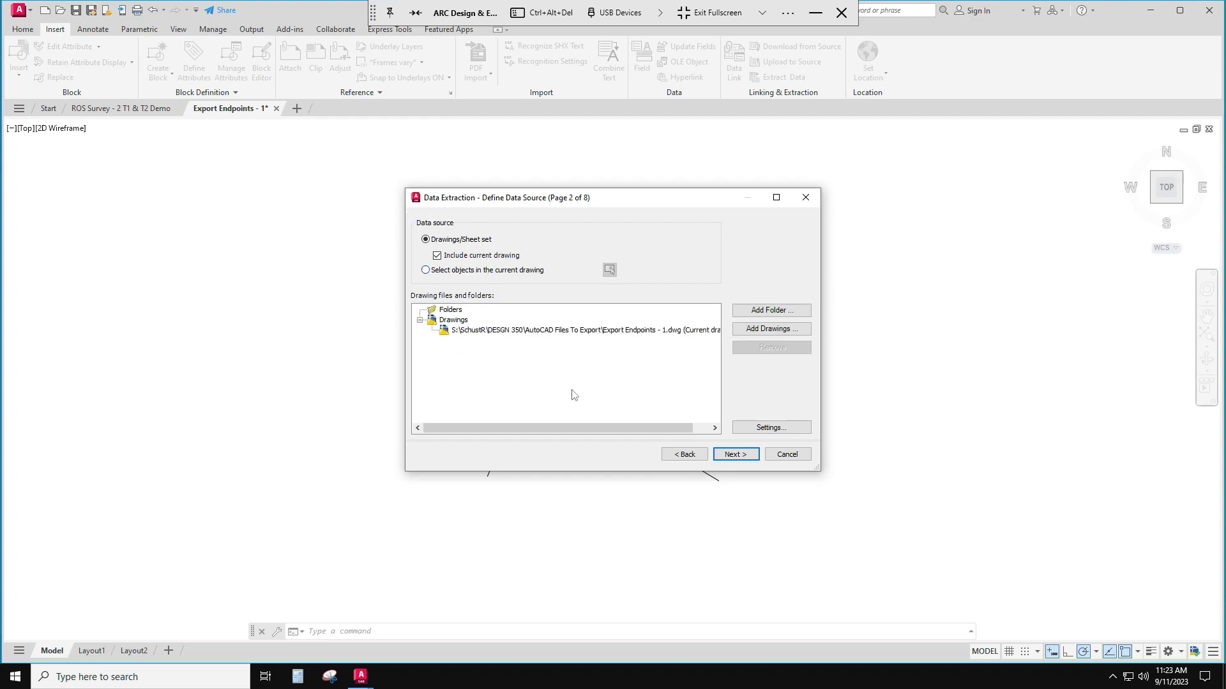
pyautogui.moveTo(680, 368)
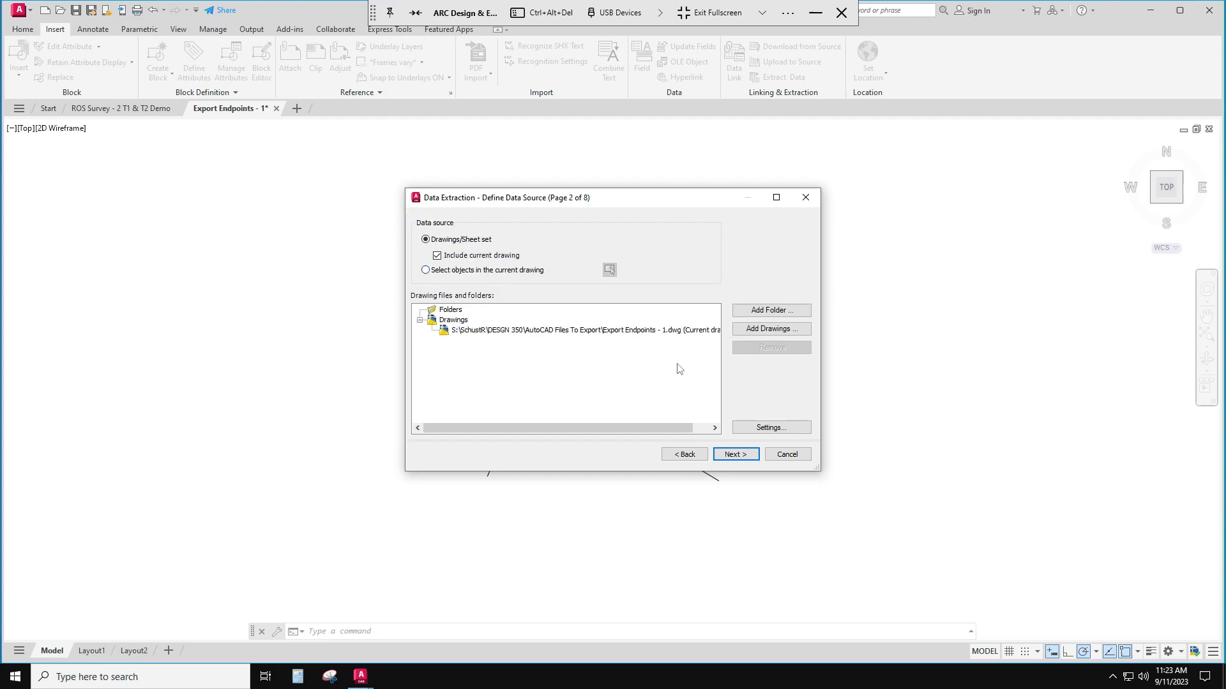
# Keep the current drawing as the data source and continue to object selection
pyautogui.click(582, 329)
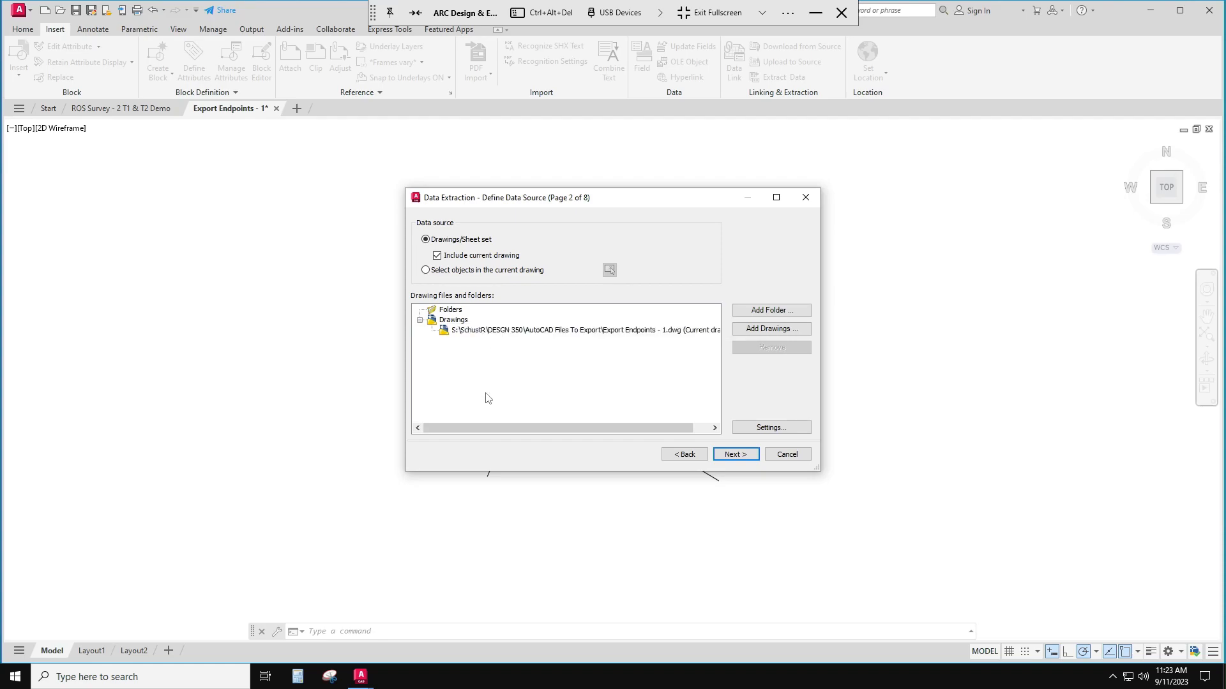
pyautogui.moveTo(646, 339)
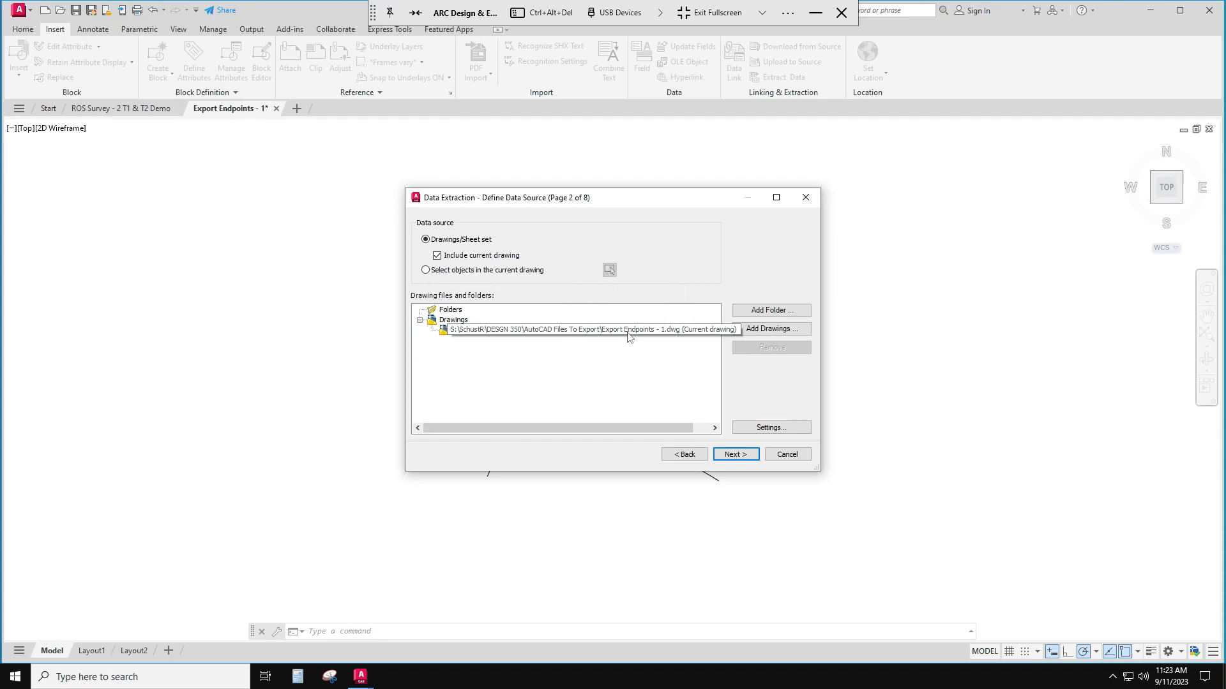
pyautogui.moveTo(575, 335)
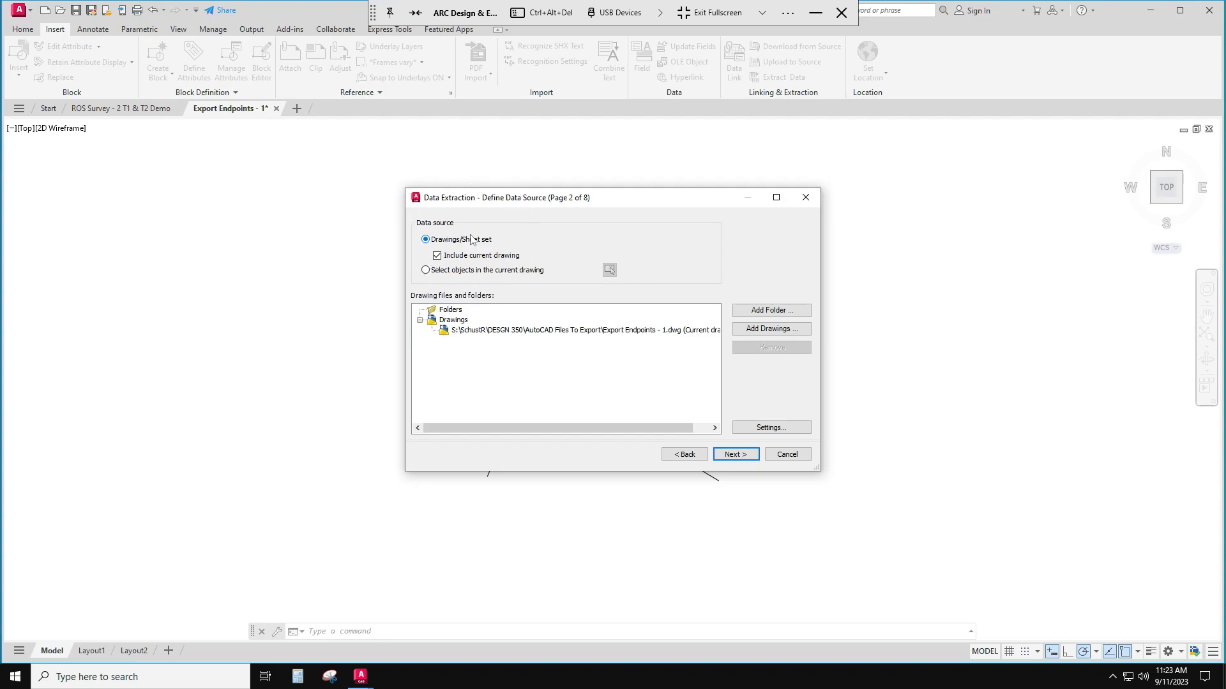
pyautogui.moveTo(768, 428)
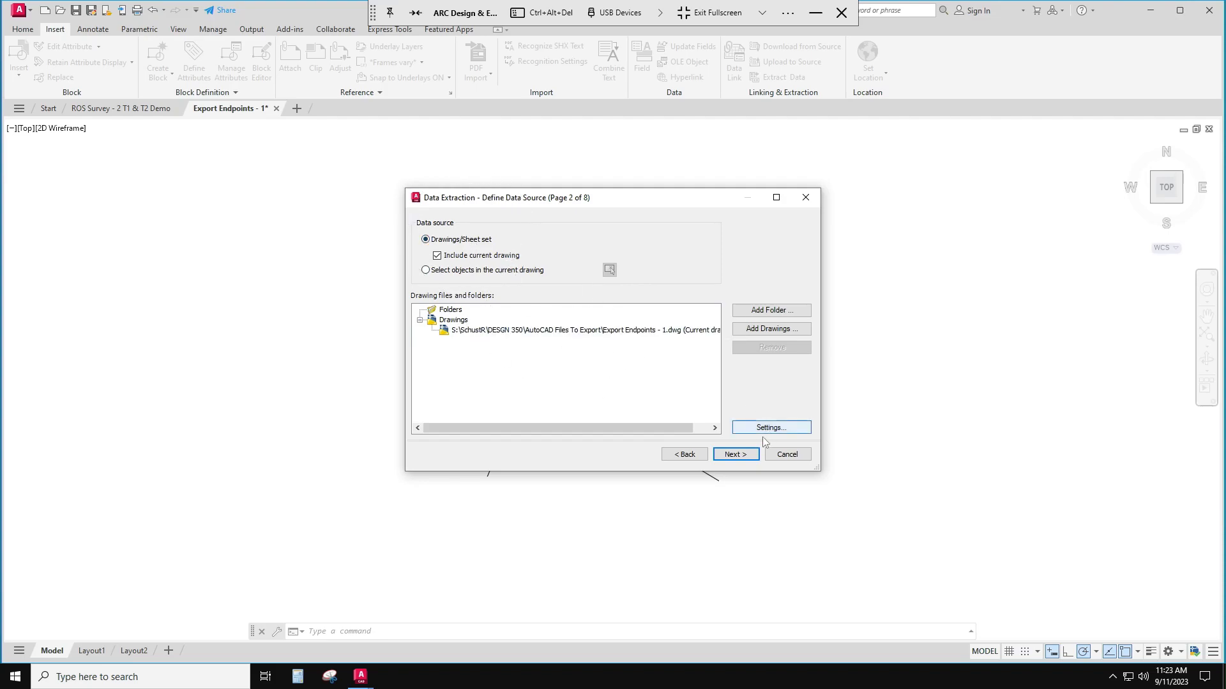
pyautogui.click(735, 454)
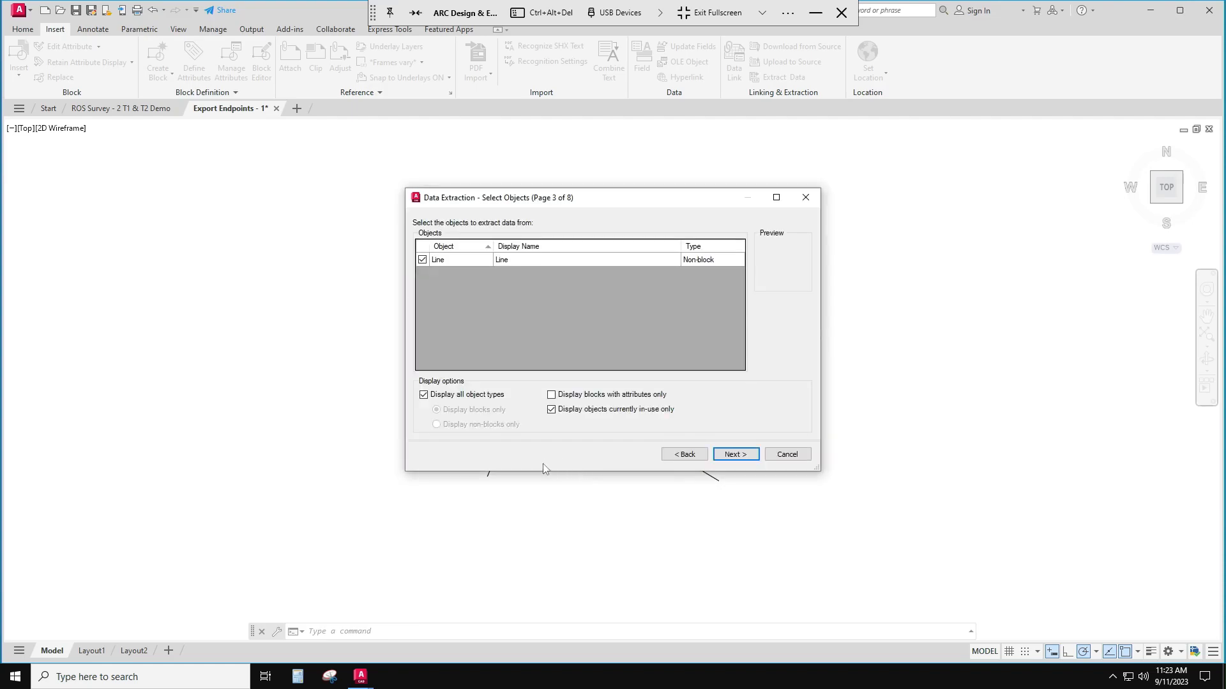
pyautogui.moveTo(632, 263)
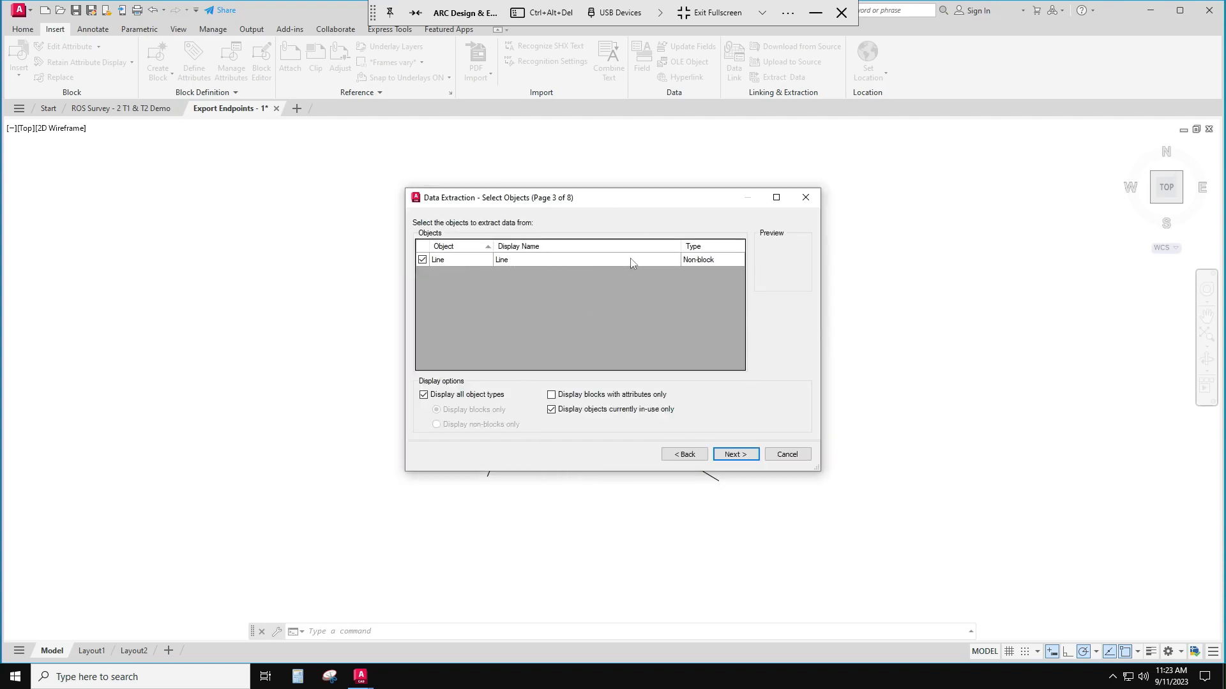
pyautogui.moveTo(451, 283)
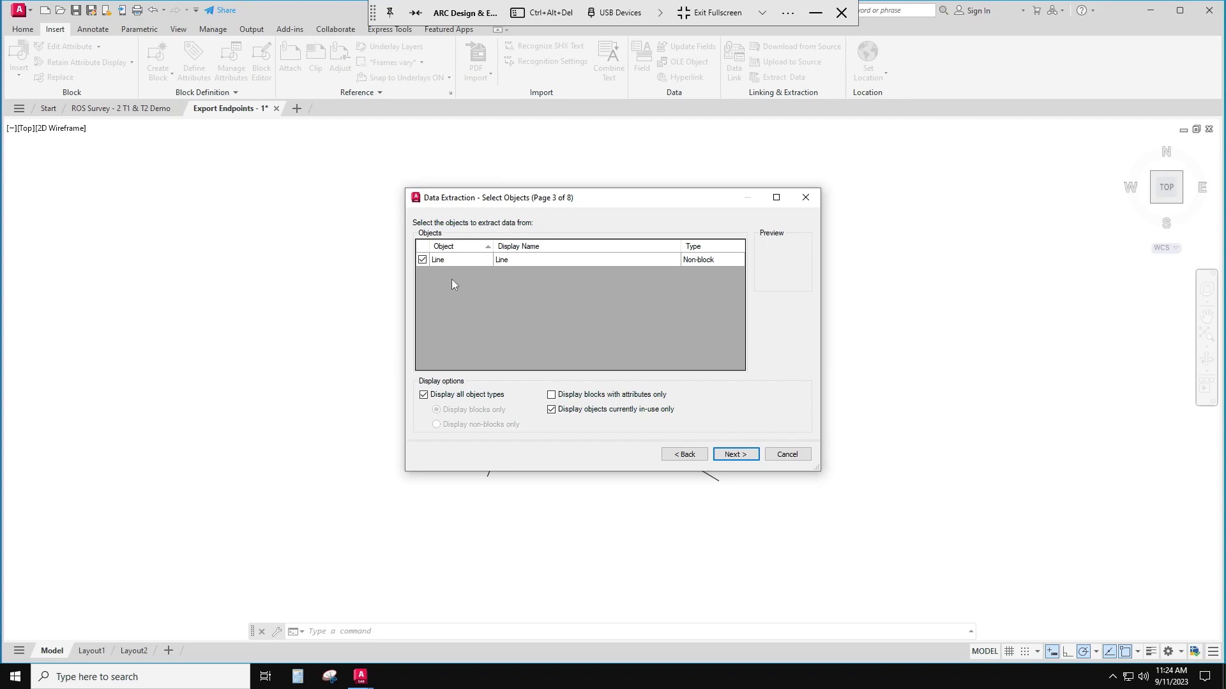
pyautogui.moveTo(478, 287)
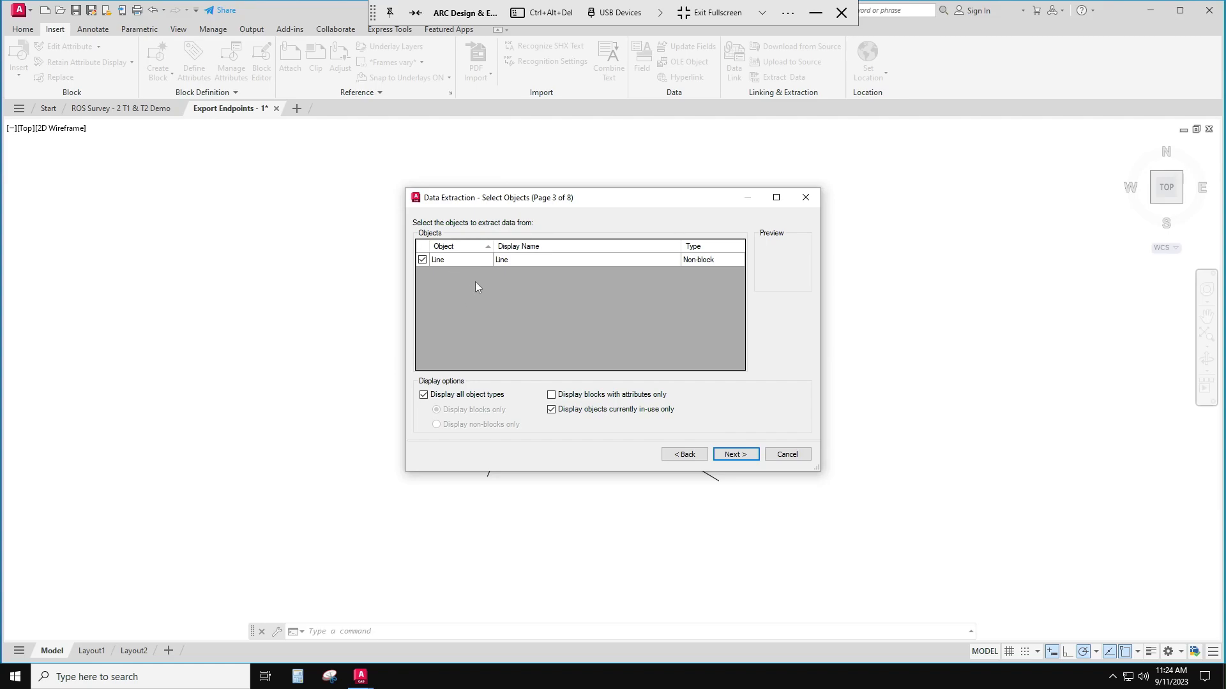
pyautogui.moveTo(481, 297)
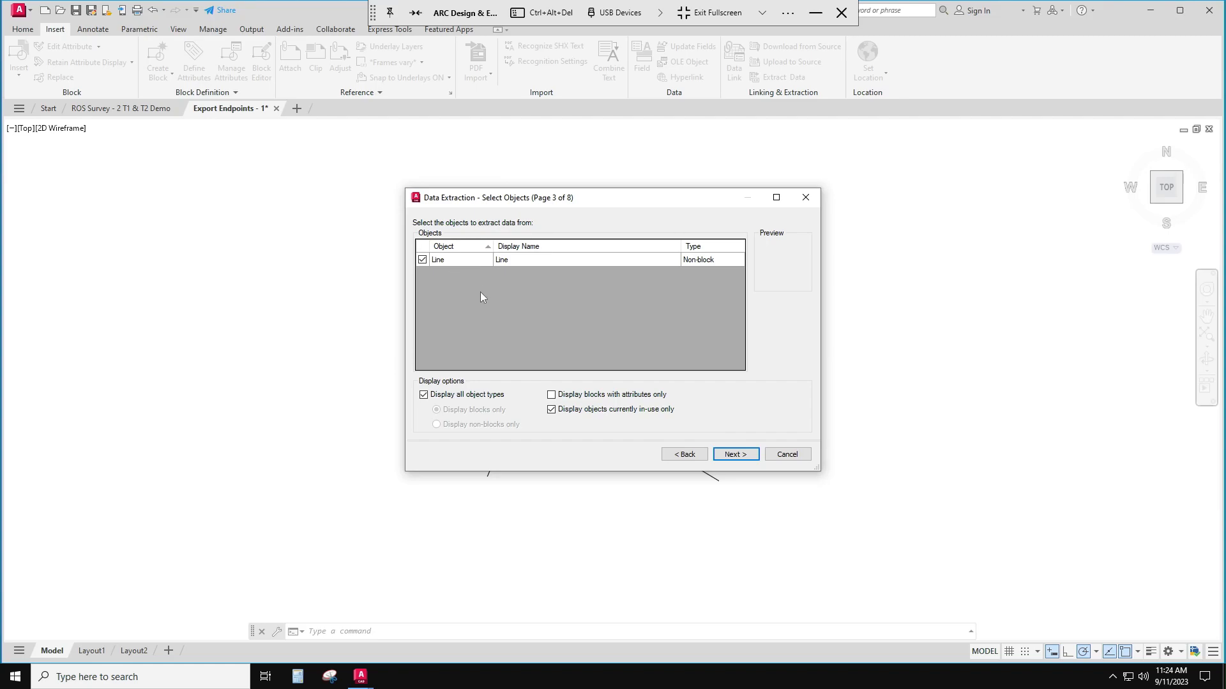
pyautogui.moveTo(455, 283)
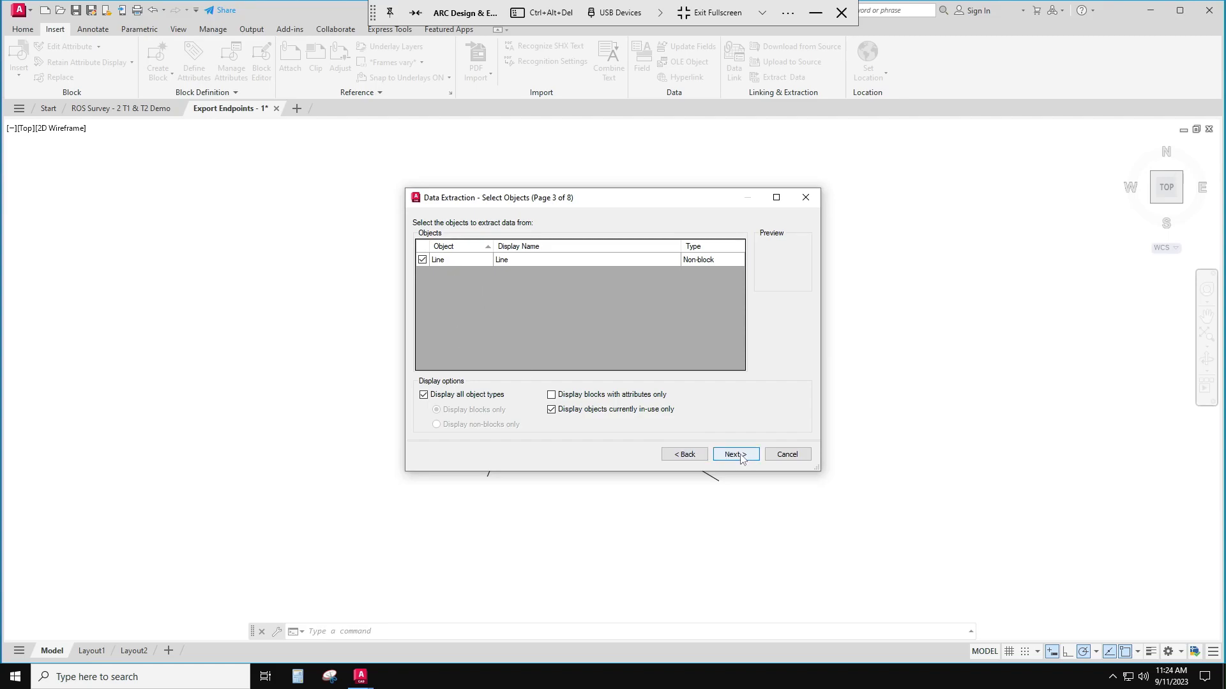
# Keep Line as the object type to extract and continue to its properties
pyautogui.click(734, 454)
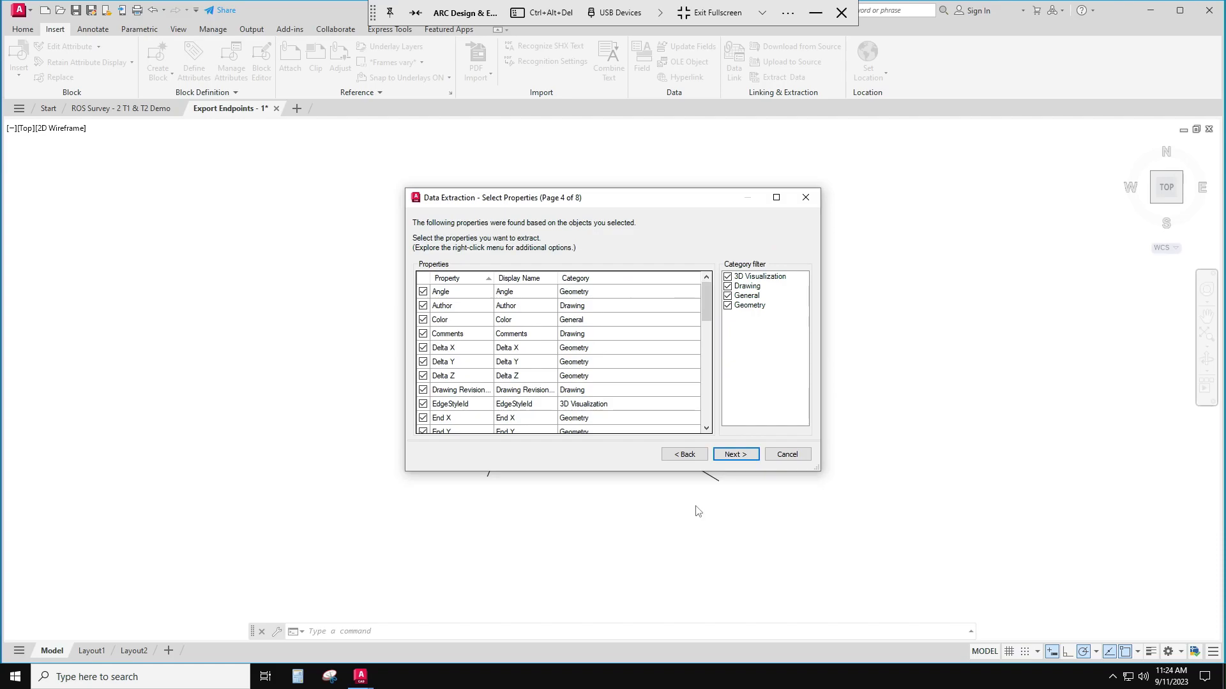
pyautogui.moveTo(747, 314)
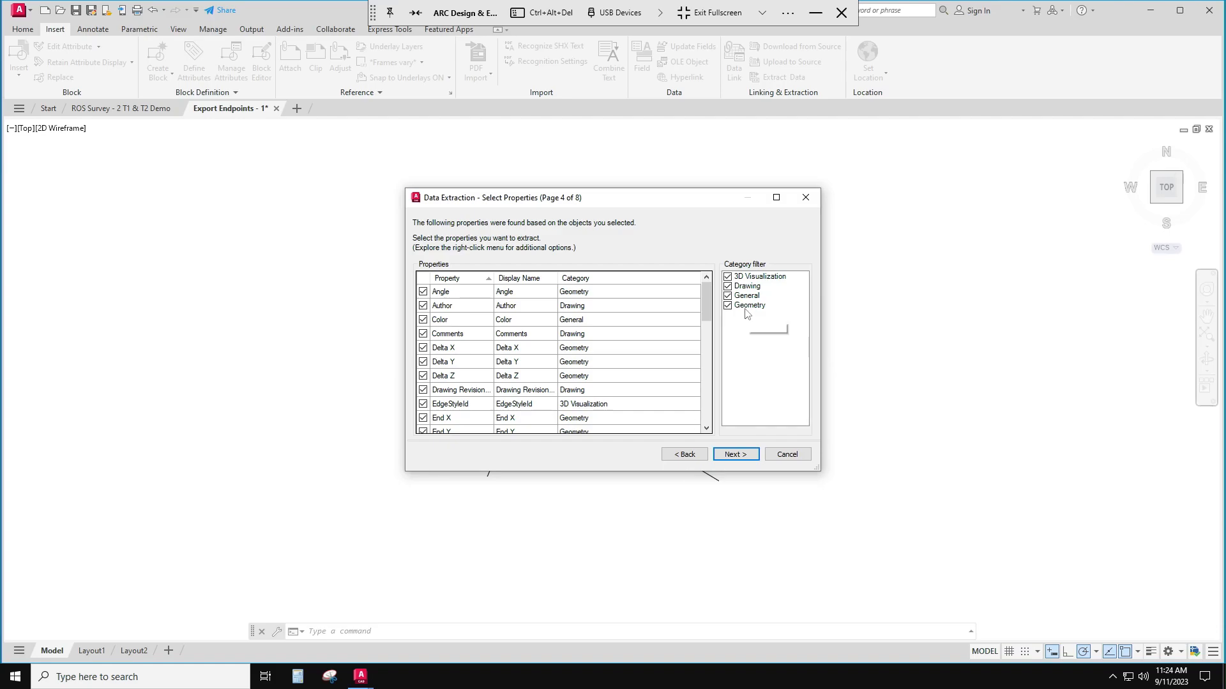
# Filter to Geometry, clear all properties, keep only End X, End Y and End Z, and continue
pyautogui.click(728, 285)
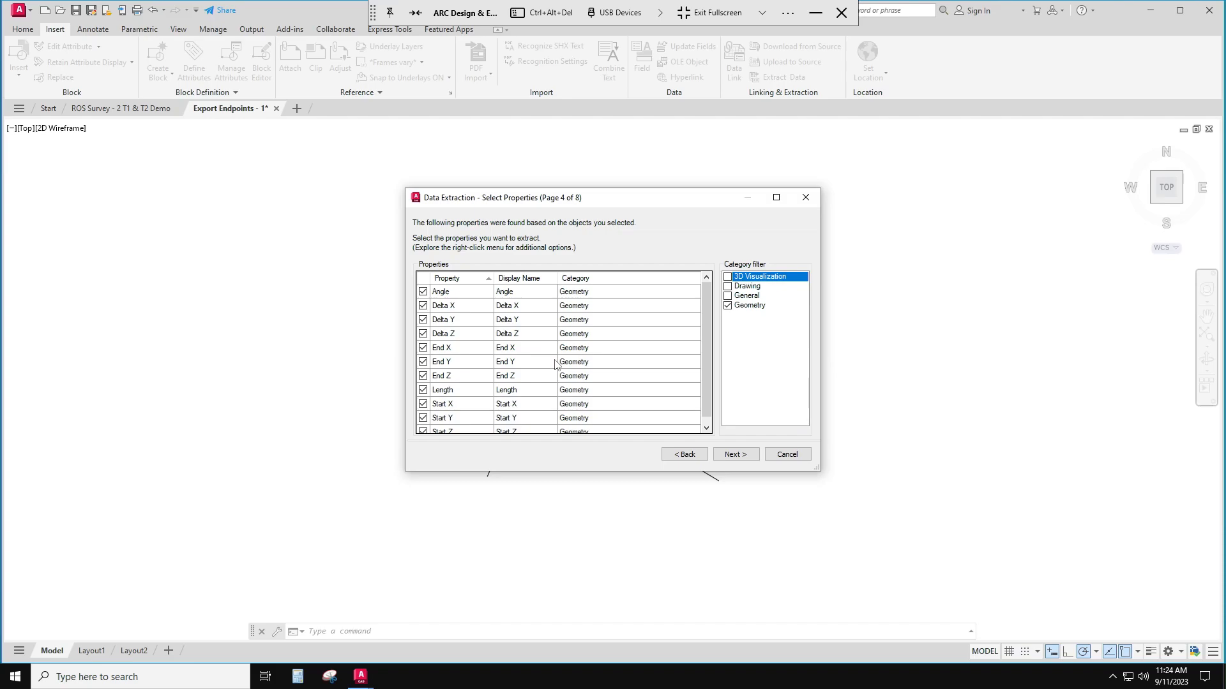
pyautogui.scroll(-3)
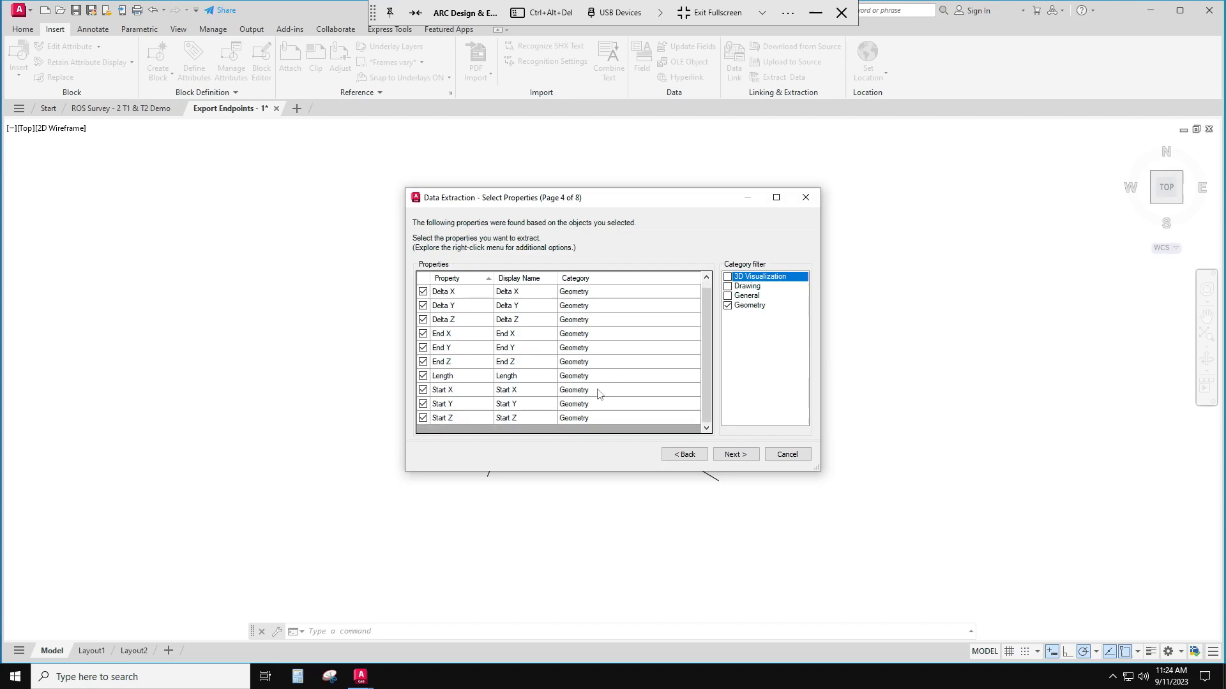
pyautogui.moveTo(457, 347)
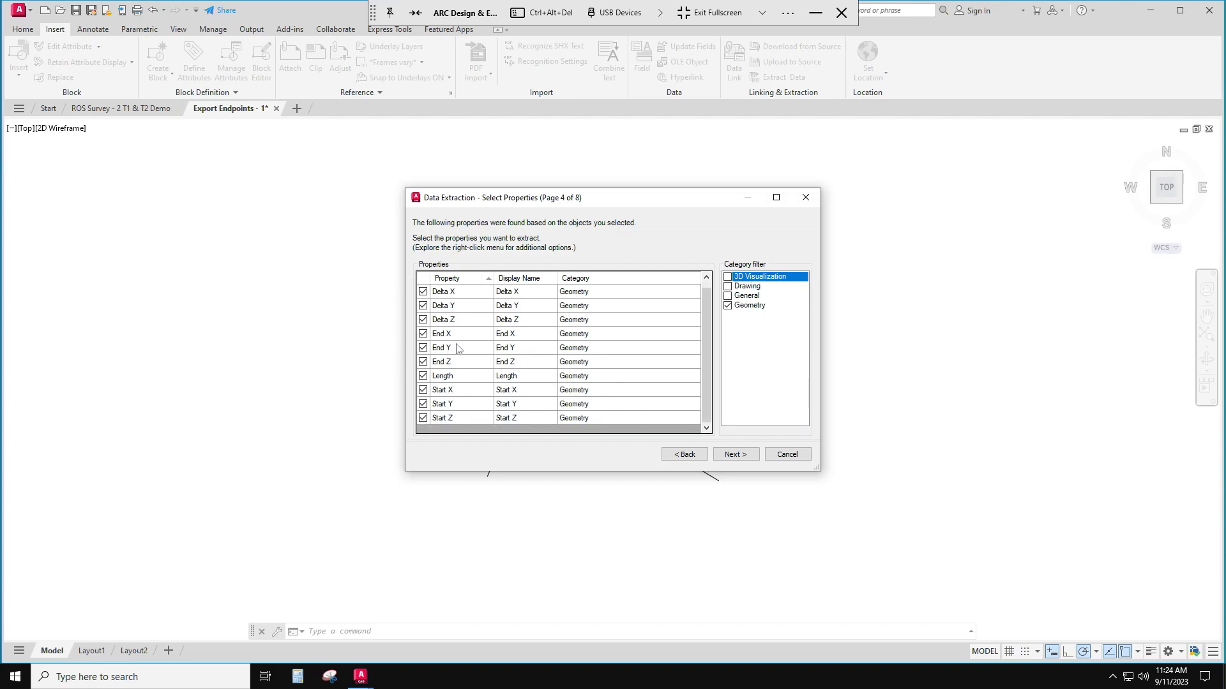
pyautogui.moveTo(618, 336)
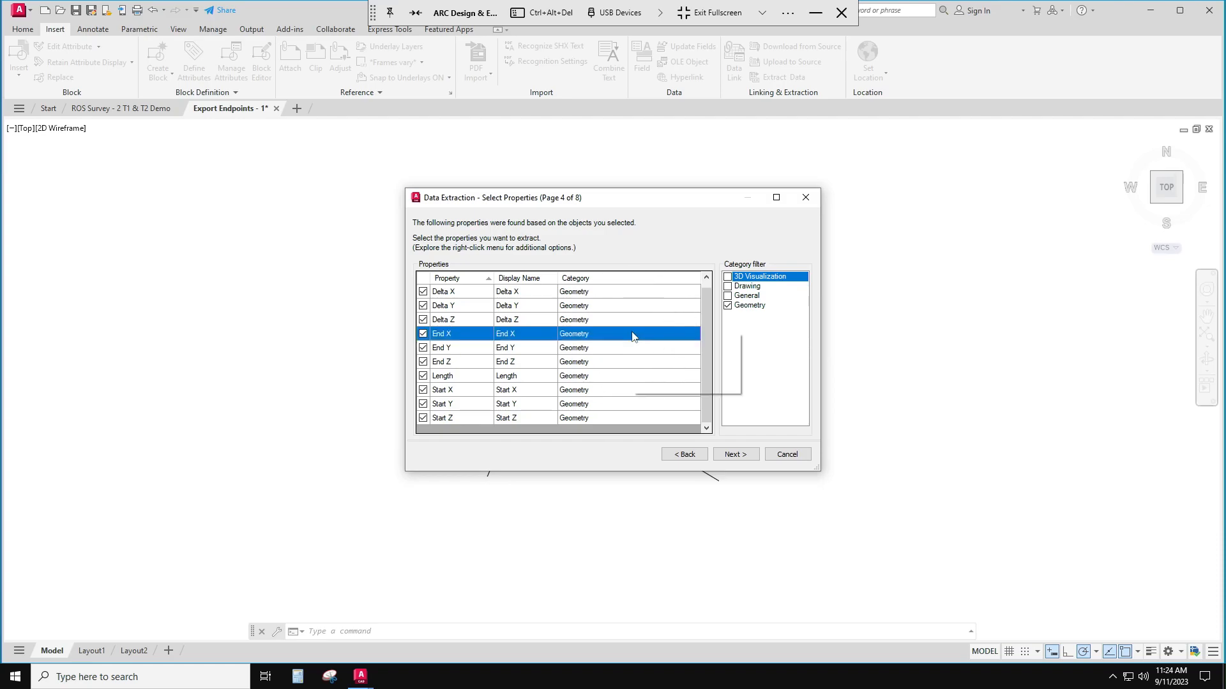
pyautogui.click(422, 277)
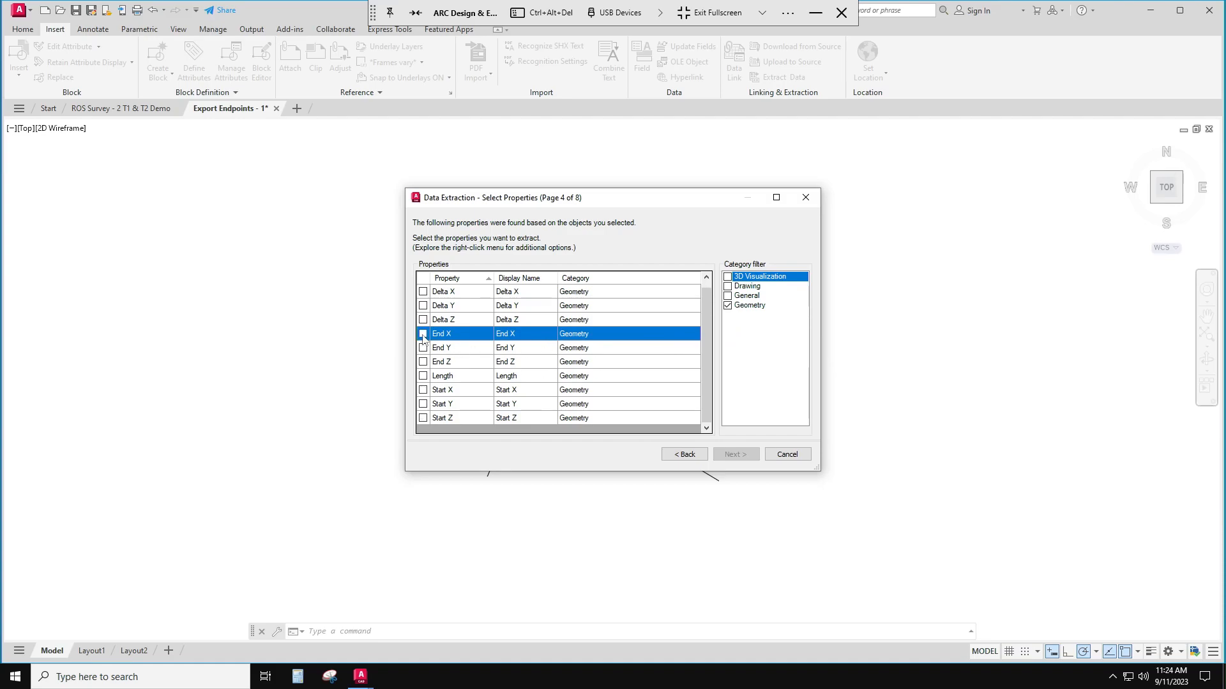
pyautogui.click(422, 333)
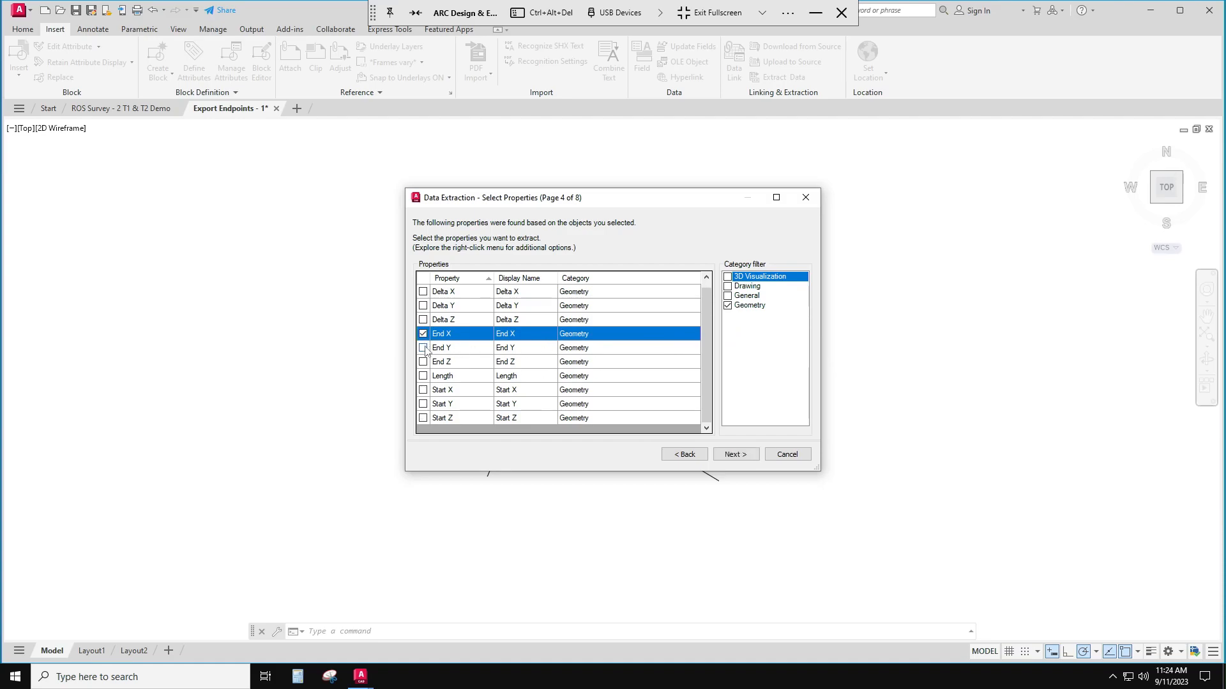
pyautogui.click(422, 361)
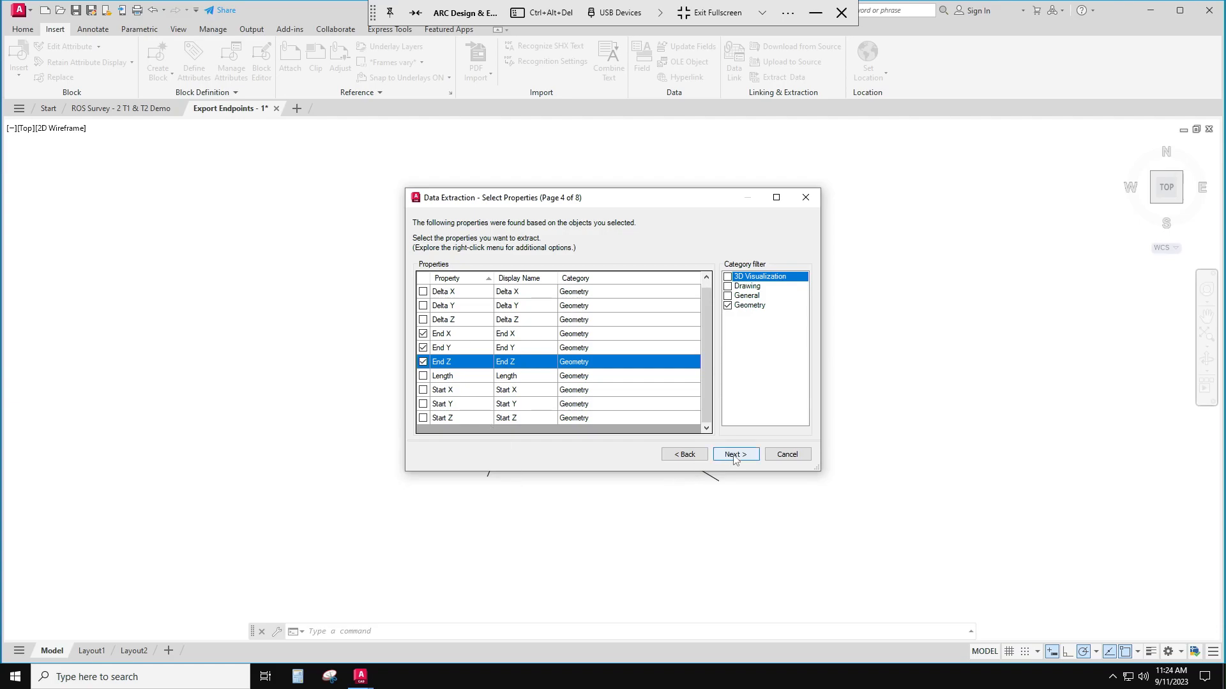
pyautogui.click(734, 454)
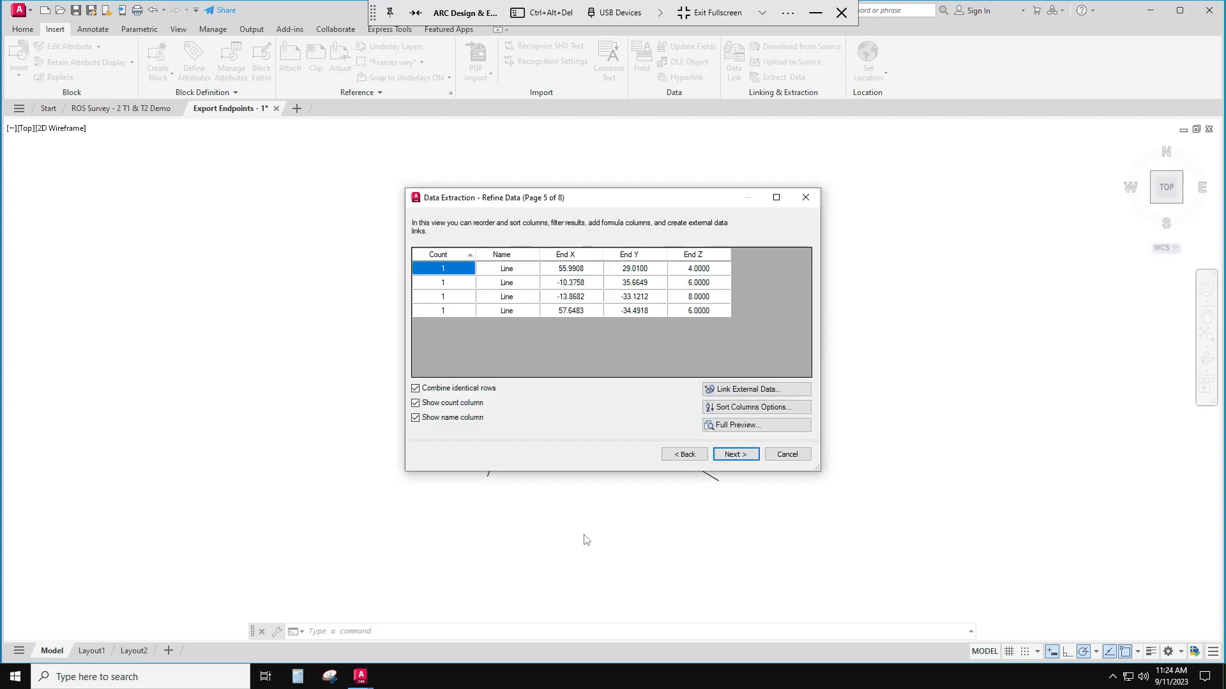
# Drop the combine-rows, count and name columns so only End X/Y/Z remain, and continue
pyautogui.click(415, 388)
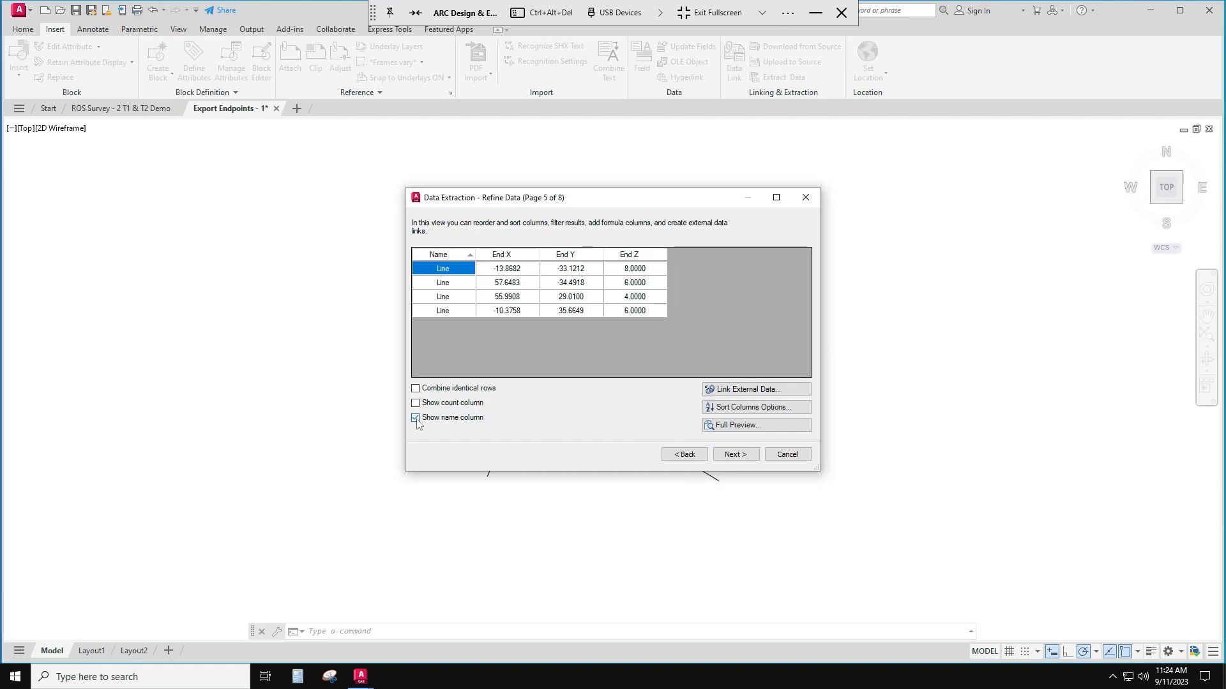
pyautogui.click(415, 417)
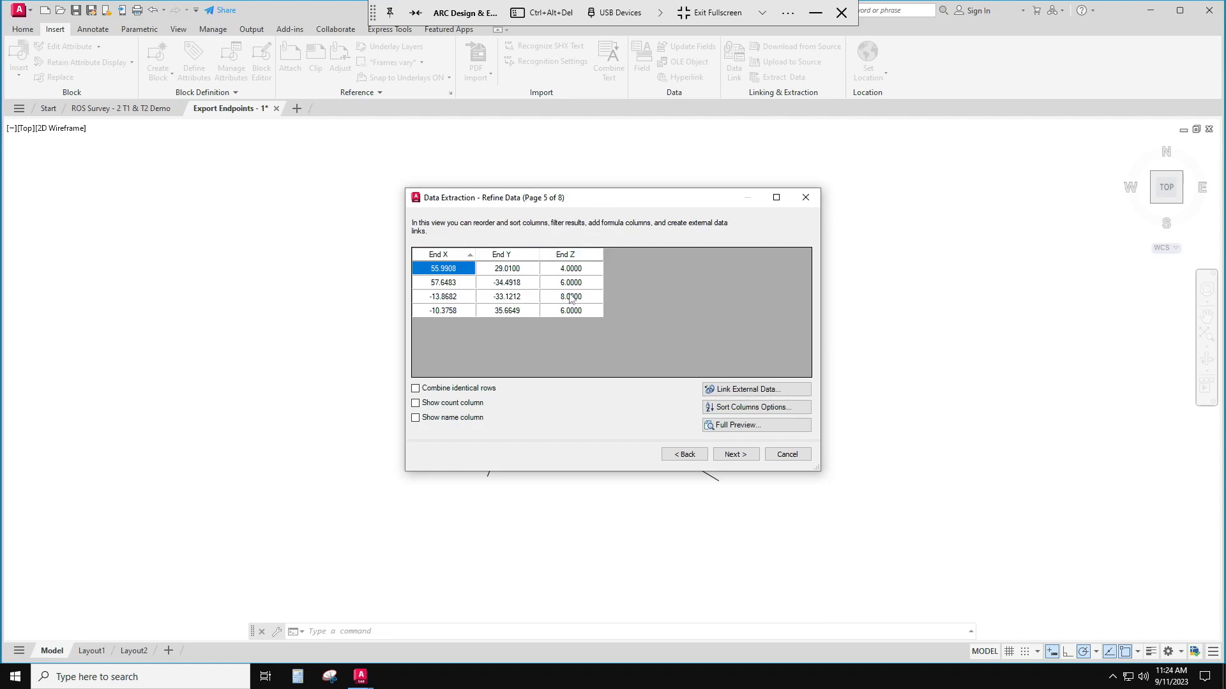
pyautogui.moveTo(562, 364)
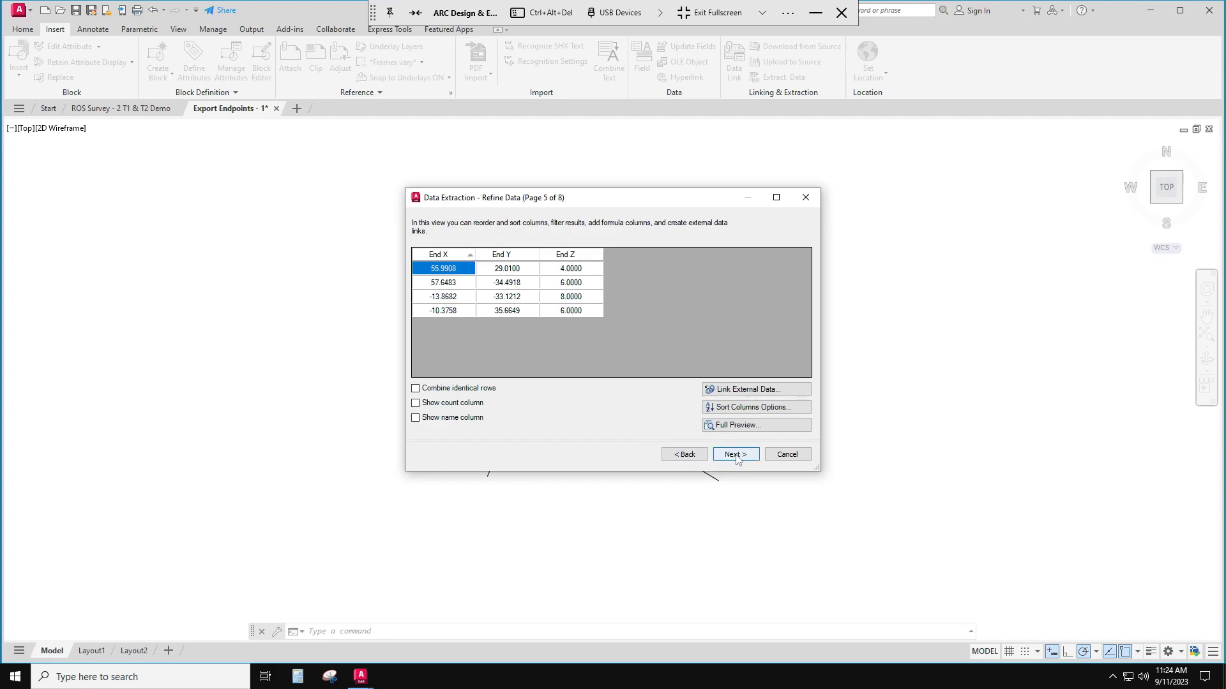
pyautogui.click(734, 455)
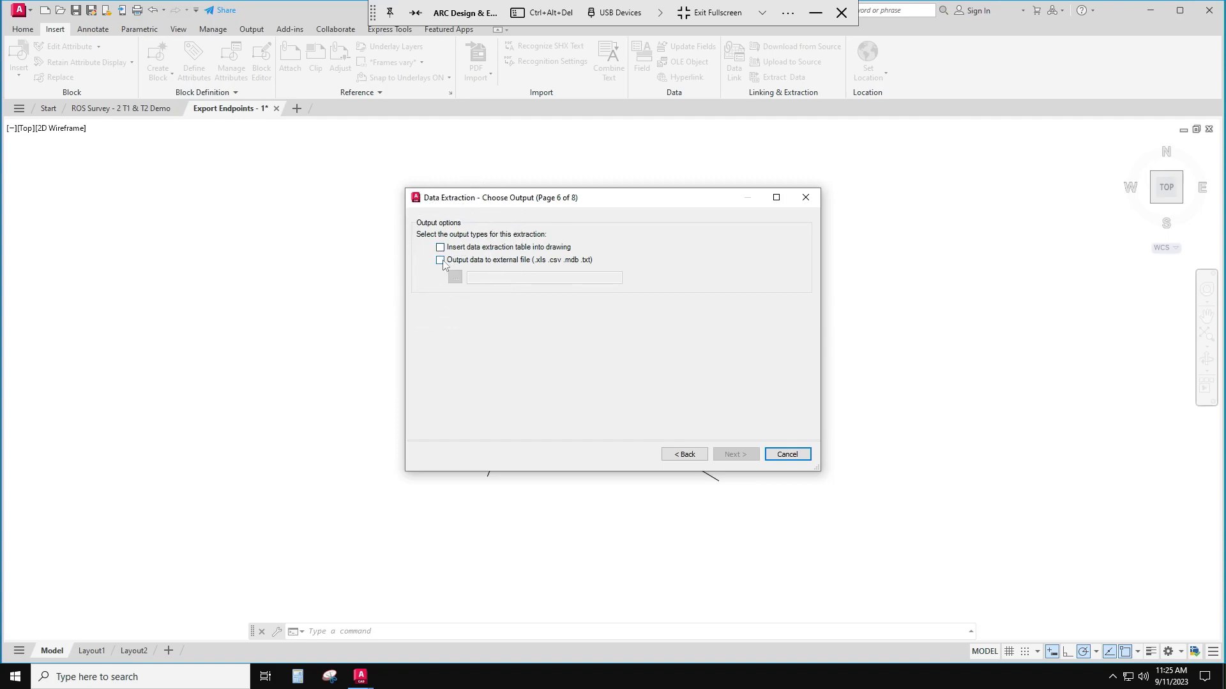
# Choose output to an external file and browse for its save location
pyautogui.click(441, 259)
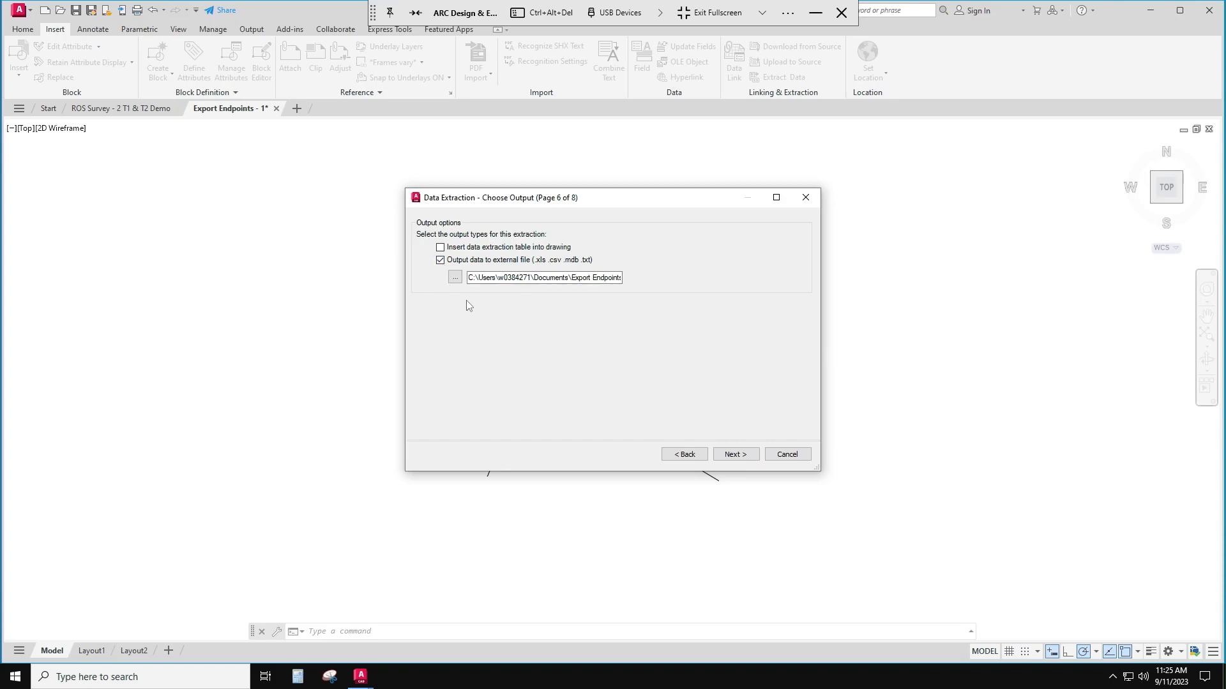
pyautogui.click(454, 277)
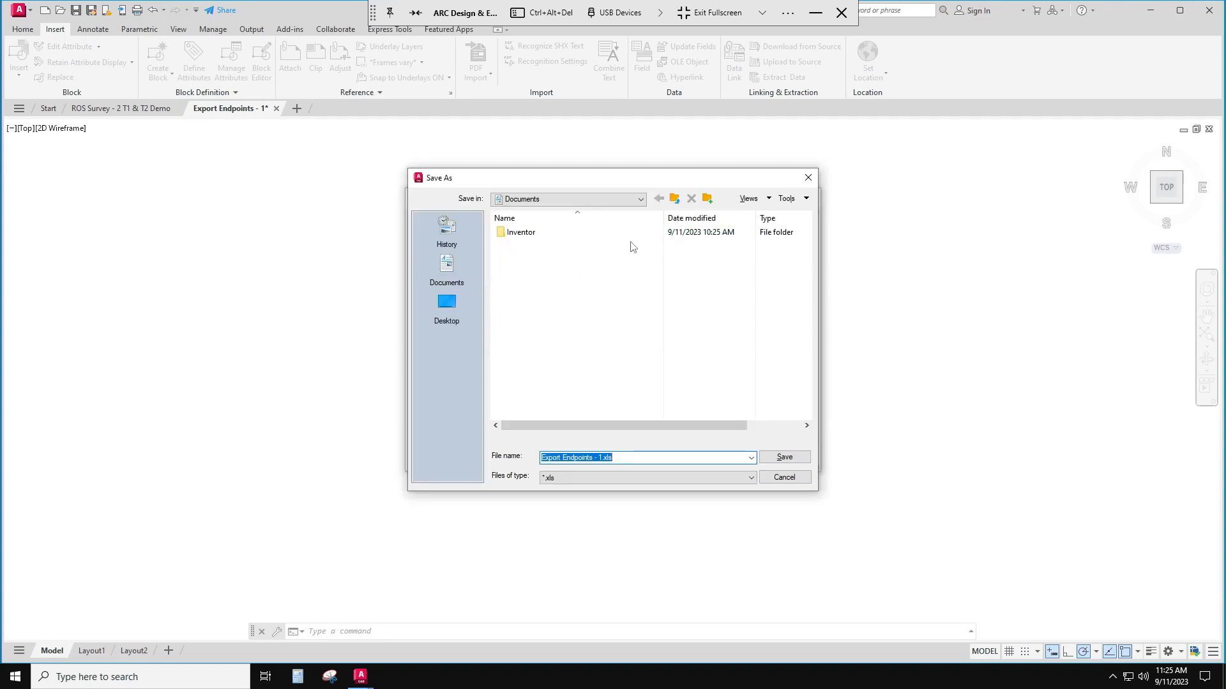
# Create a 'Data Extractions' folder in 350 Fall 2023 and save 'Export Endpoints - 1.xls' there
pyautogui.click(640, 199)
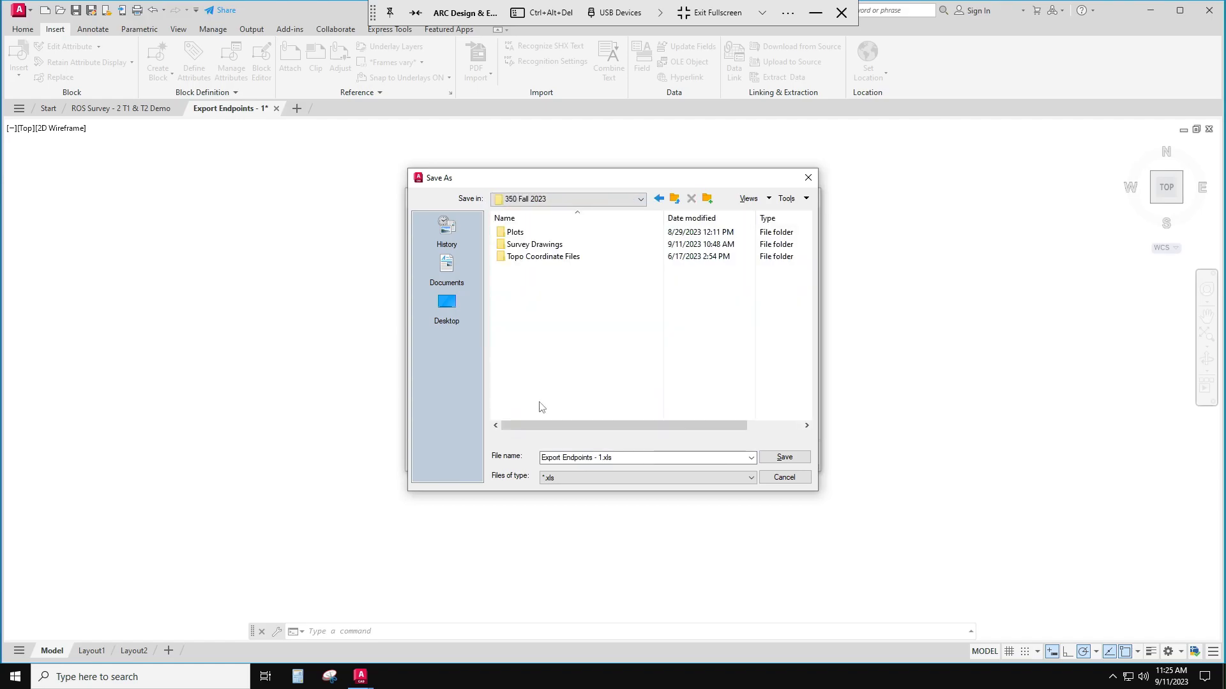
pyautogui.moveTo(499, 280)
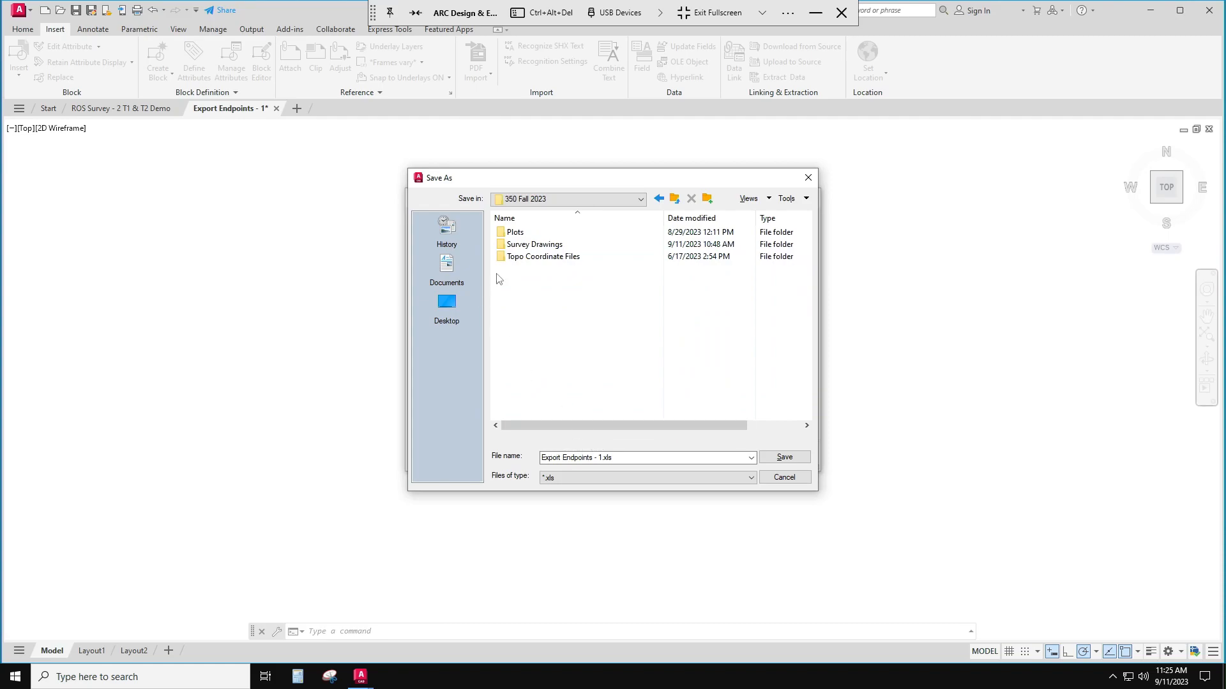
pyautogui.moveTo(713, 229)
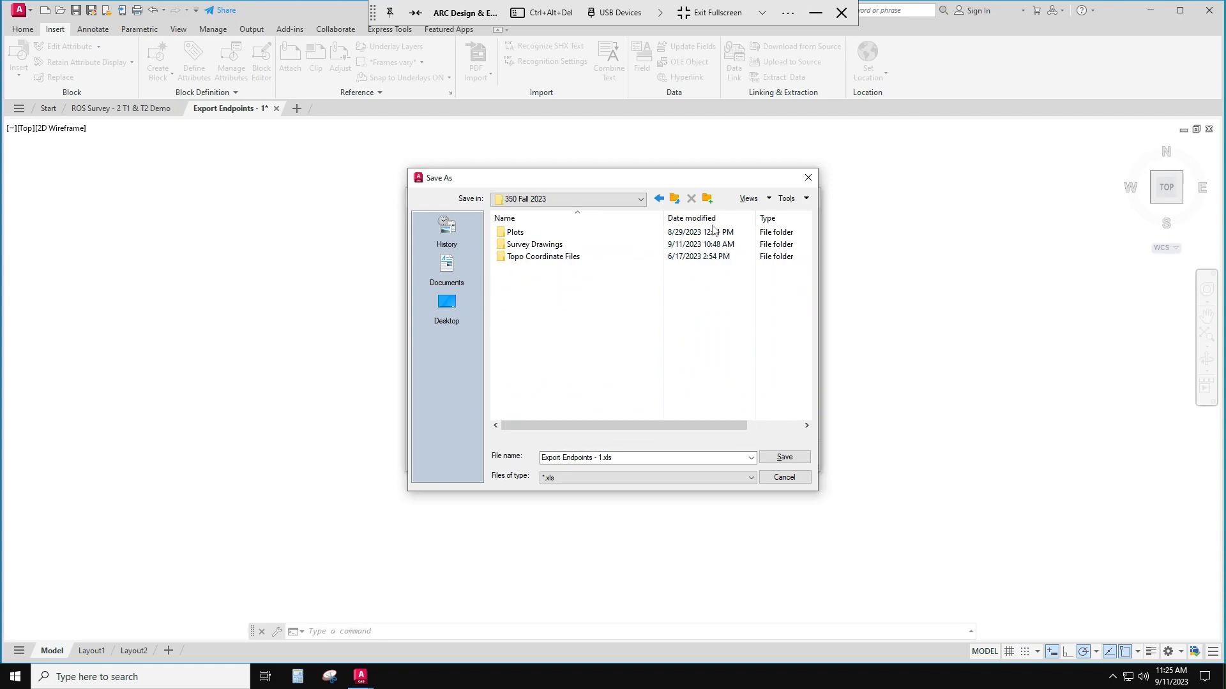
pyautogui.click(706, 198)
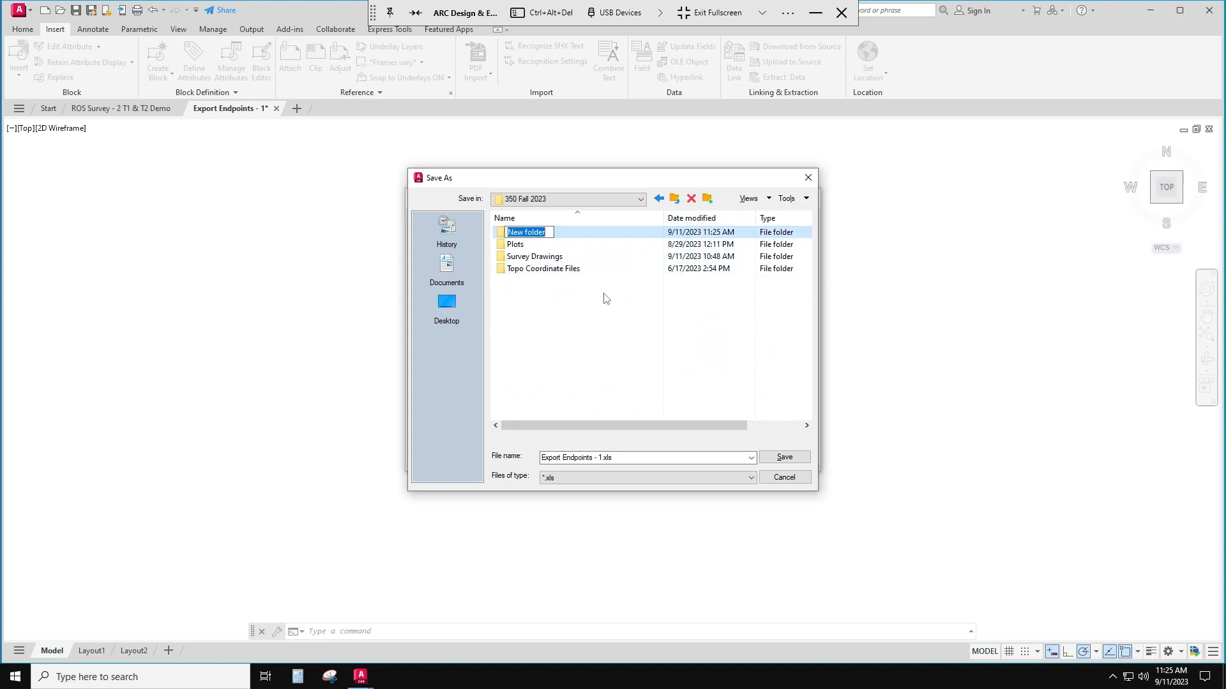
pyautogui.write('Data')
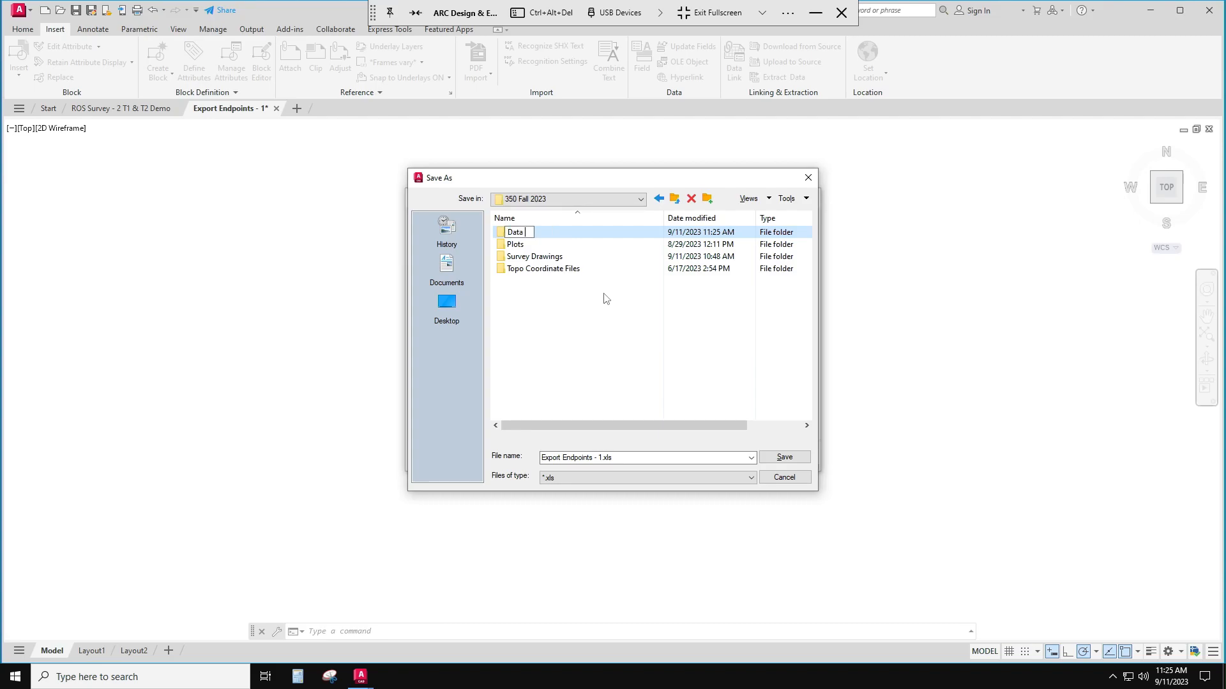
pyautogui.write('Extractions')
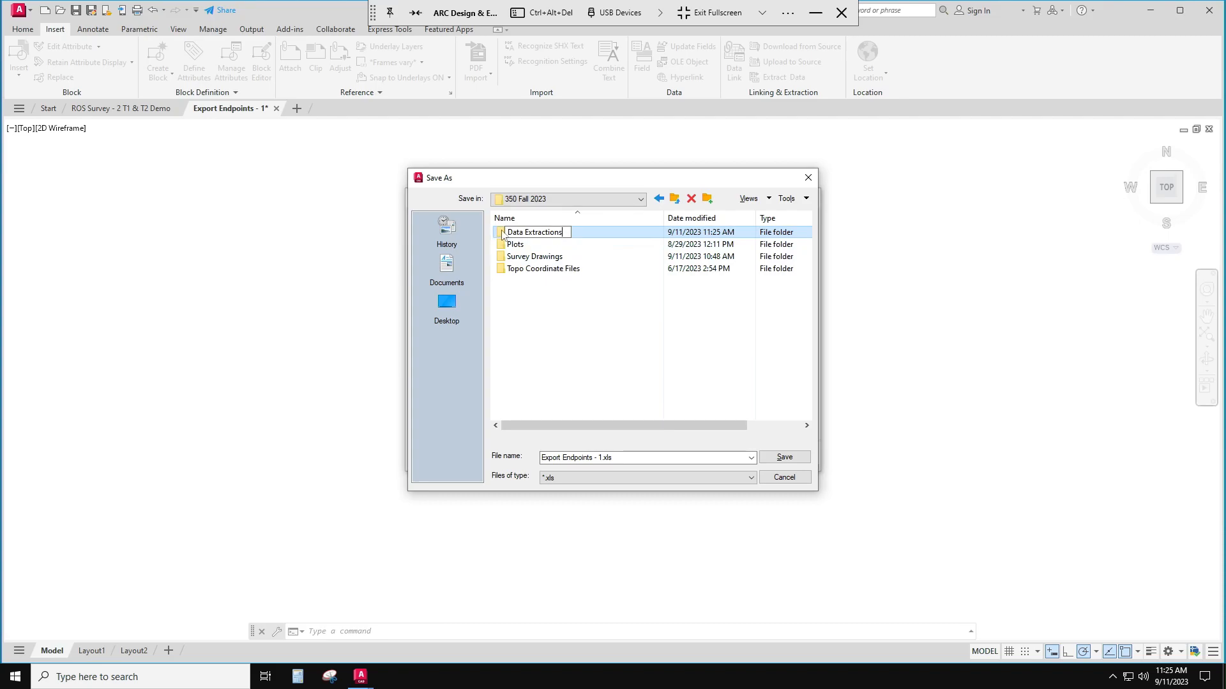
pyautogui.doubleClick(535, 232)
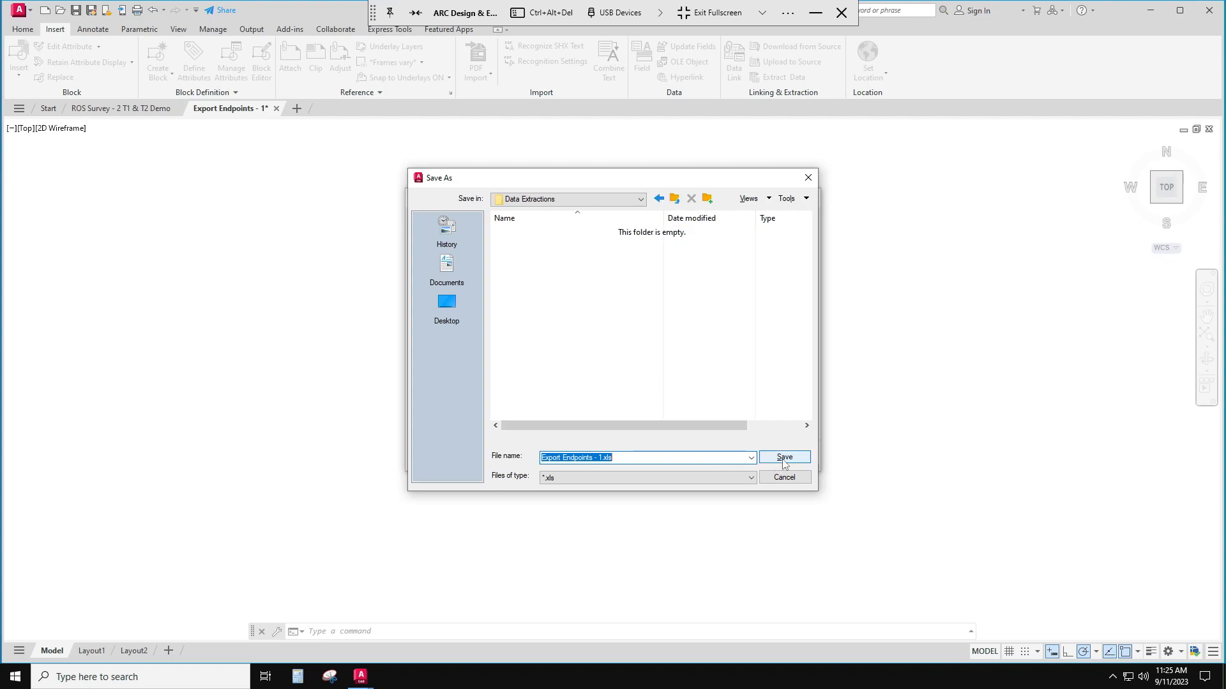
pyautogui.click(784, 457)
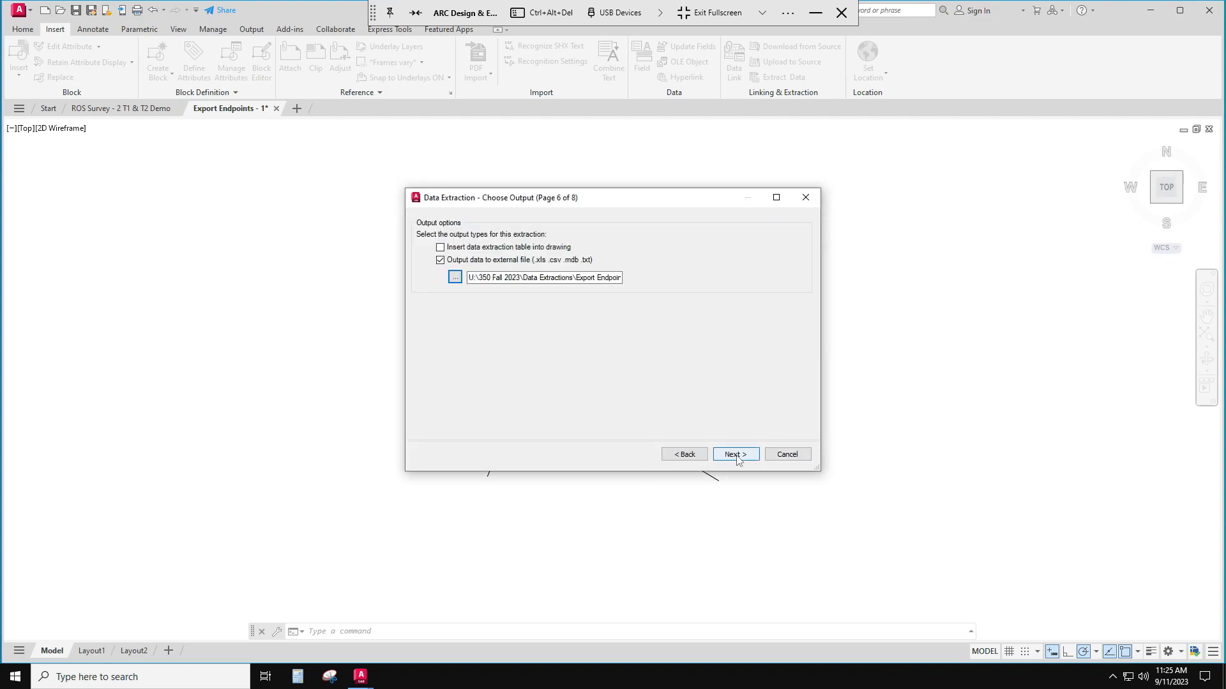
# Finish the wizard so 'Export Endpoints - 1.xls' is written
pyautogui.click(733, 454)
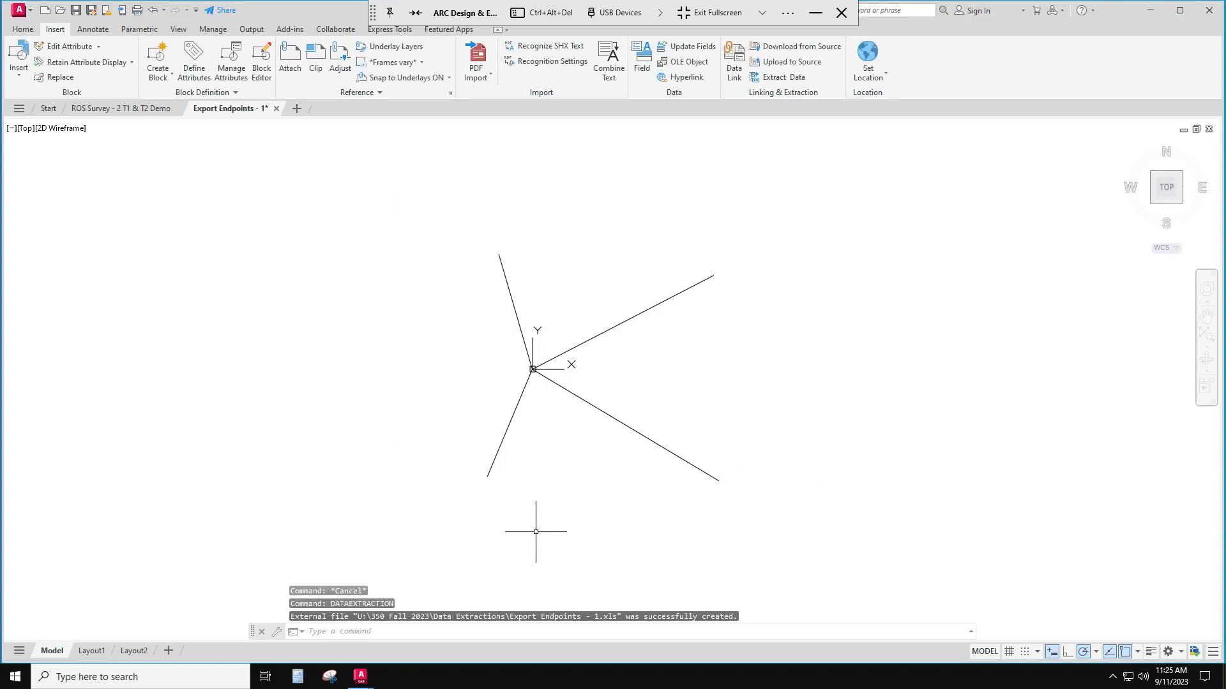
pyautogui.moveTo(320, 261)
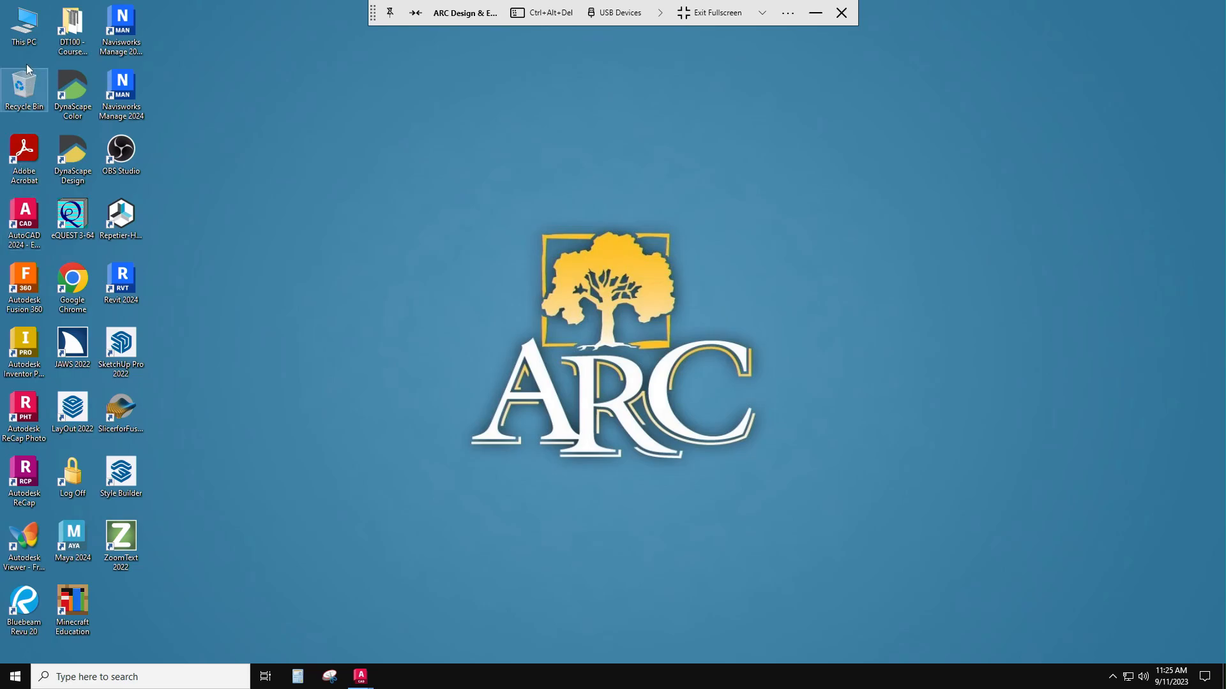
pyautogui.moveTo(453, 253)
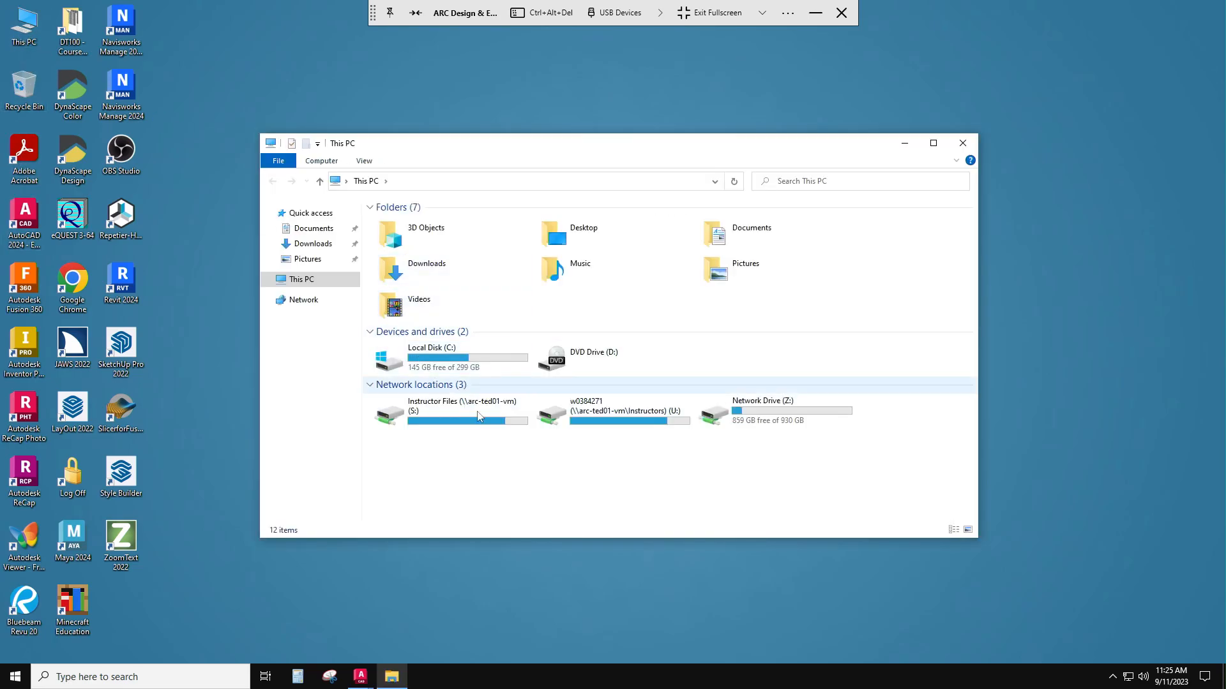
# Open 'Export Endpoints - 1' from U:\350 Fall 2023\Data Extractions in Excel
pyautogui.doubleClick(619, 409)
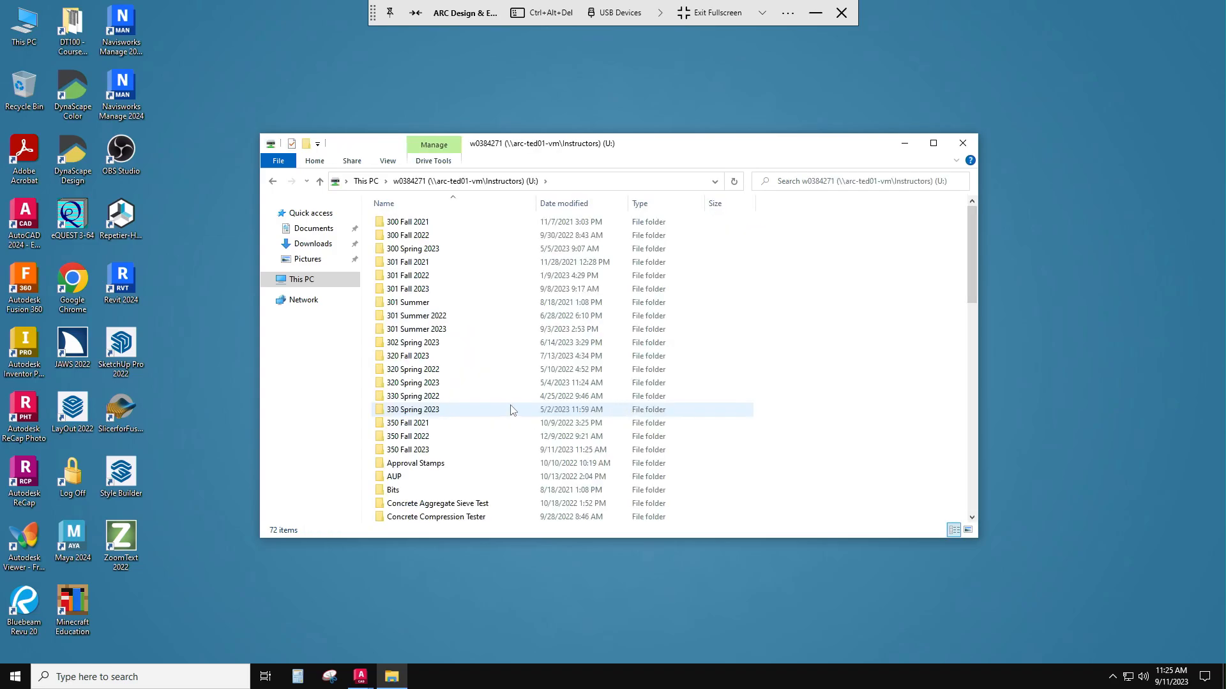
pyautogui.doubleClick(408, 449)
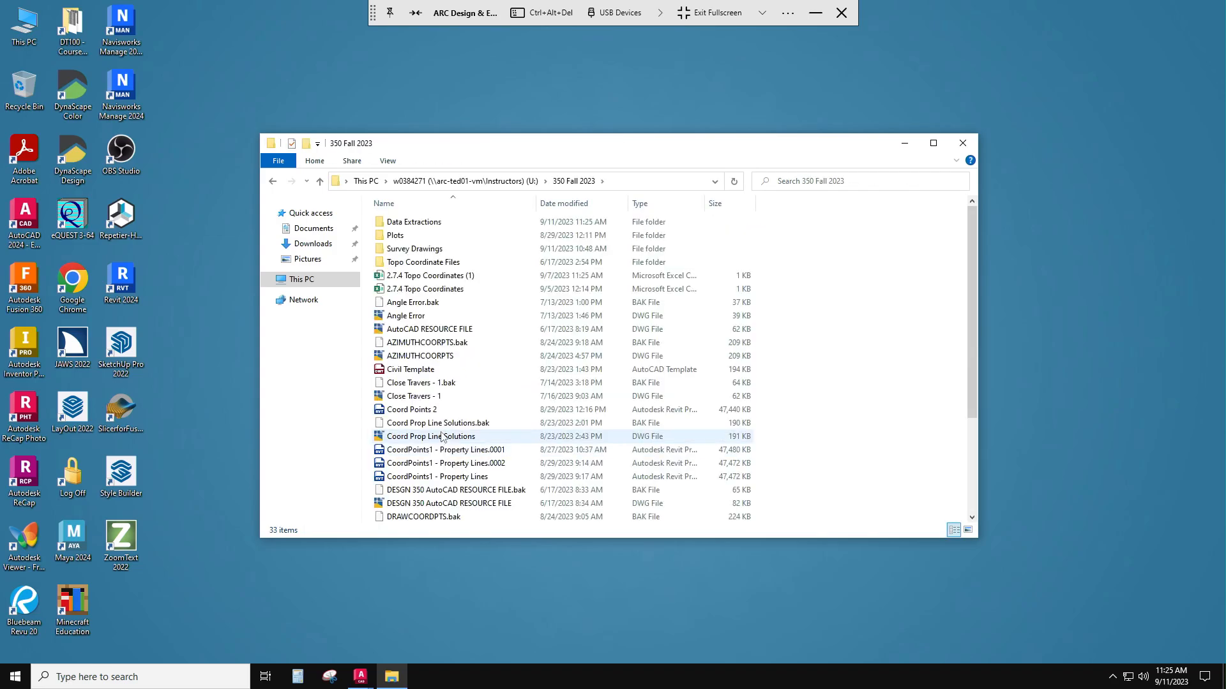
pyautogui.doubleClick(413, 220)
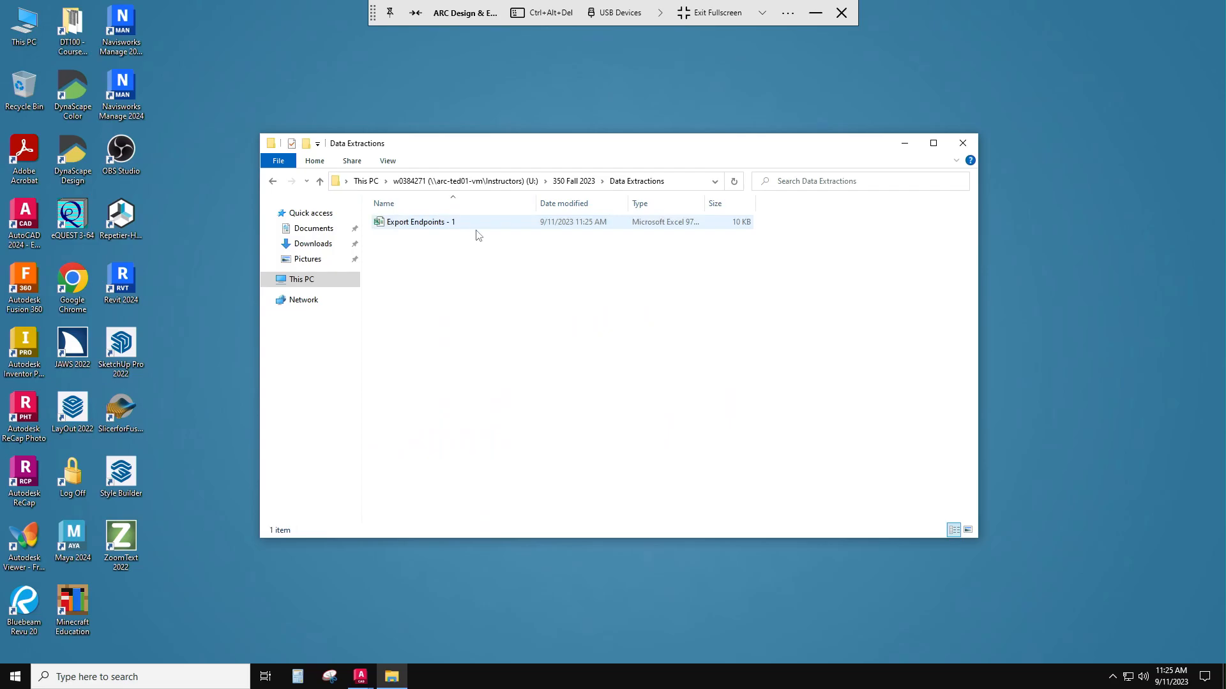
pyautogui.click(420, 222)
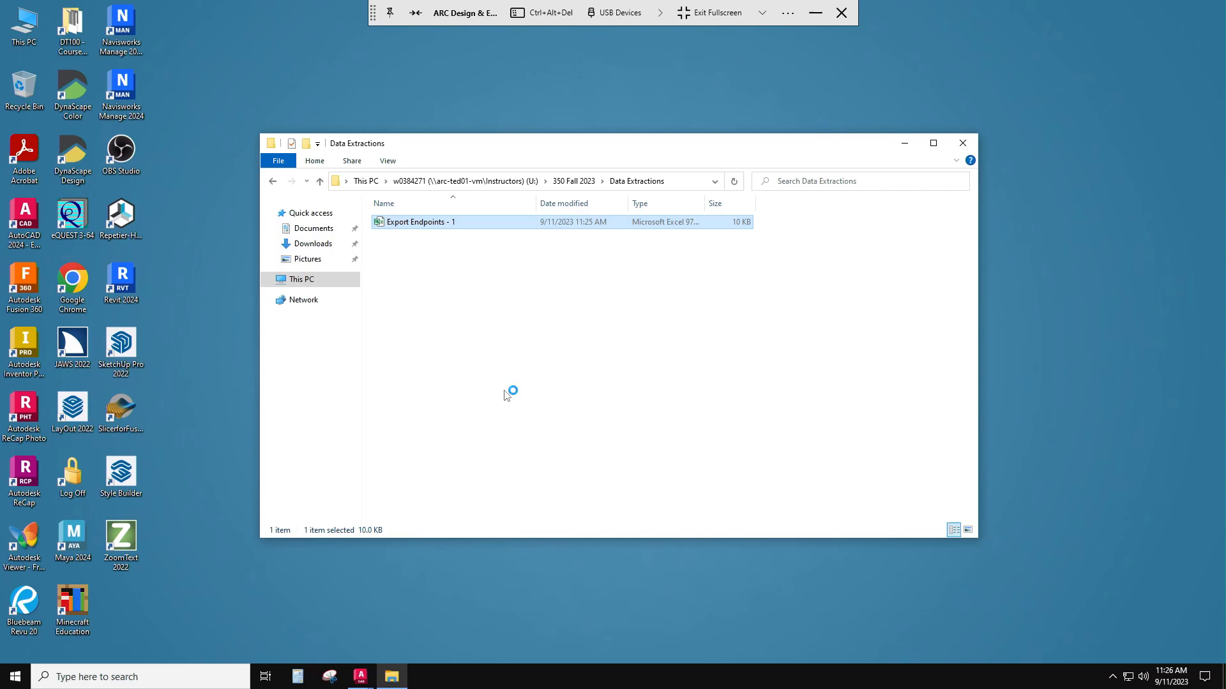
pyautogui.doubleClick(420, 222)
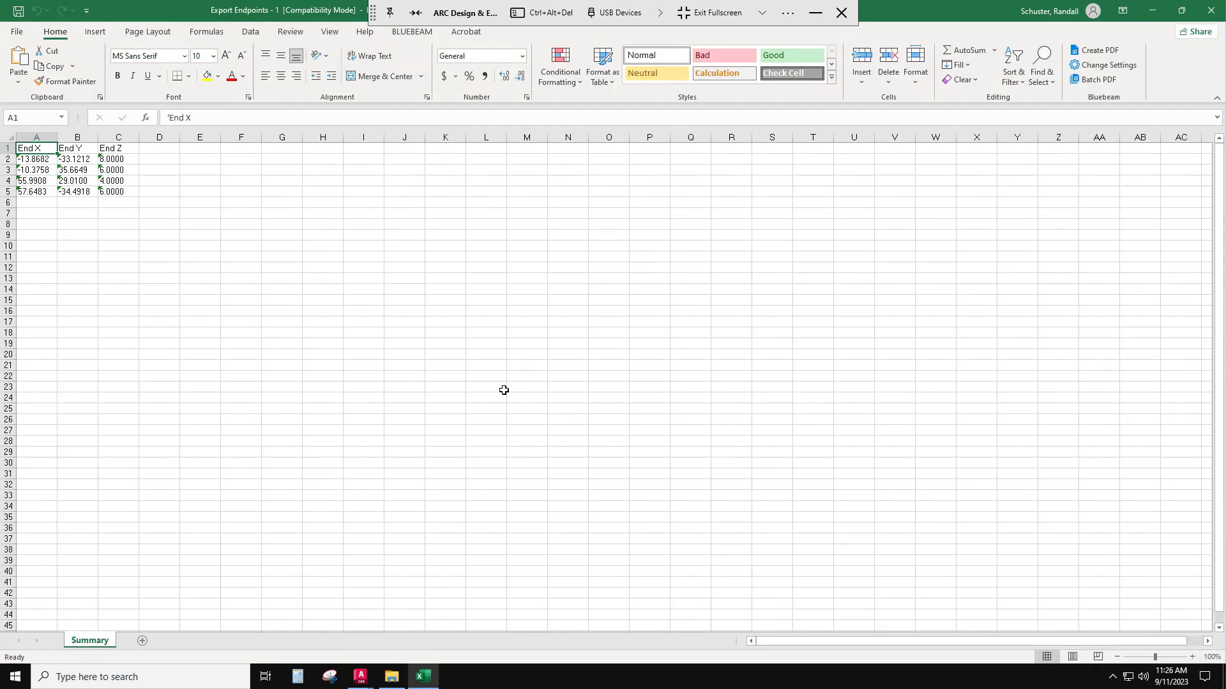
pyautogui.moveTo(500, 375)
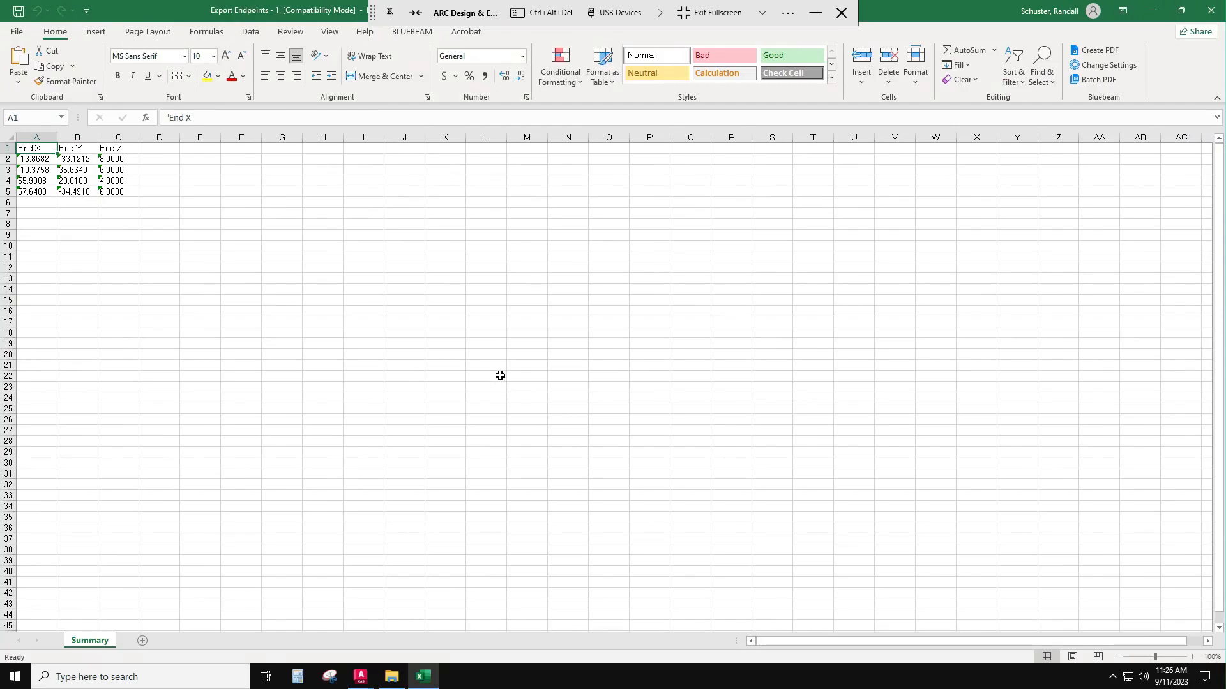
pyautogui.click(486, 376)
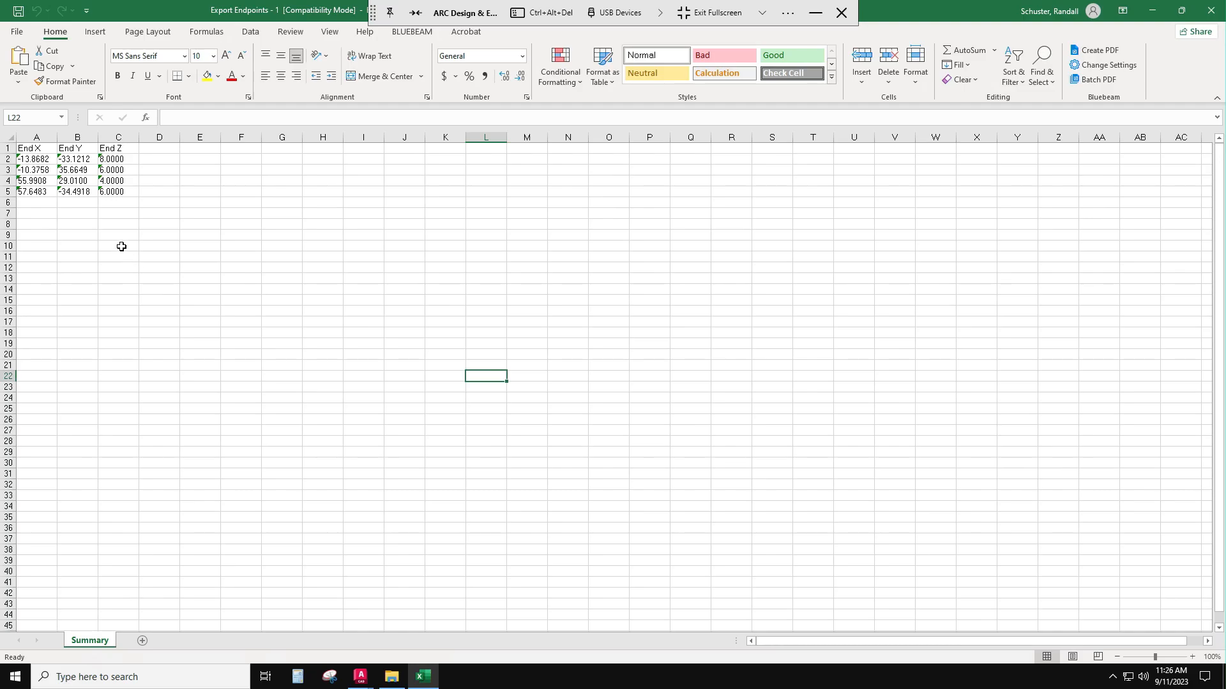
pyautogui.moveTo(102, 157)
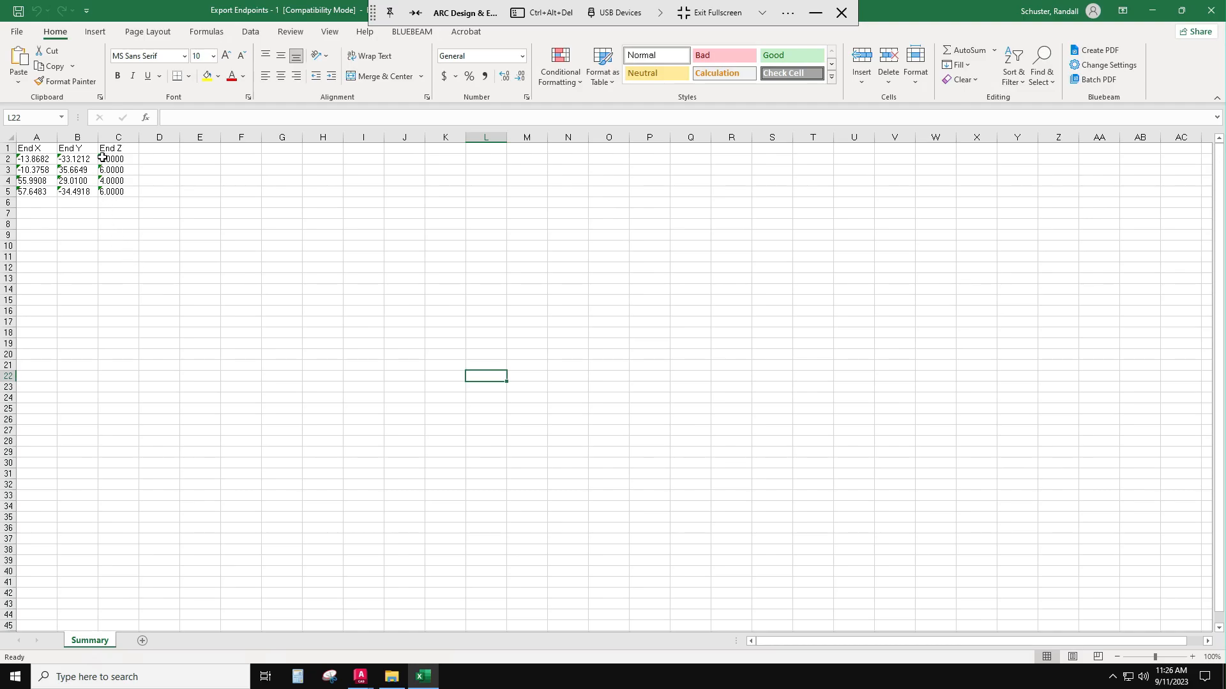
pyautogui.click(118, 158)
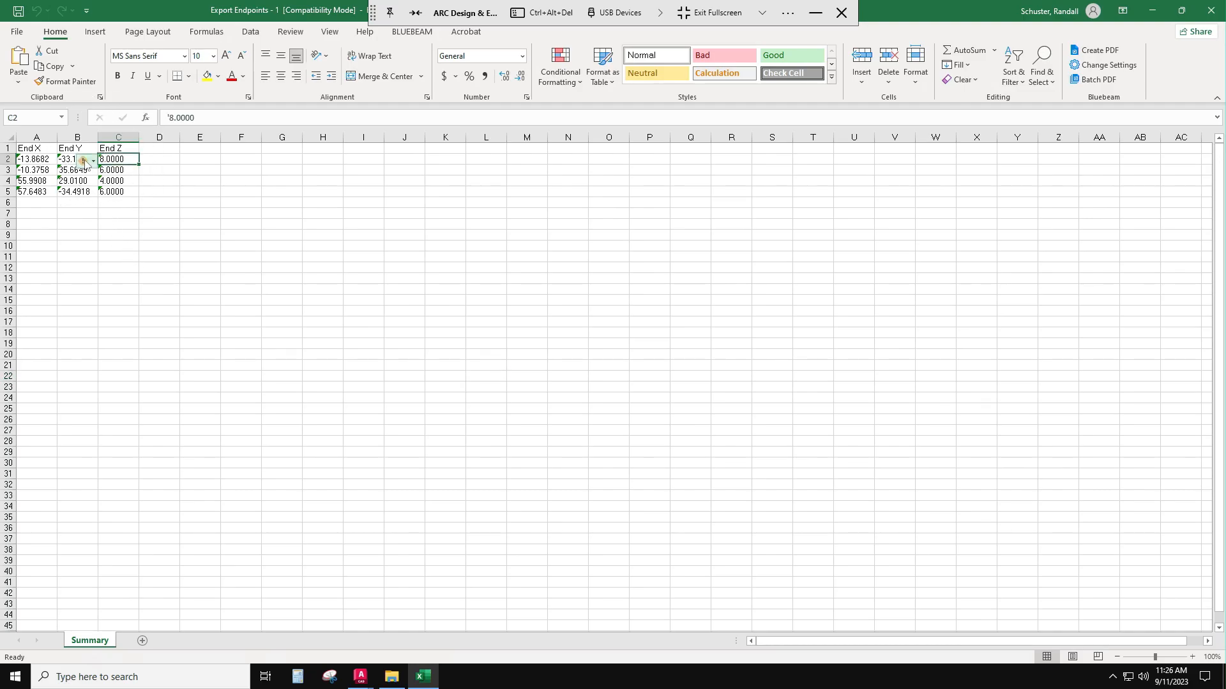
pyautogui.moveTo(84, 160)
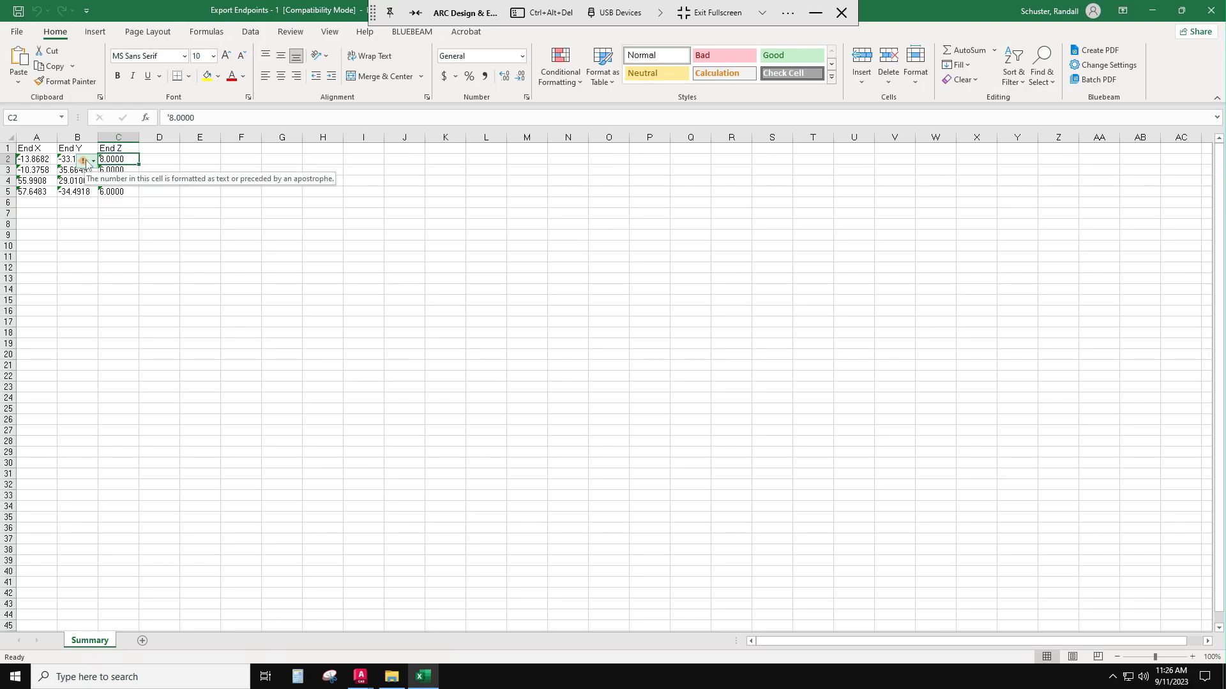
pyautogui.click(117, 267)
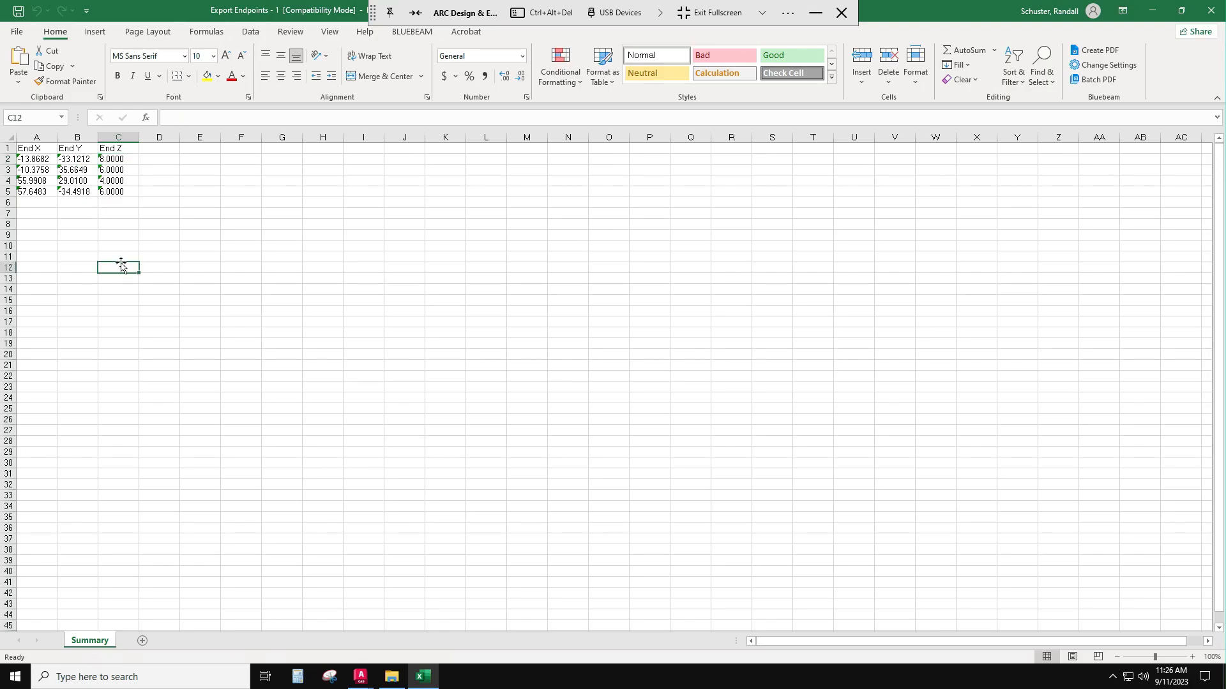
pyautogui.click(36, 159)
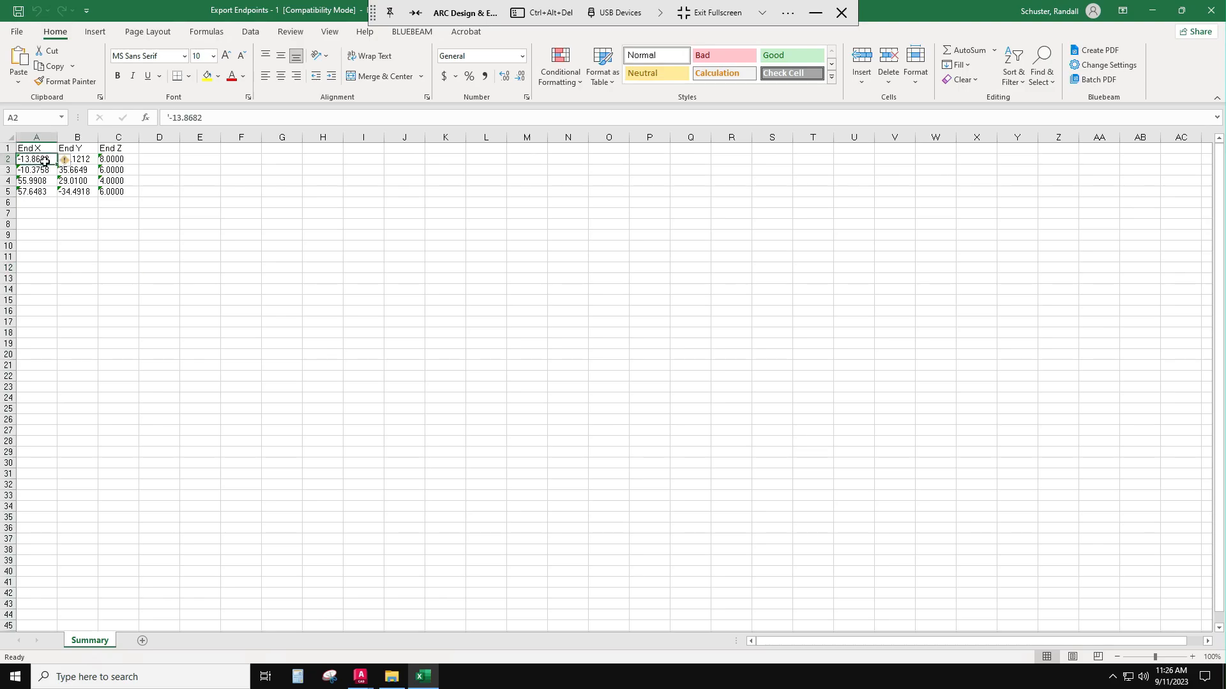
# Convert the A2:C5 End X/Y/Z text values to real numbers via the error-warning Convert to Number fix
pyautogui.moveTo(35, 159); pyautogui.dragTo(118, 192)
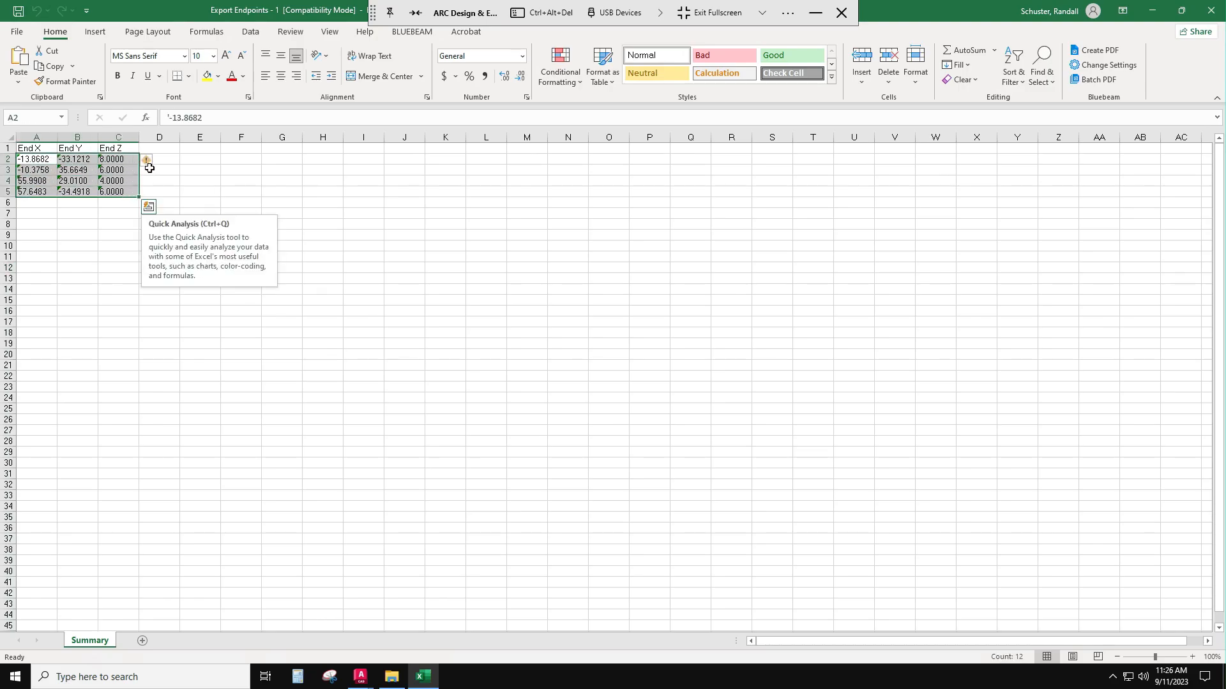
pyautogui.click(158, 161)
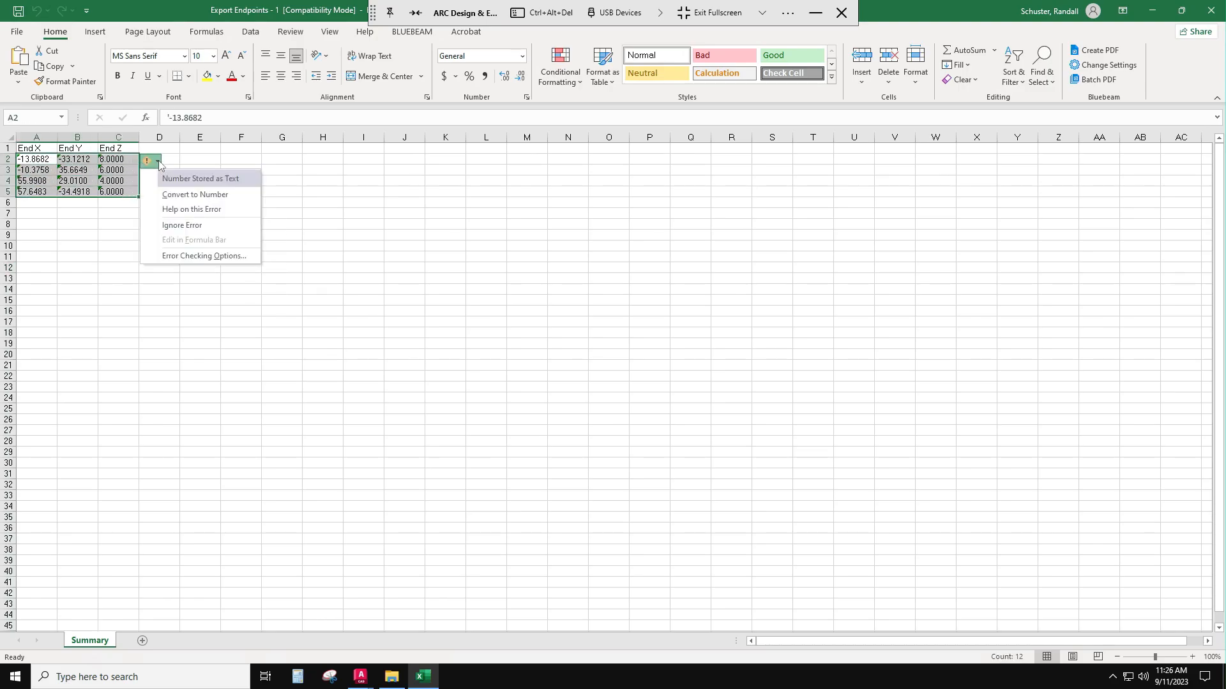
pyautogui.moveTo(194, 194)
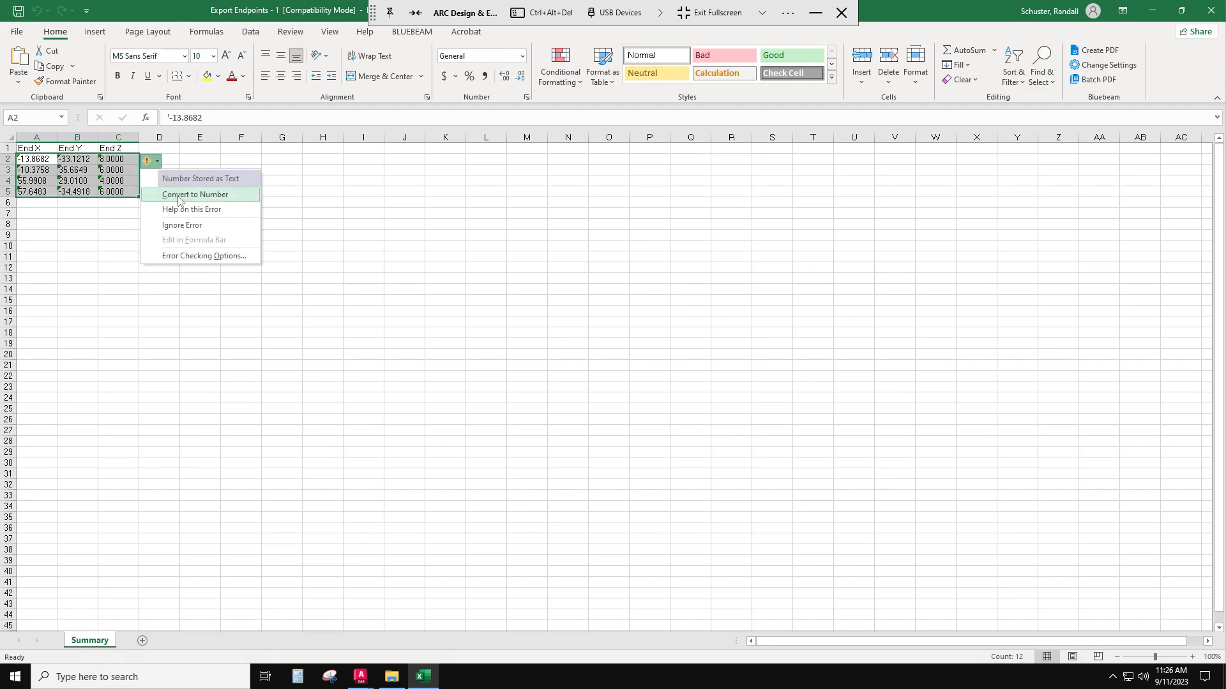
pyautogui.click(194, 194)
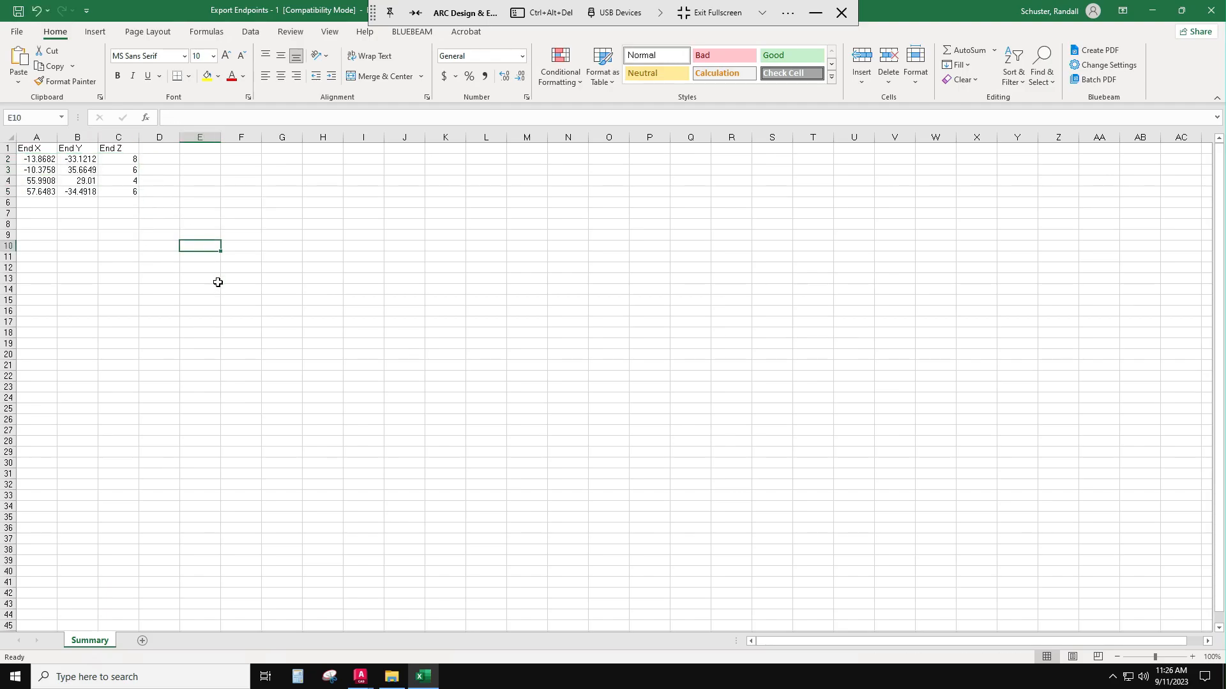
pyautogui.moveTo(22, 148); pyautogui.dragTo(117, 170)
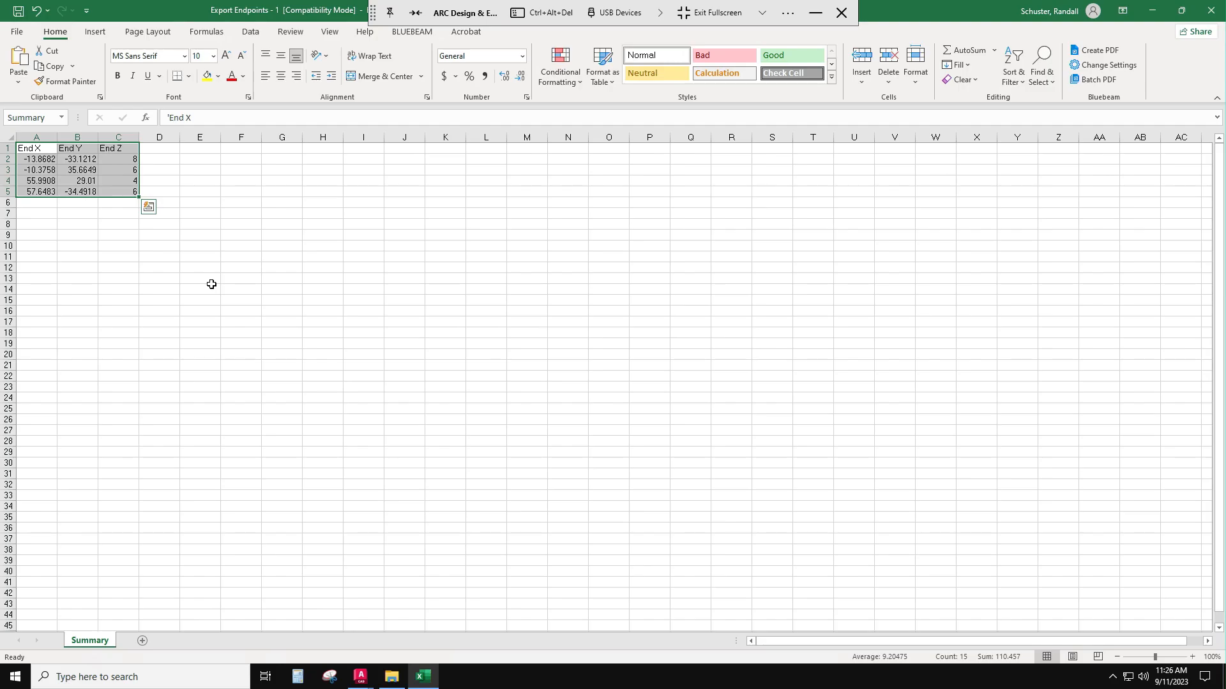
pyautogui.click(199, 267)
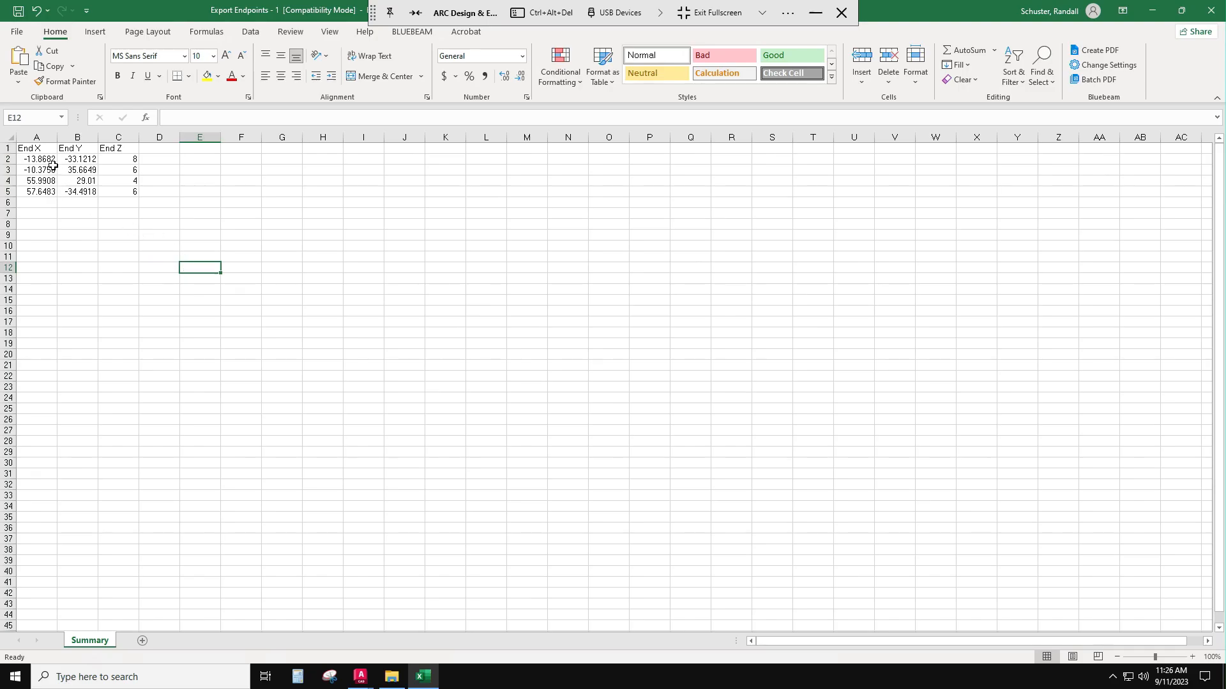
pyautogui.moveTo(36, 149); pyautogui.dragTo(118, 192)
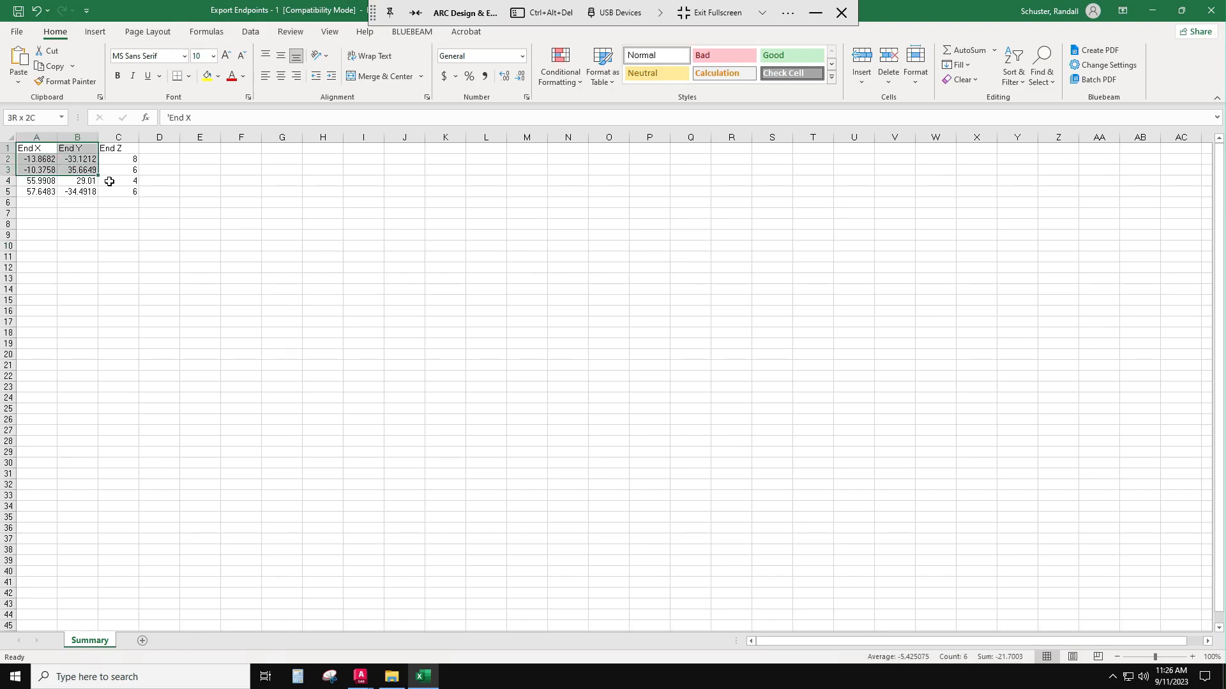
pyautogui.click(322, 310)
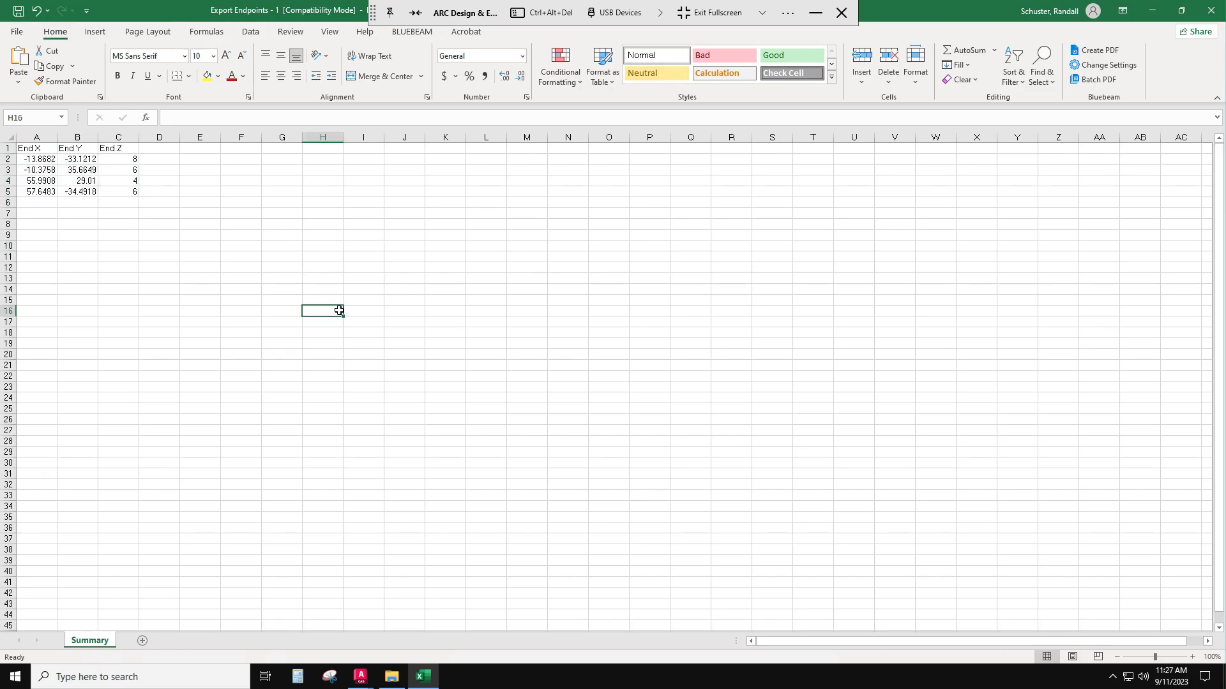